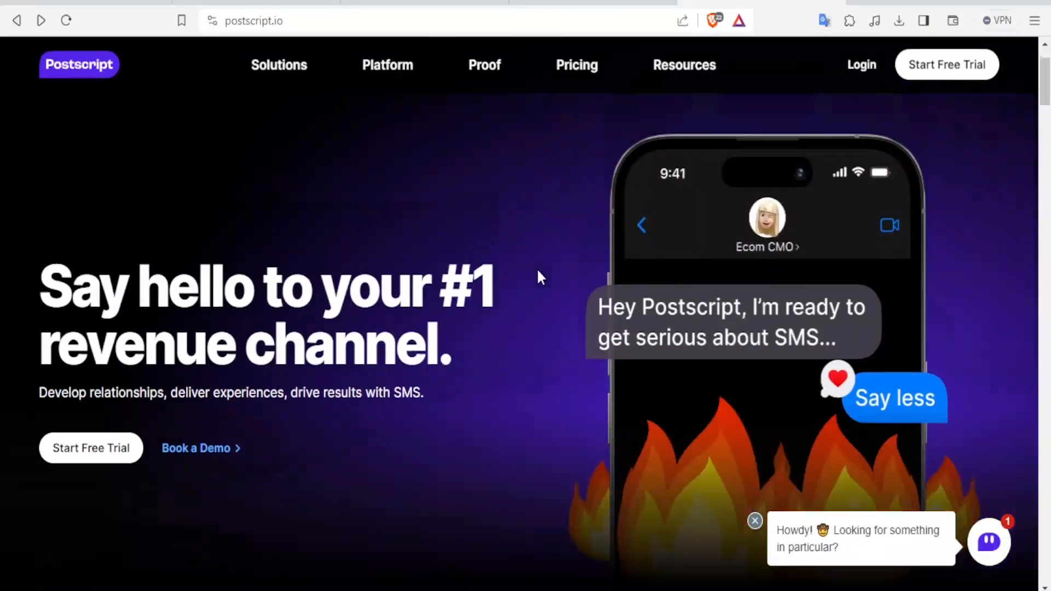
Start the free trial and fill first name, last name and a saved email suggestion
scroll(down, 3)
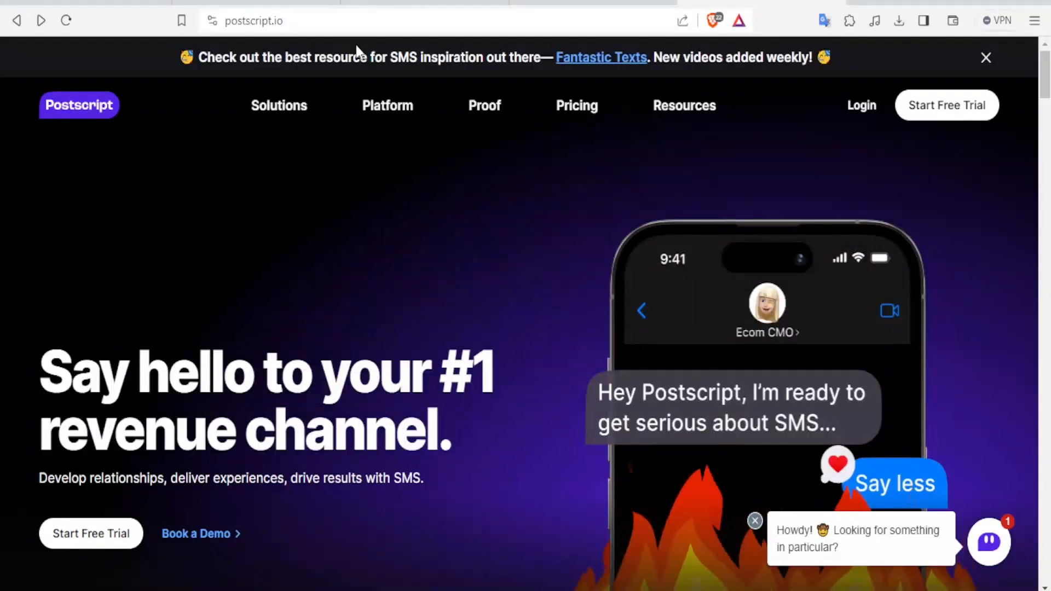
mouse_move(835, 165)
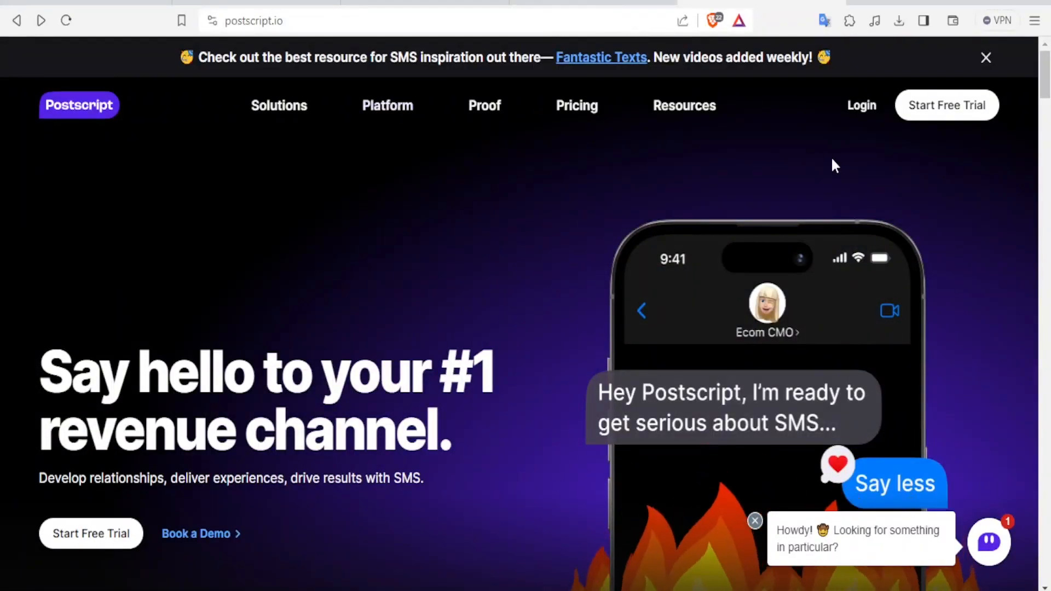
click(946, 105)
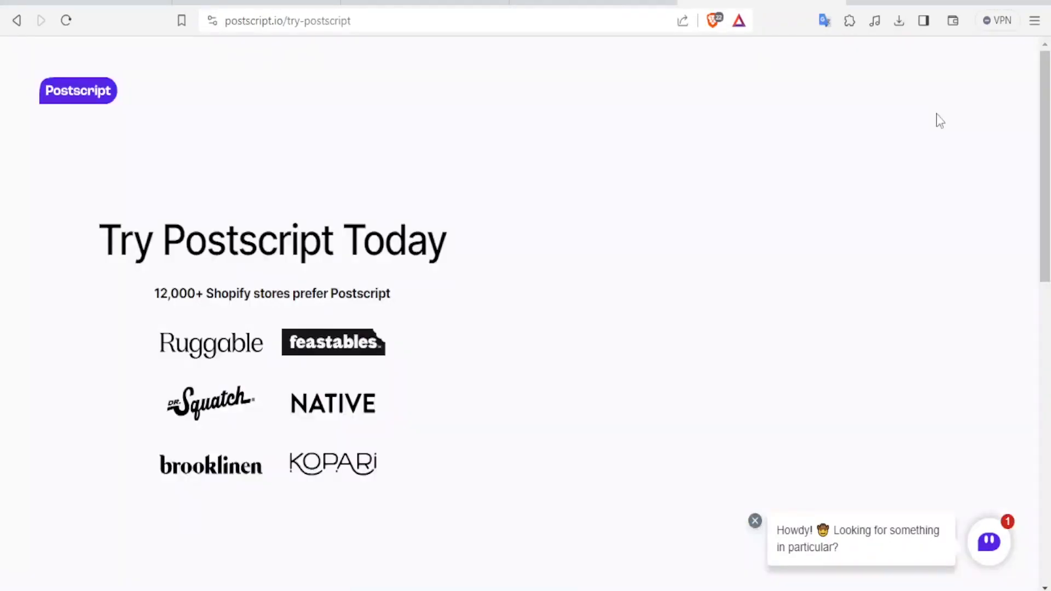
click(684, 257)
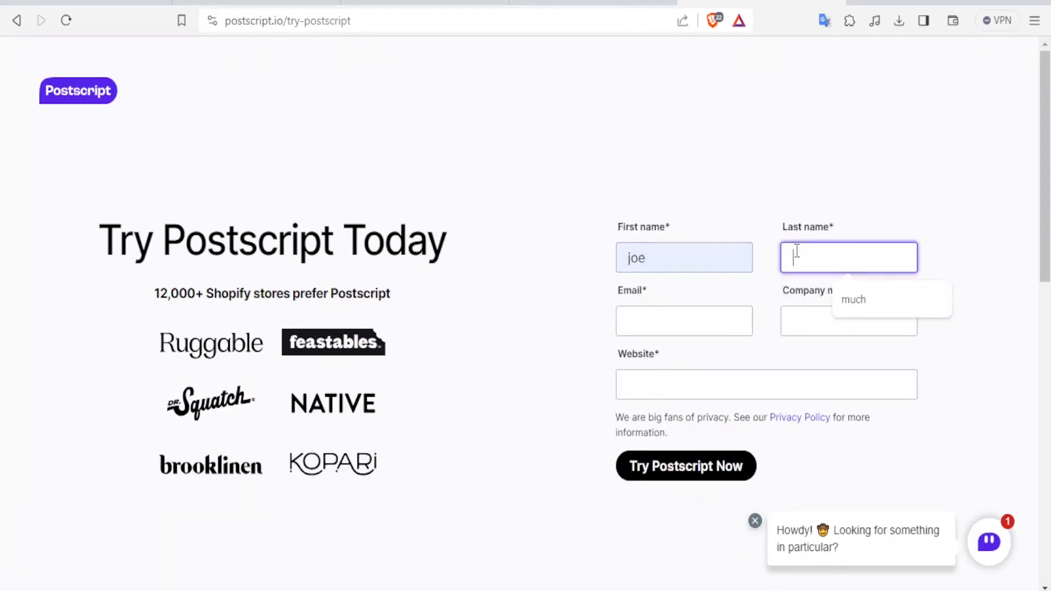
click(684, 320)
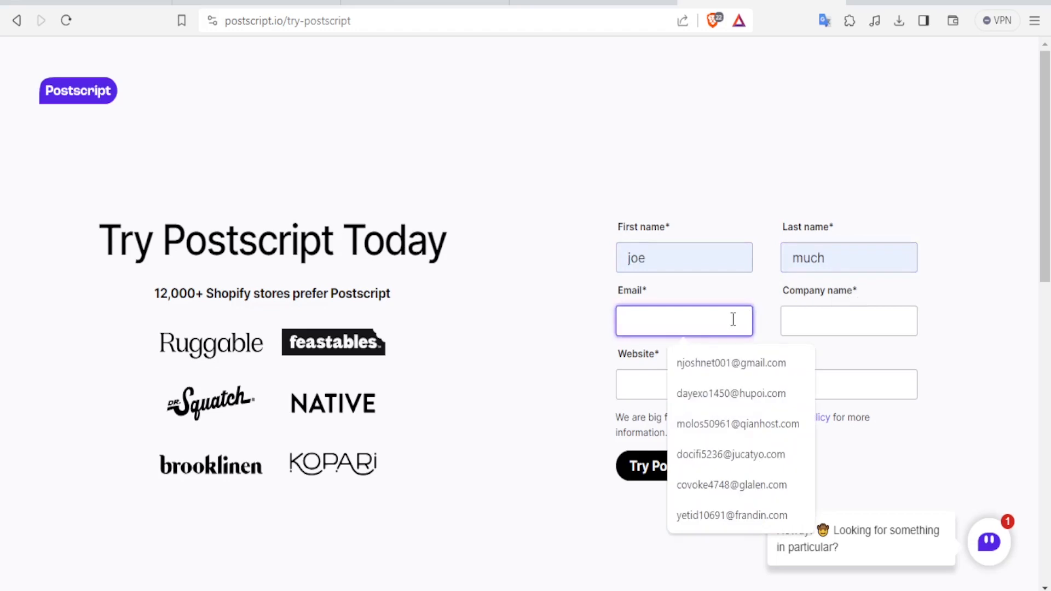
click(731, 394)
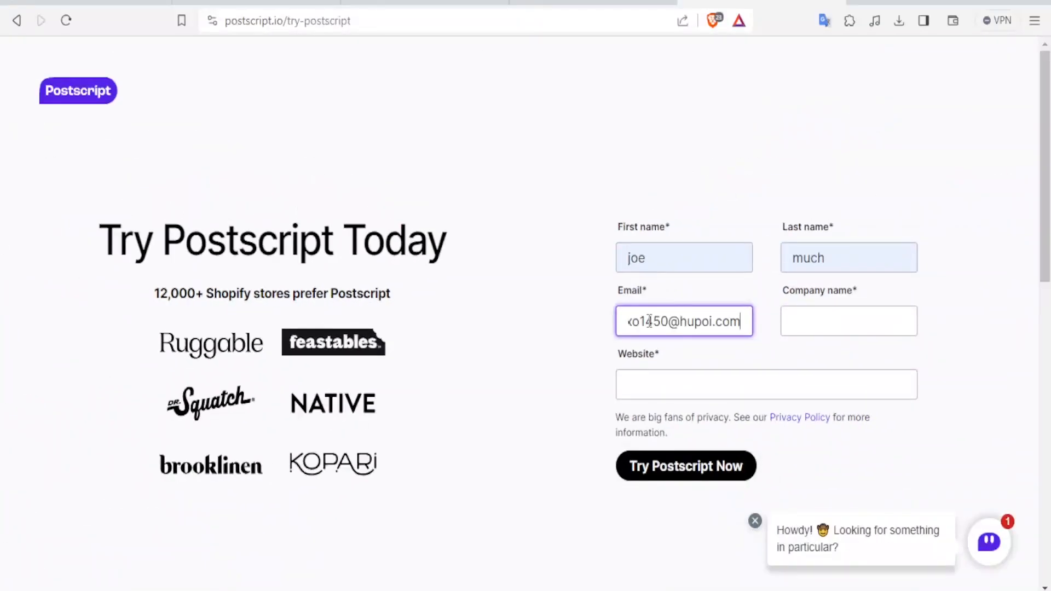
click(848, 320)
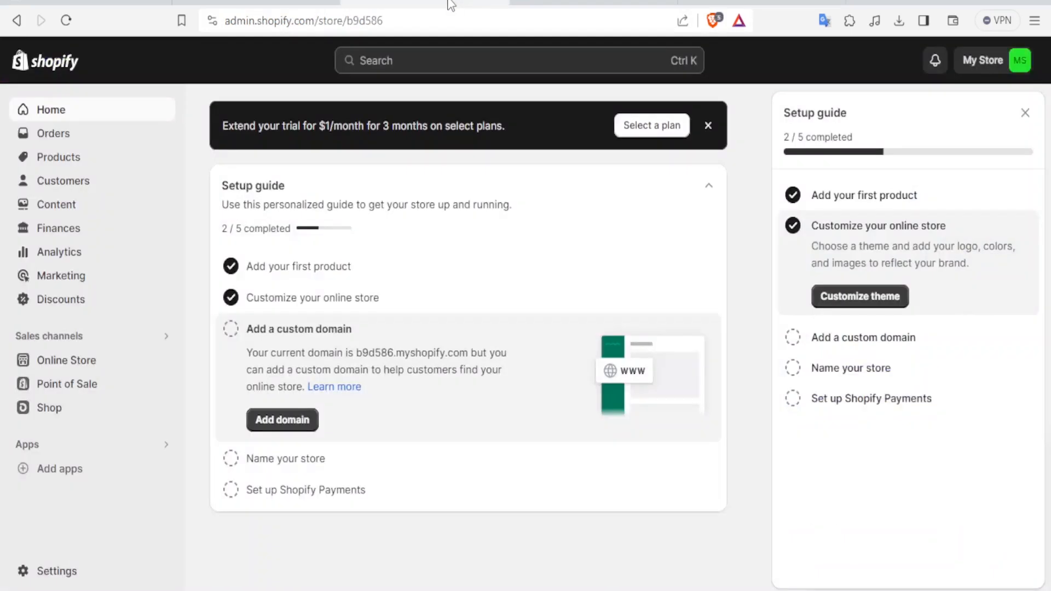
mouse_move(164, 361)
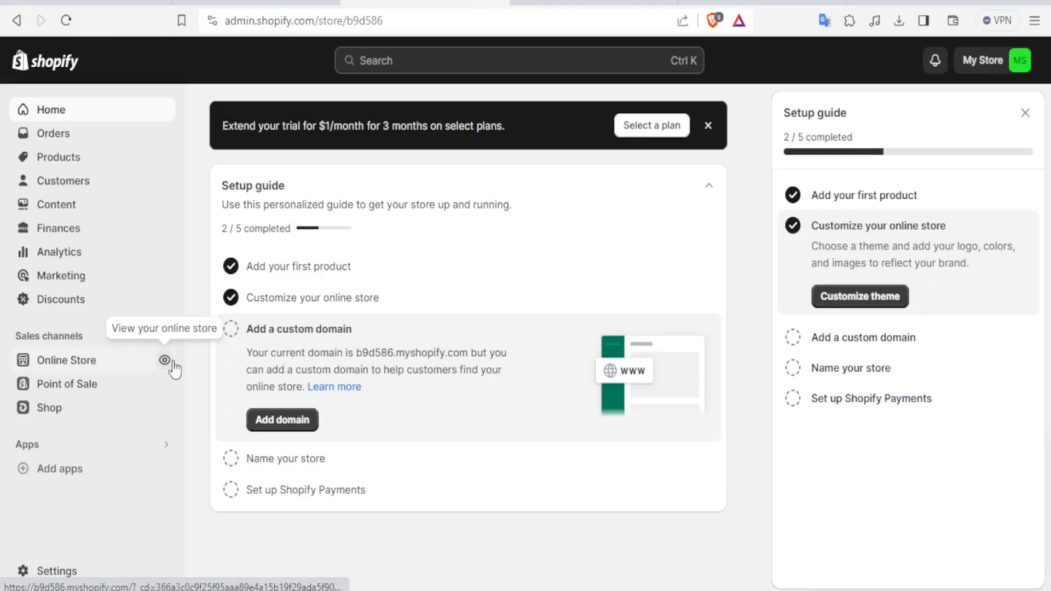
mouse_move(167, 365)
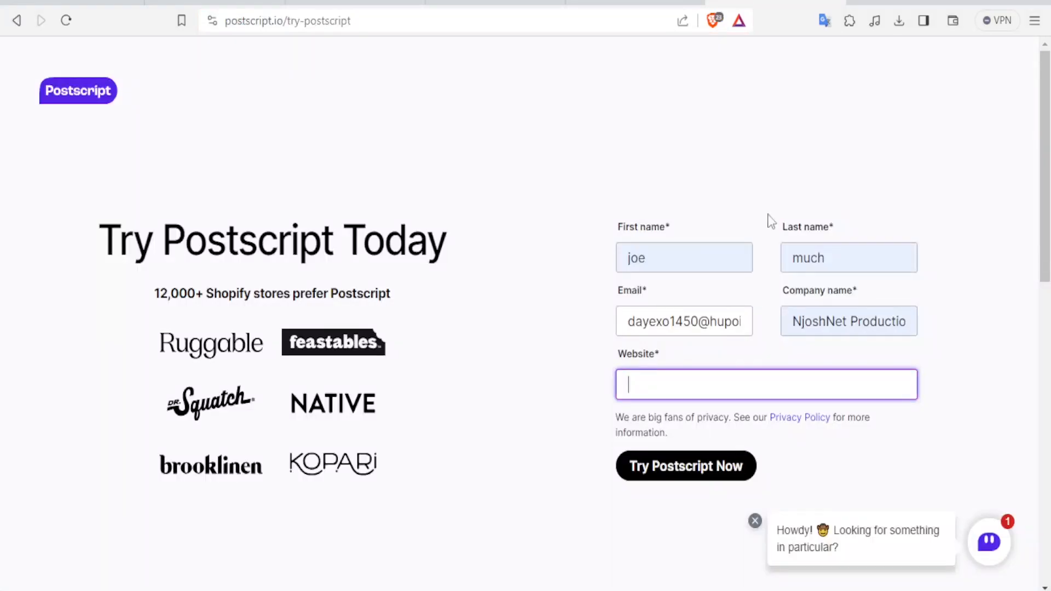
mouse_move(657, 384)
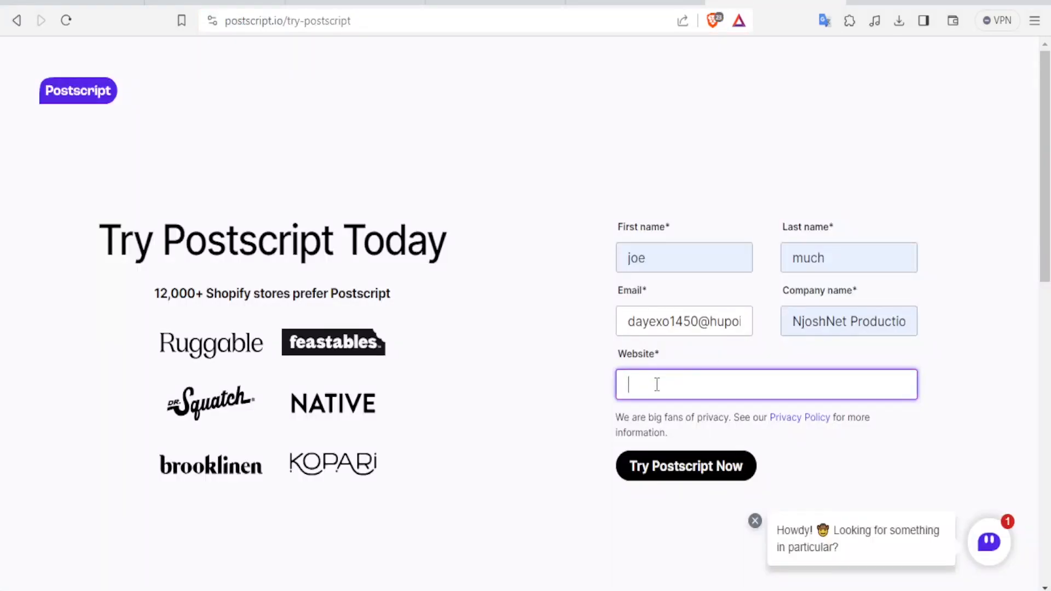
text(https://b9d586.myshopify.com/)
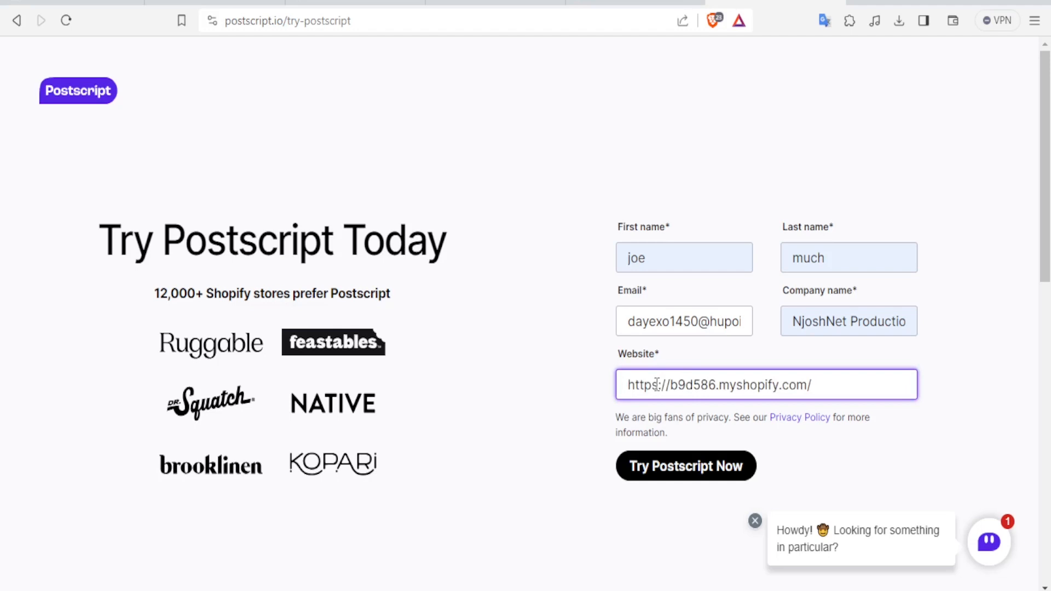
mouse_move(685, 466)
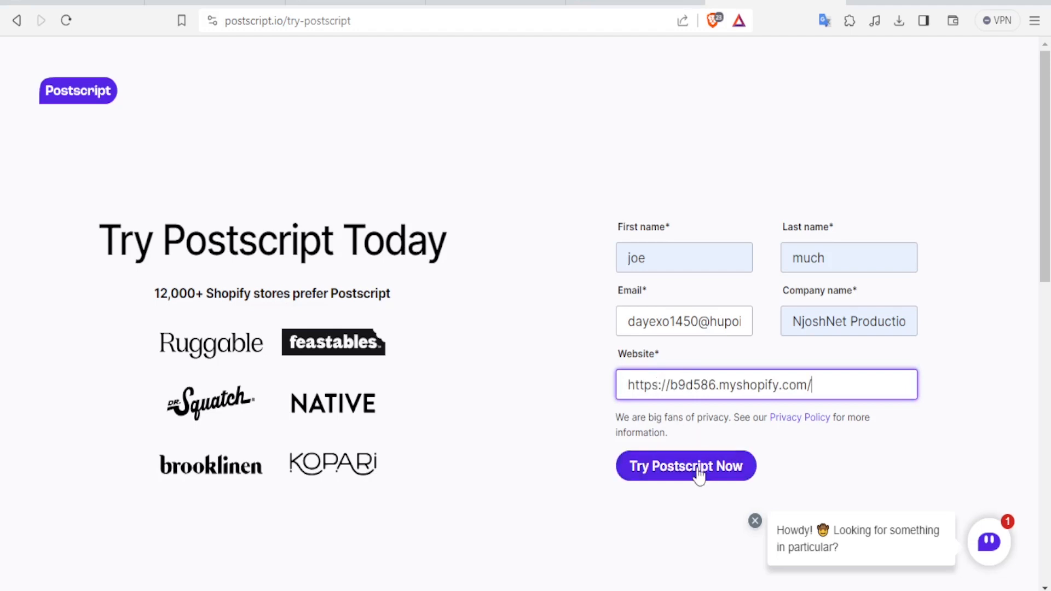
click(684, 466)
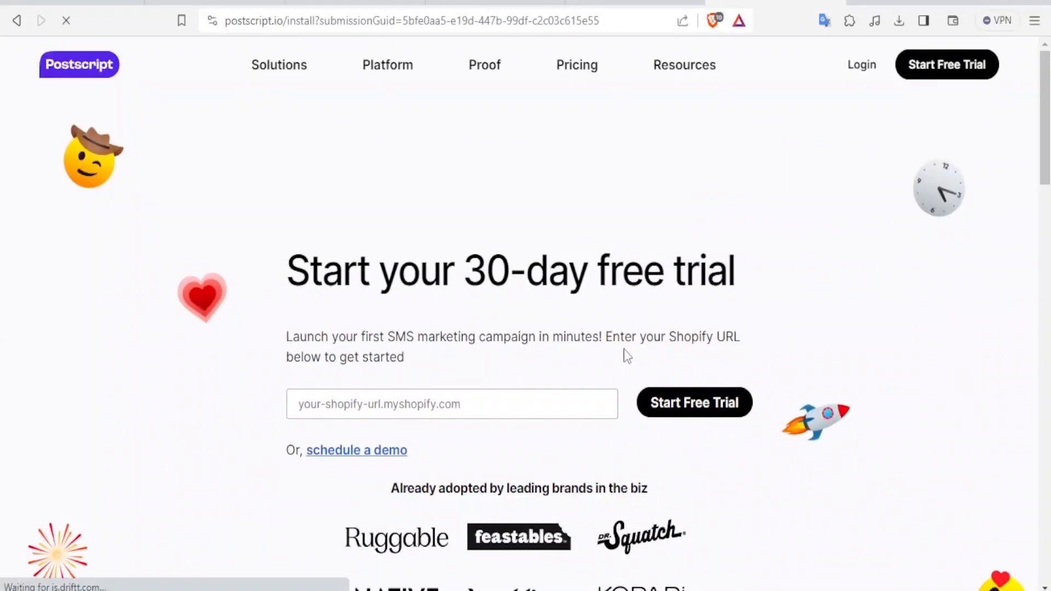
click(451, 403)
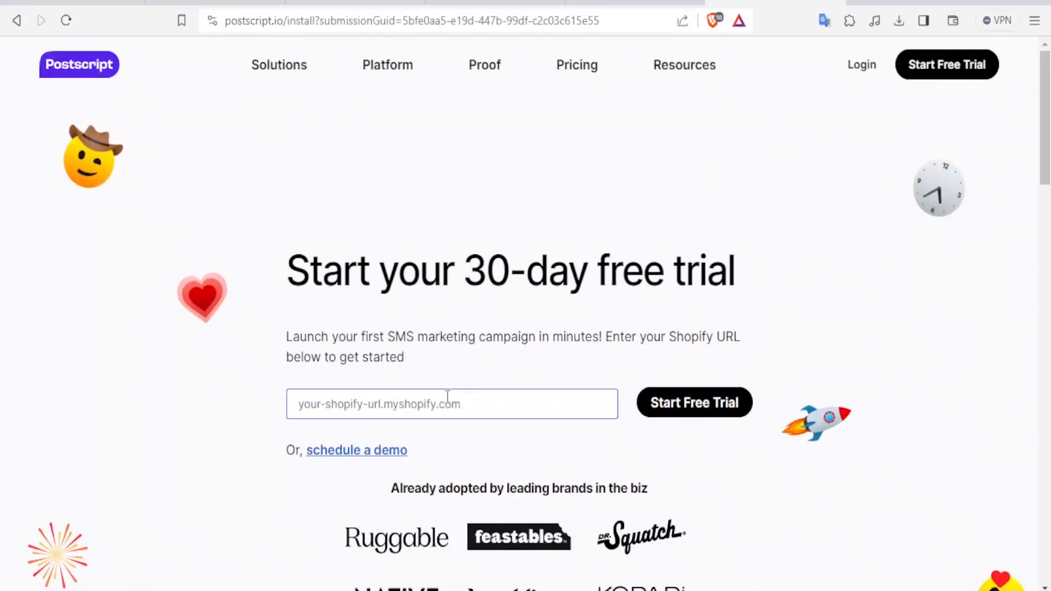
text(b9d586.myshopify.com)
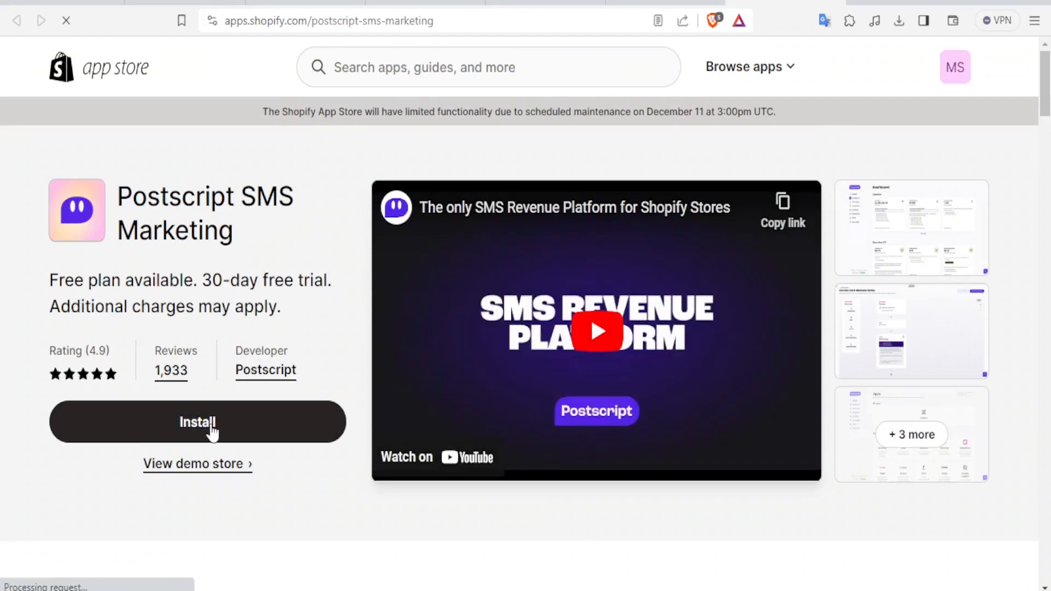
Install Postscript SMS Marketing and approve adding it to the store
click(197, 421)
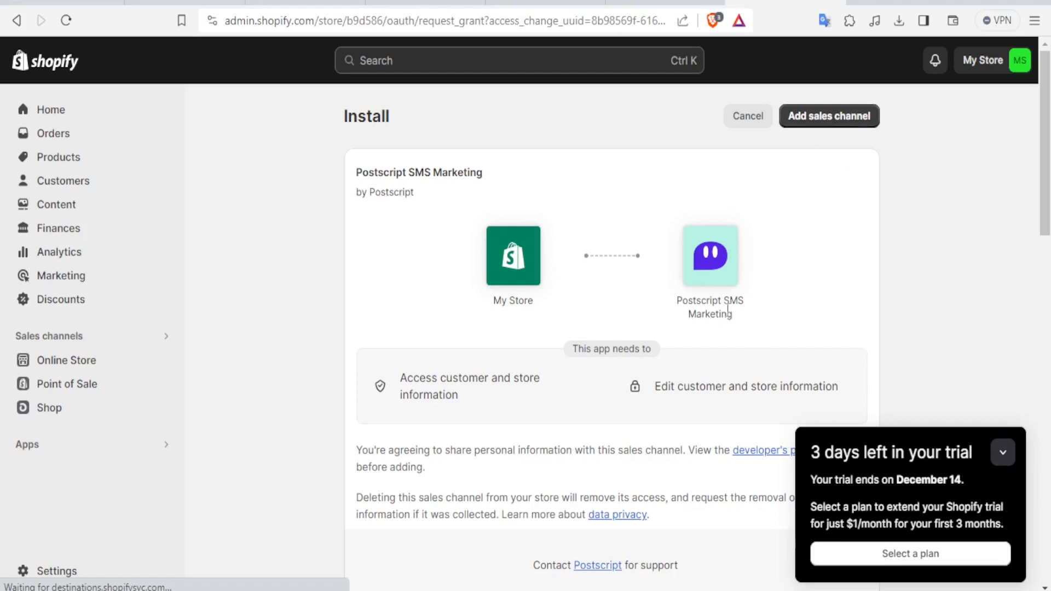
mouse_move(800, 386)
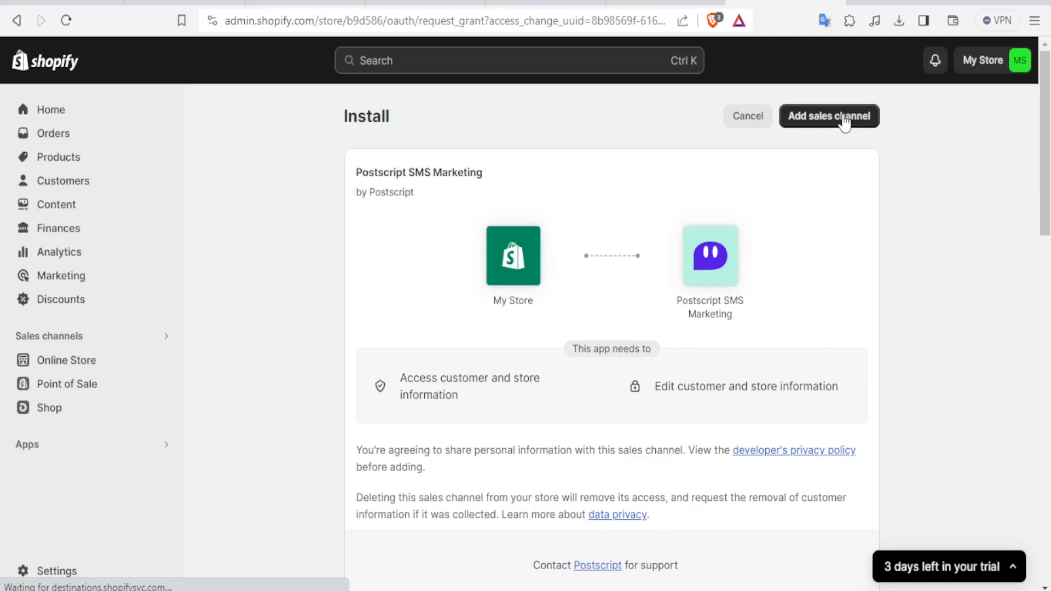
click(829, 116)
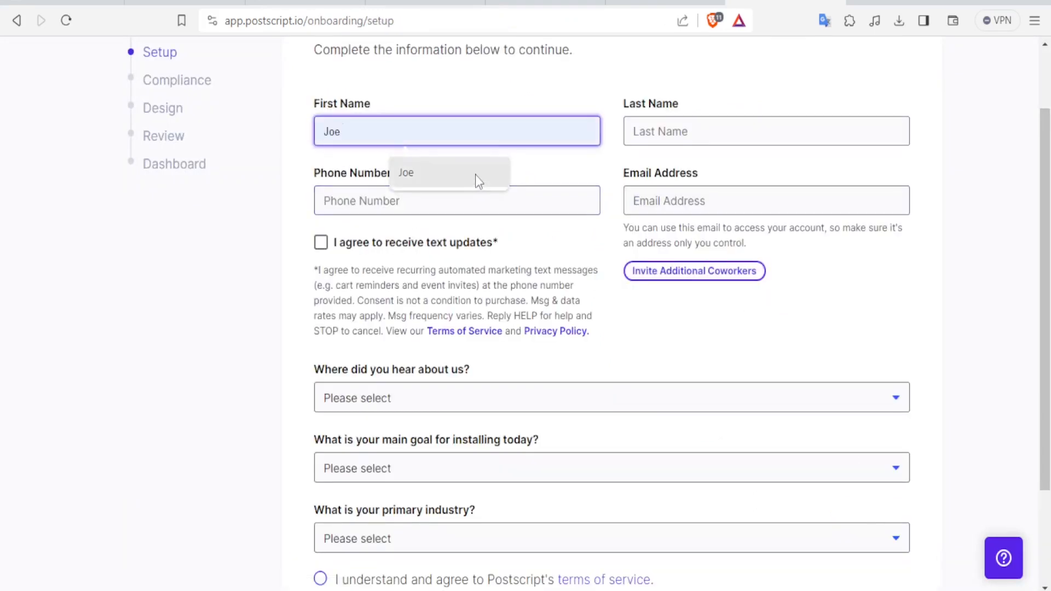
text(Much)
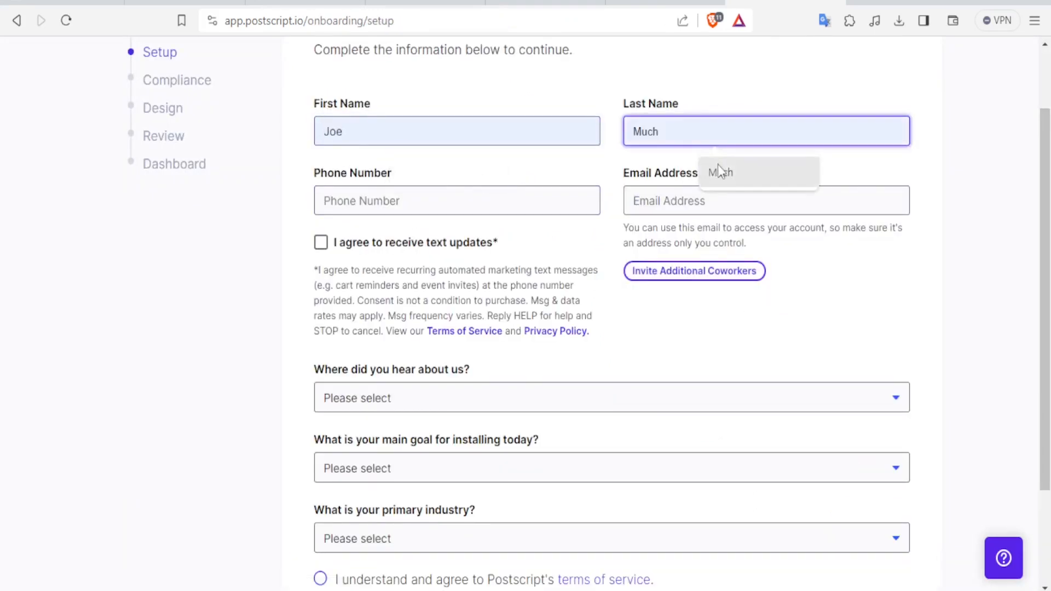
text(1 (236) 778-099)
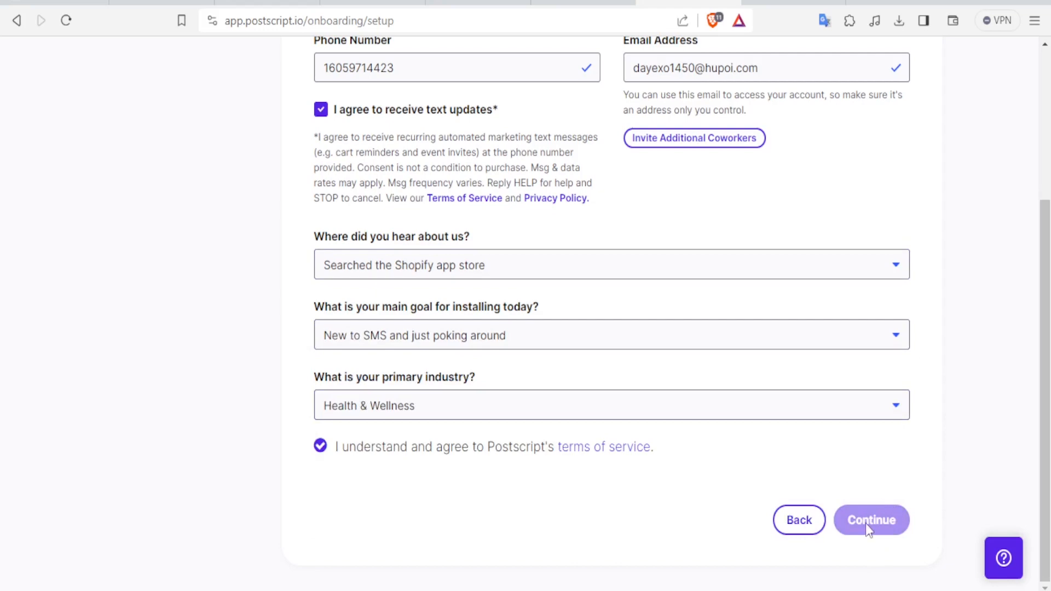
click(871, 519)
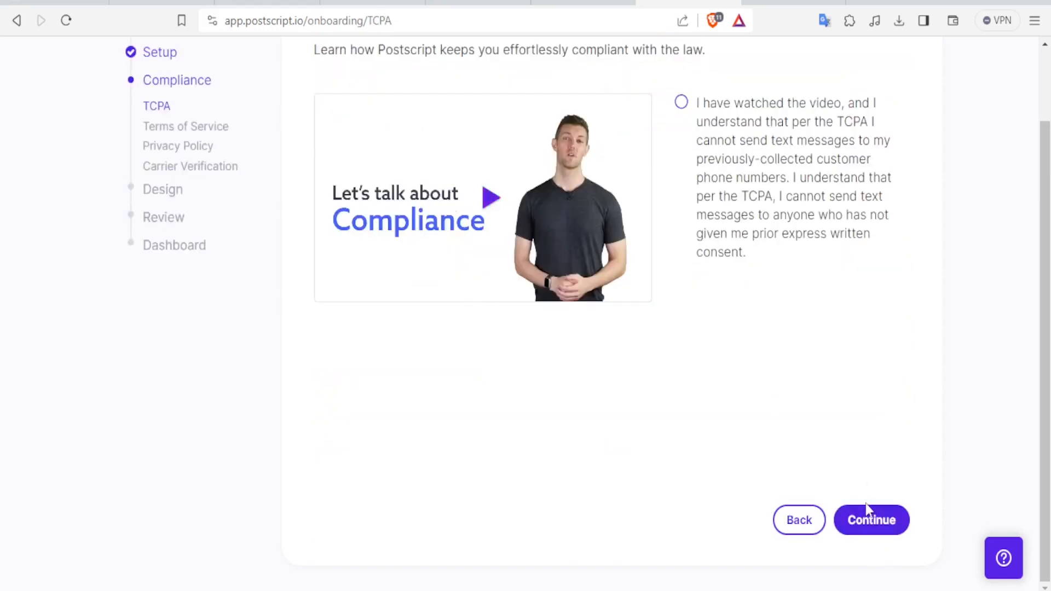
mouse_move(681, 101)
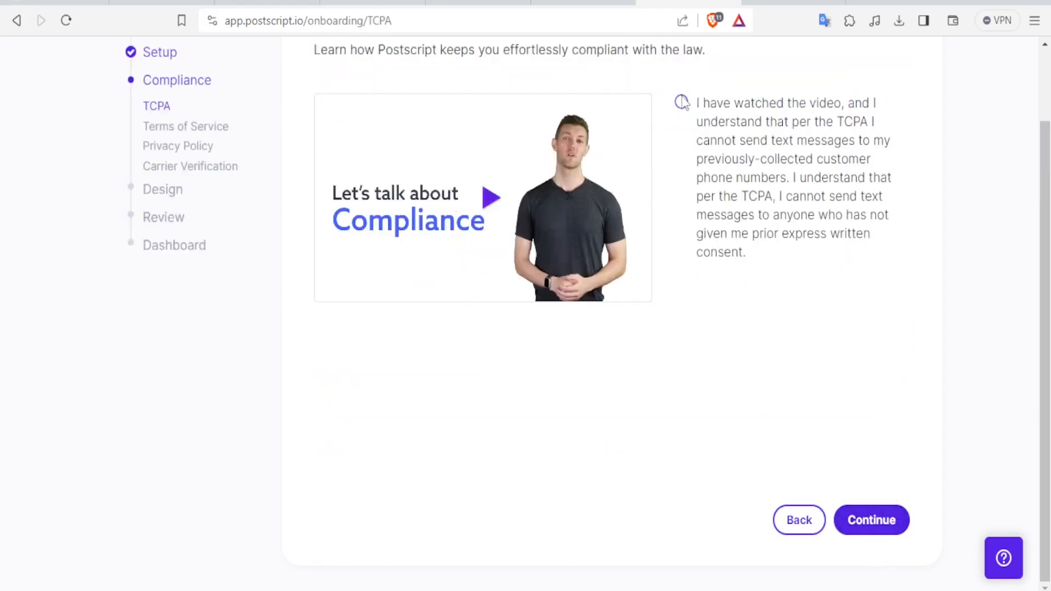
Acknowledge the TCPA statement and confirm the terms of service were added to the shop
click(681, 102)
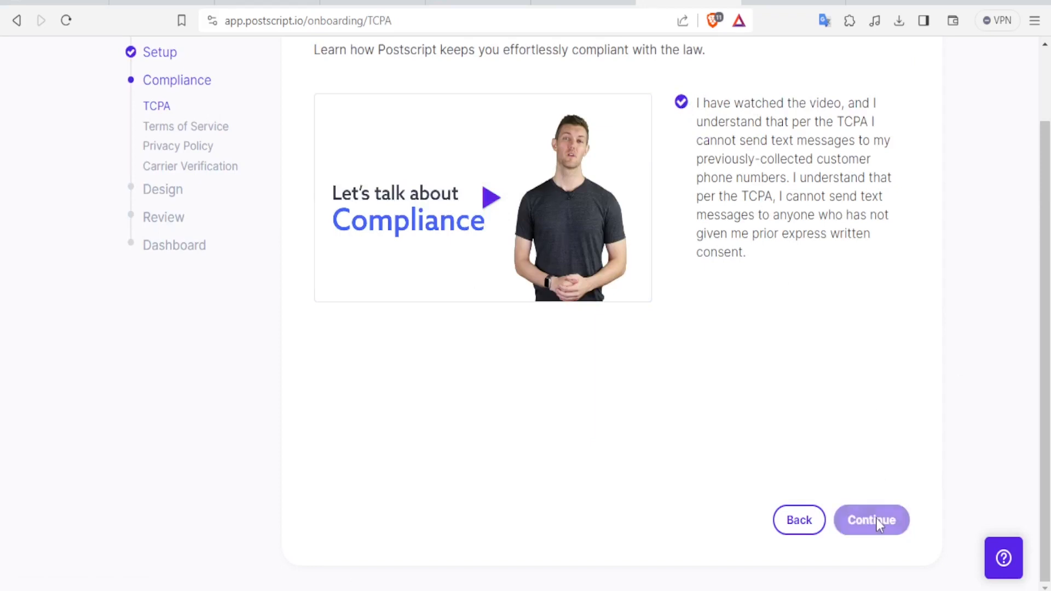
click(870, 519)
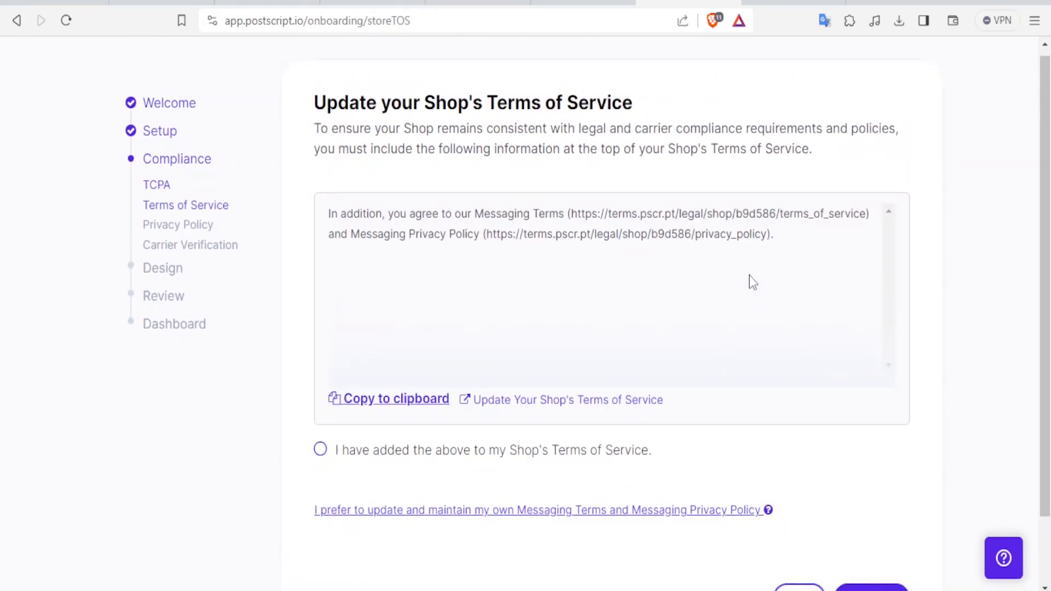
mouse_move(387, 418)
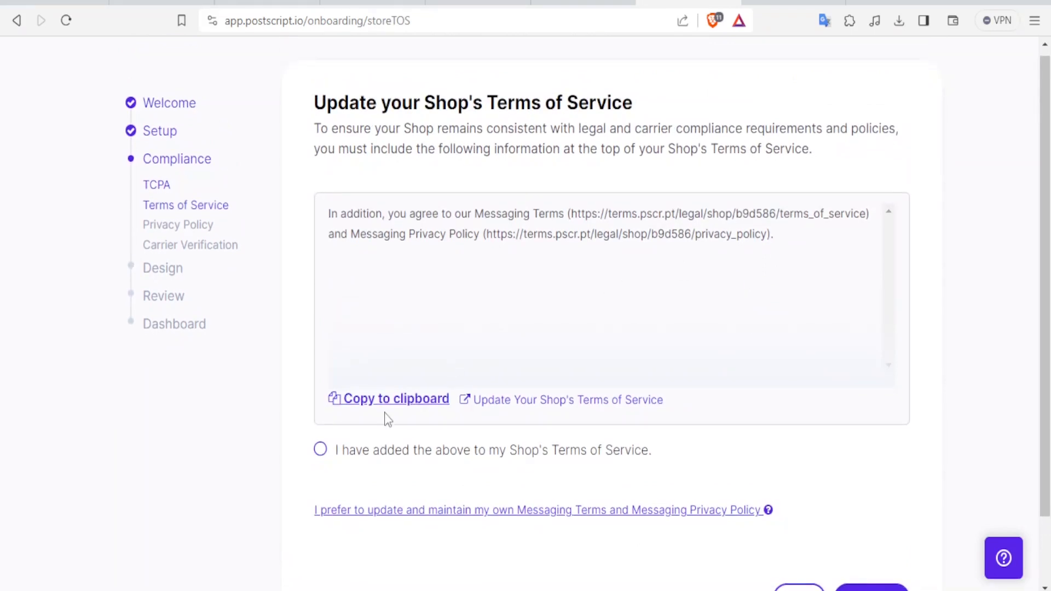
click(320, 449)
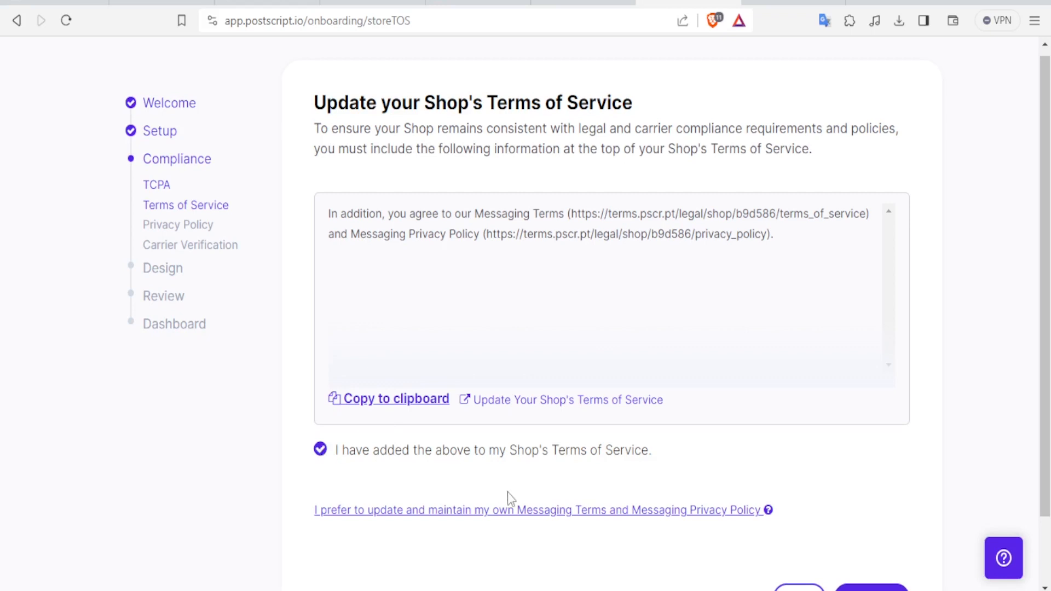
scroll(down, 3)
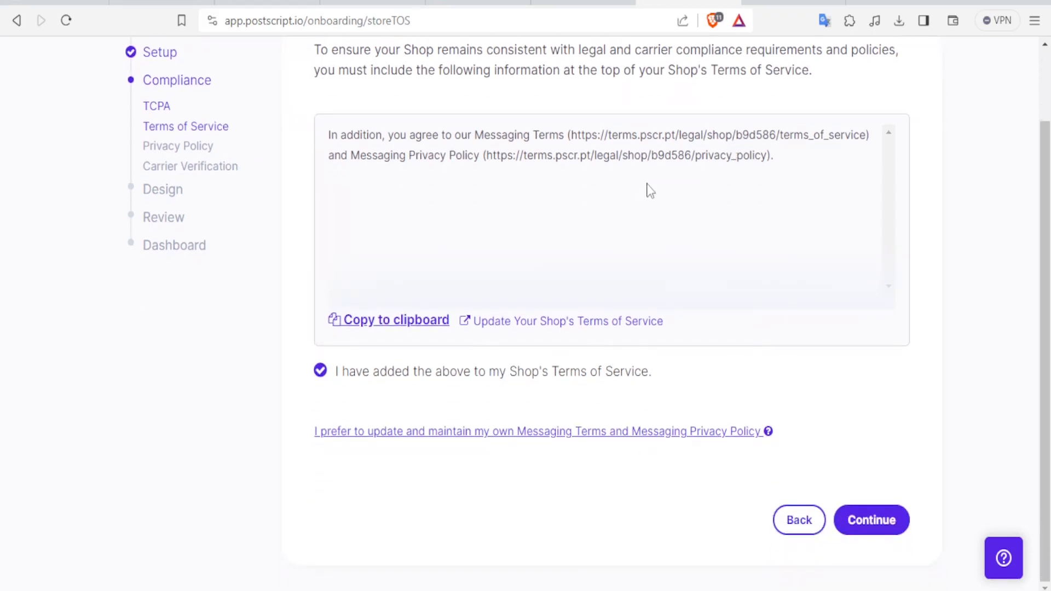
click(871, 520)
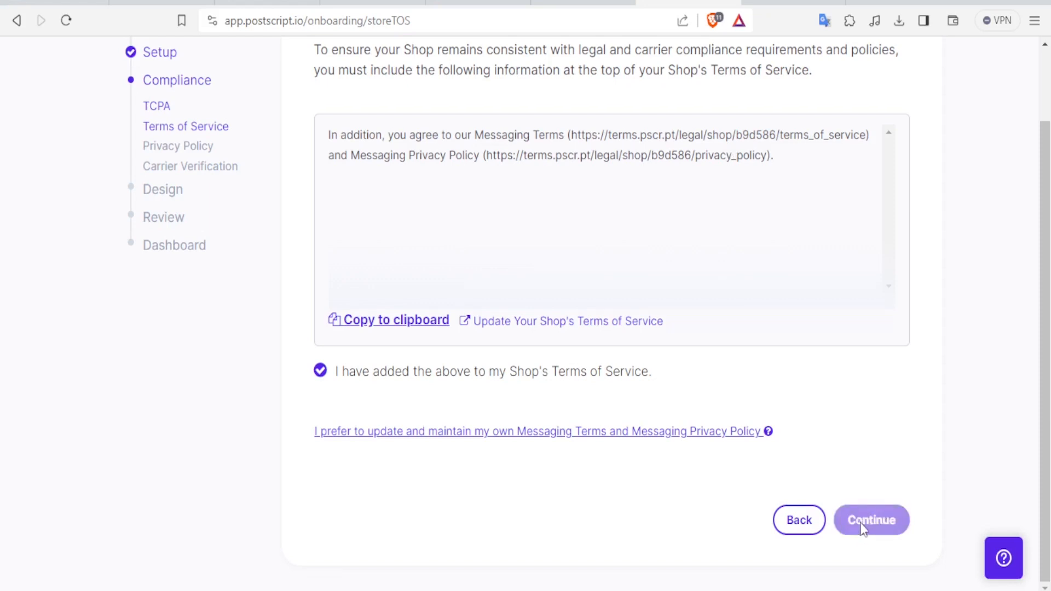
click(871, 520)
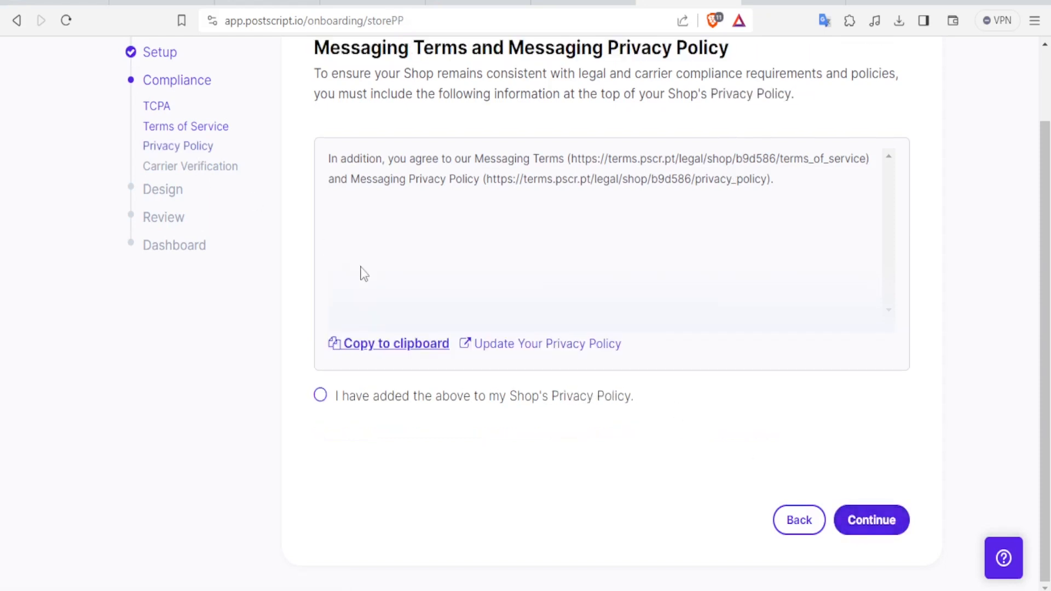
mouse_move(559, 402)
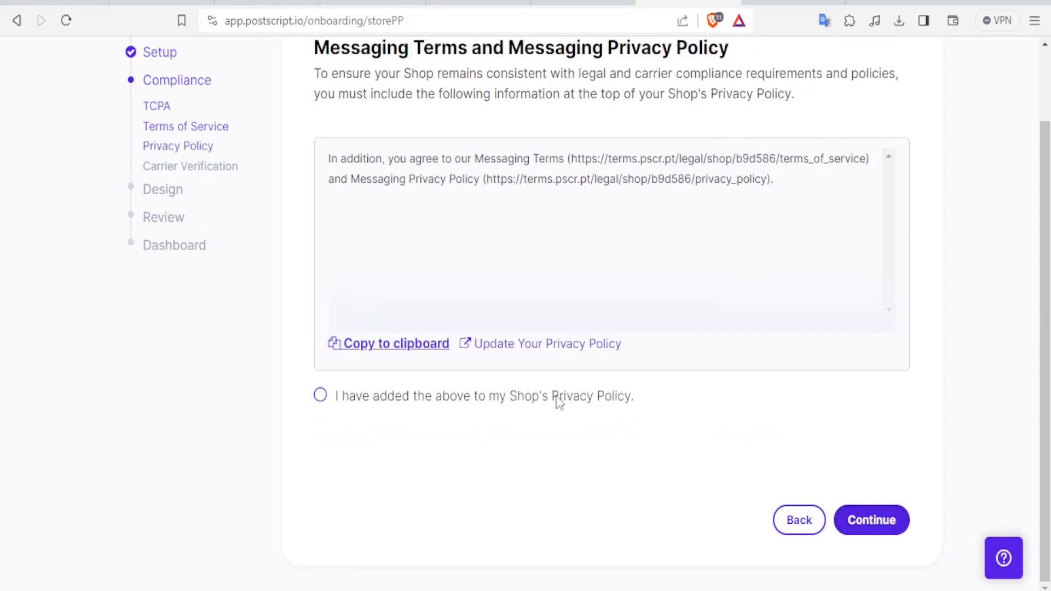
Confirm the privacy policy additions and move past carrier verification
click(320, 395)
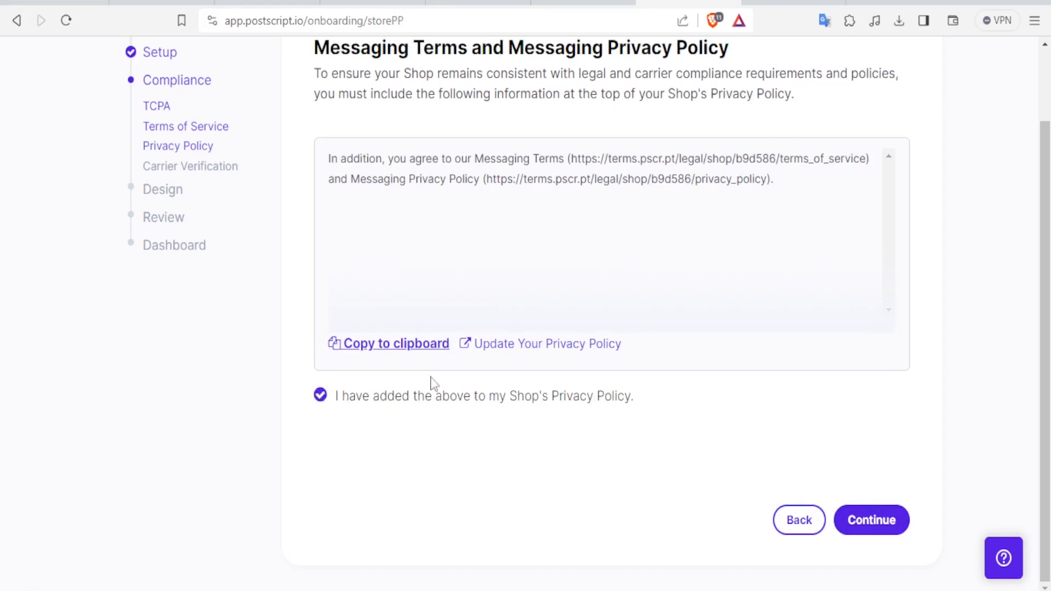
click(871, 519)
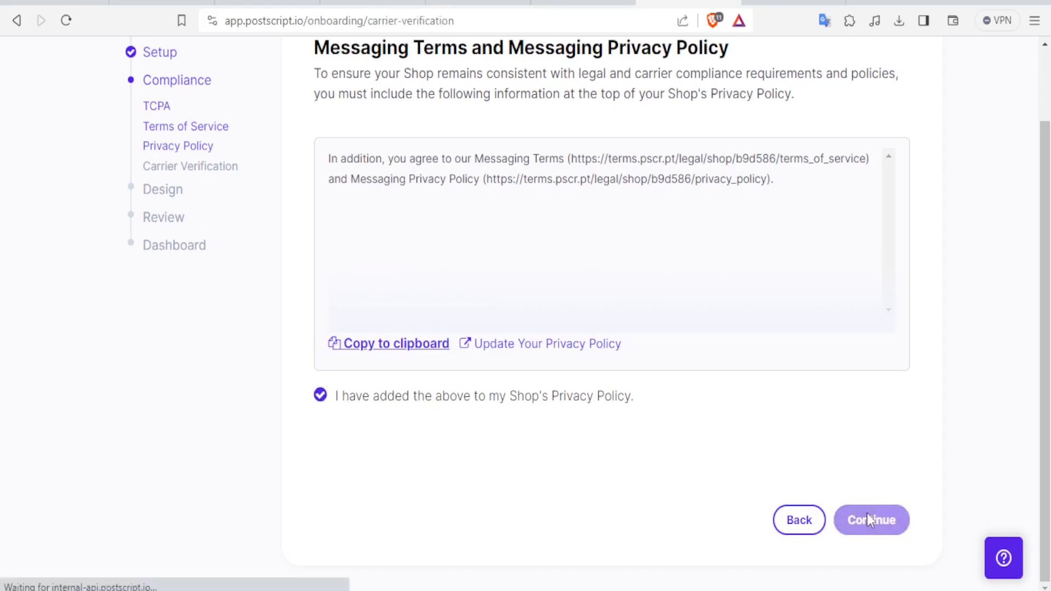
click(871, 519)
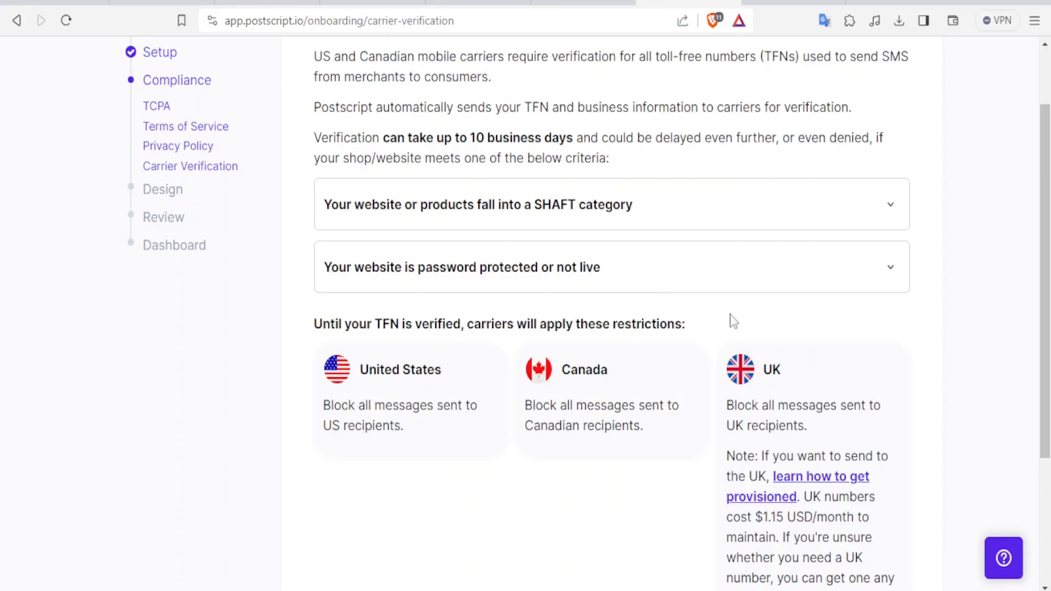
click(871, 535)
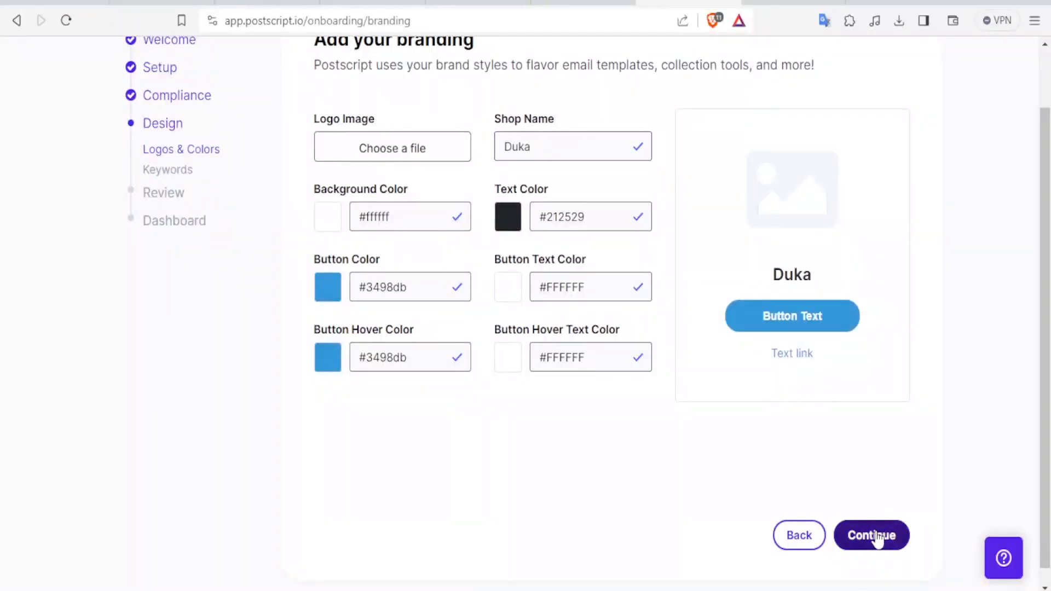
Accept the default branding and keep the DUKASUBSCRIBE and DUKASAVE10 keywords
click(871, 534)
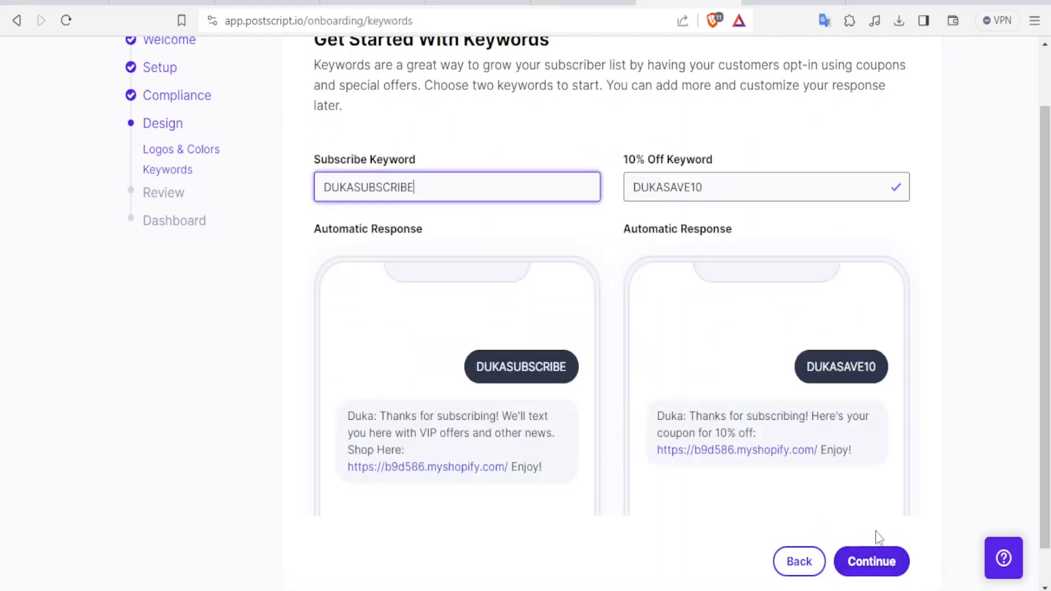
mouse_move(616, 250)
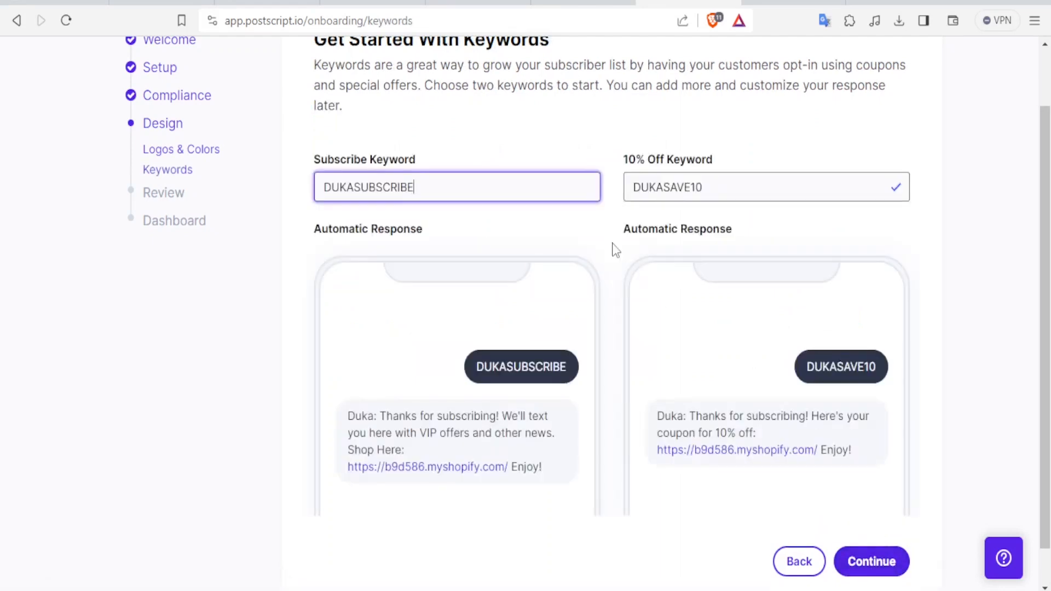
mouse_move(408, 171)
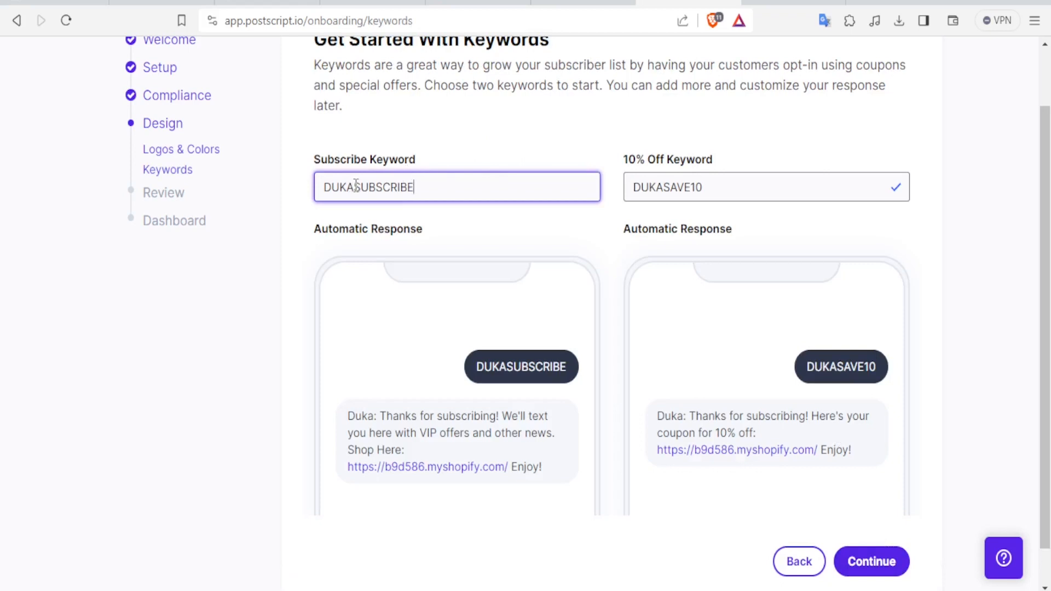
click(738, 187)
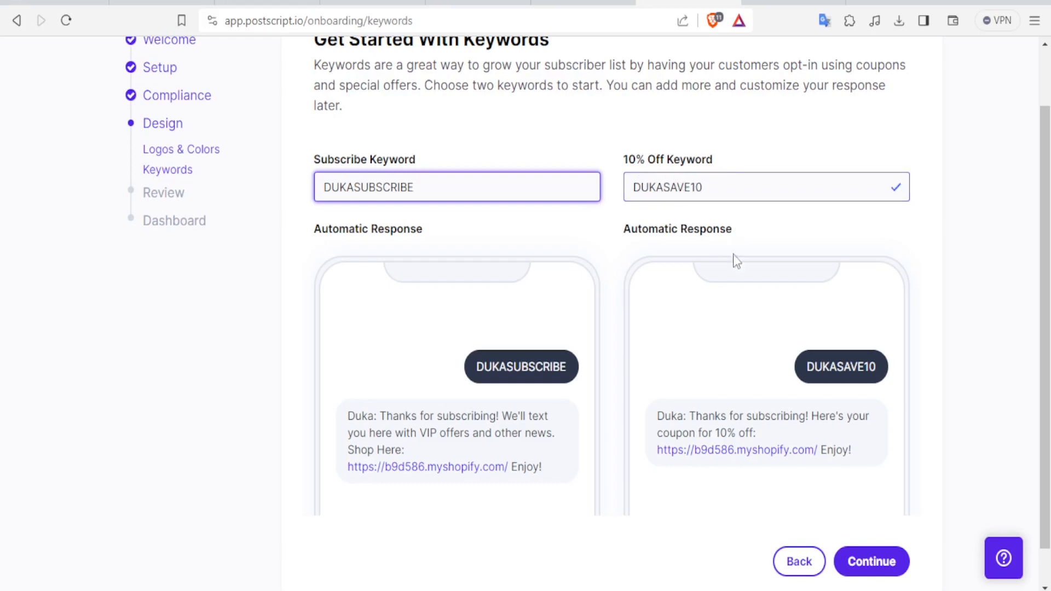
mouse_move(792, 235)
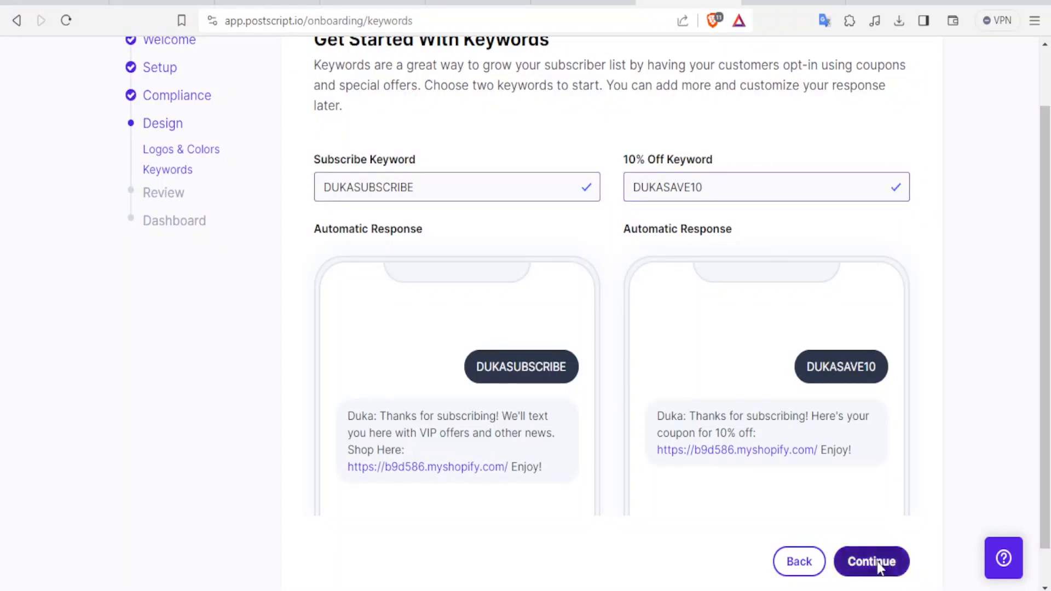
click(870, 561)
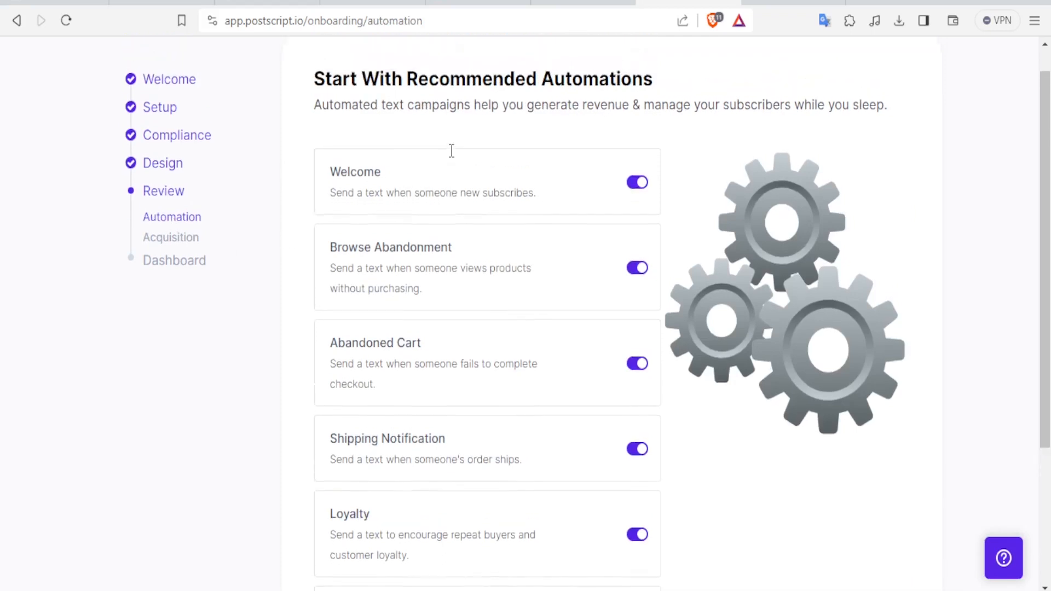
Toggle the Welcome automation off and back on, leaving all six automations enabled
scroll(down, 3)
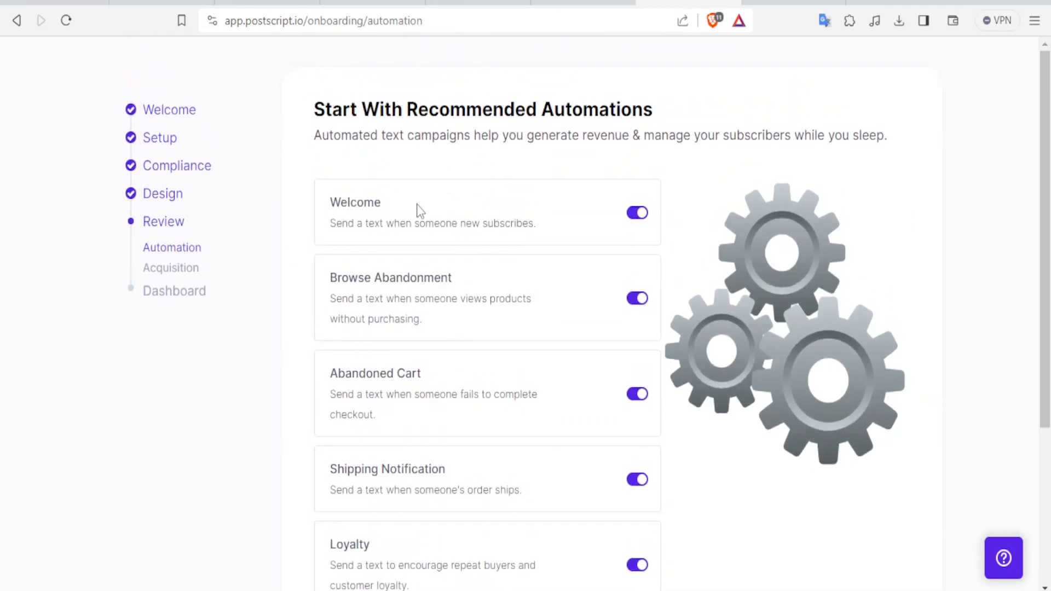
mouse_move(355, 225)
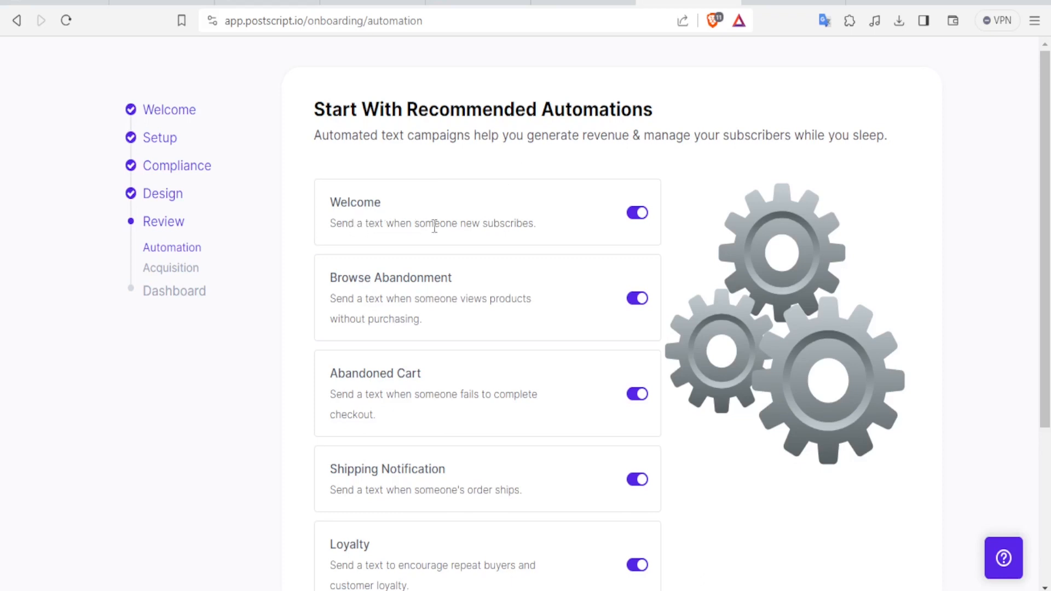
mouse_move(621, 220)
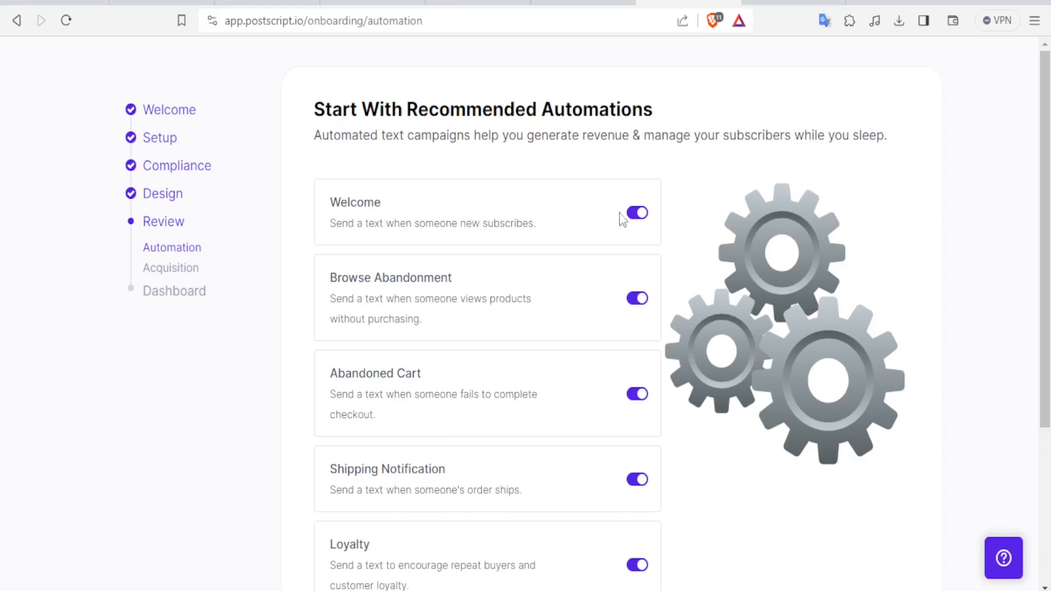
click(636, 212)
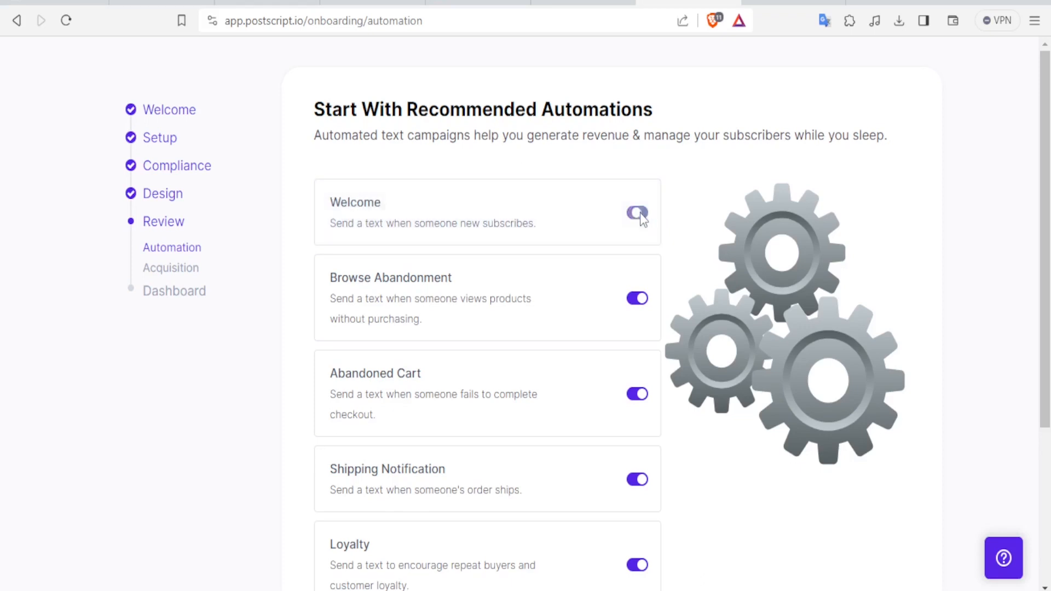
click(636, 212)
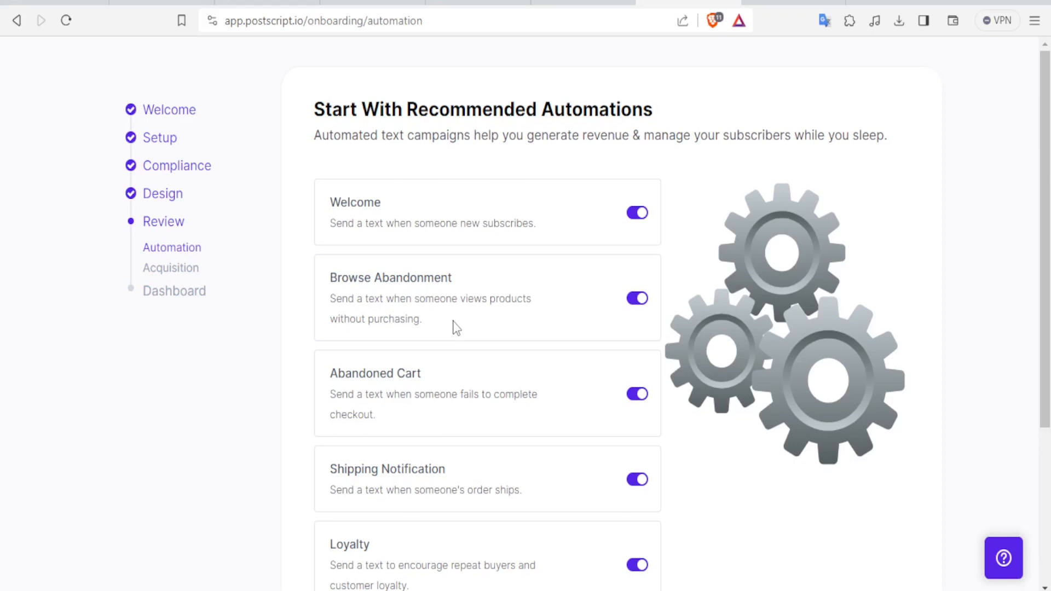
scroll(down, 3)
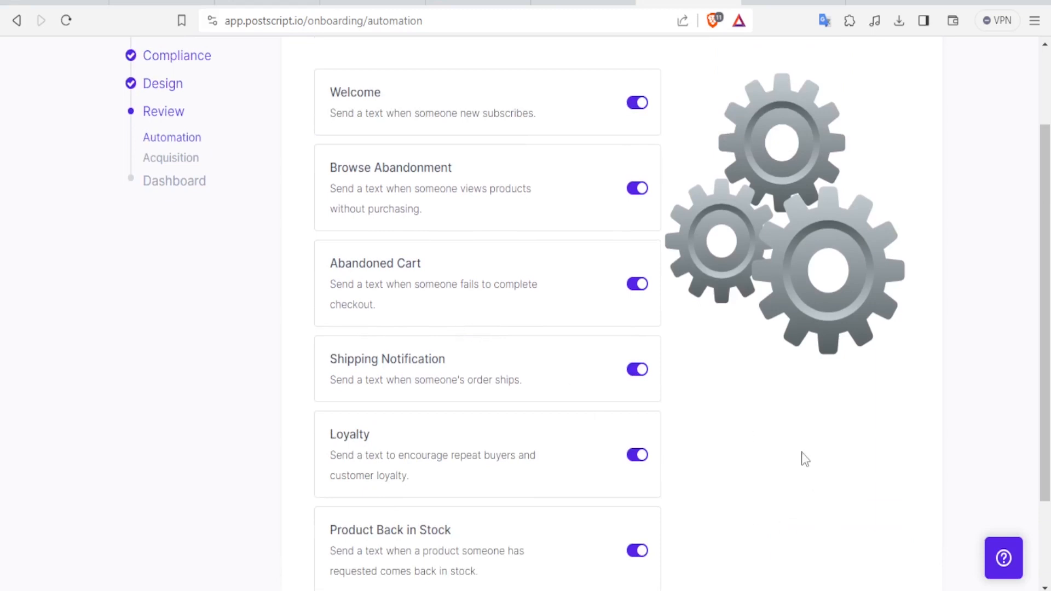
scroll(down, 3)
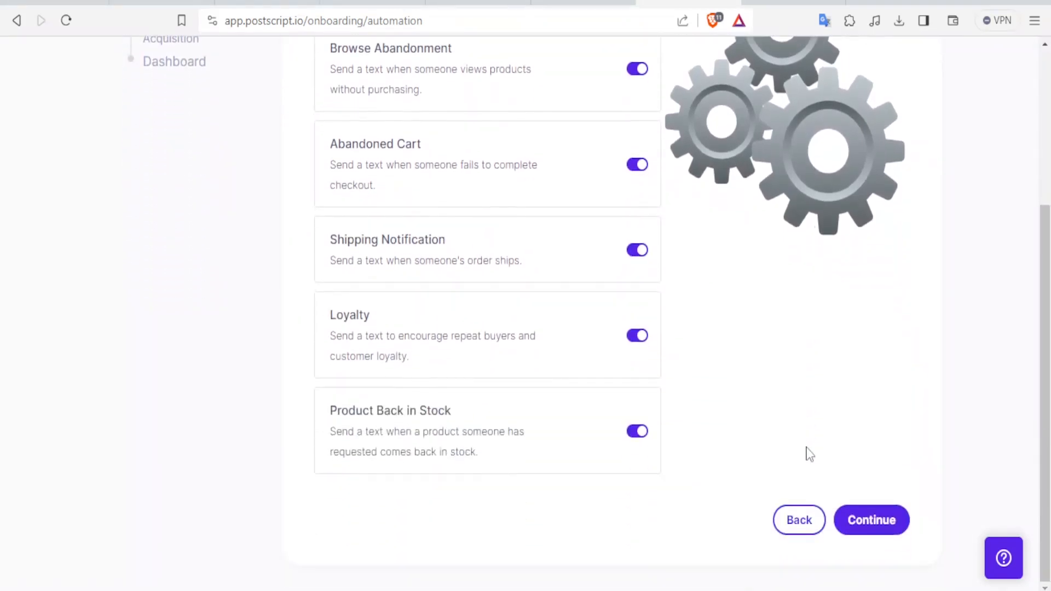
click(870, 519)
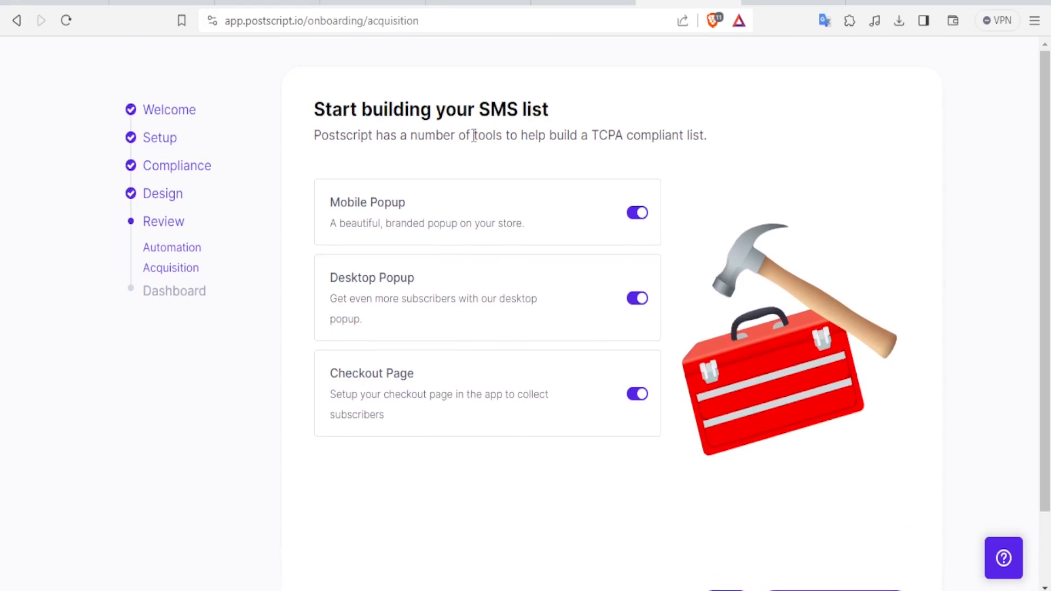
mouse_move(447, 277)
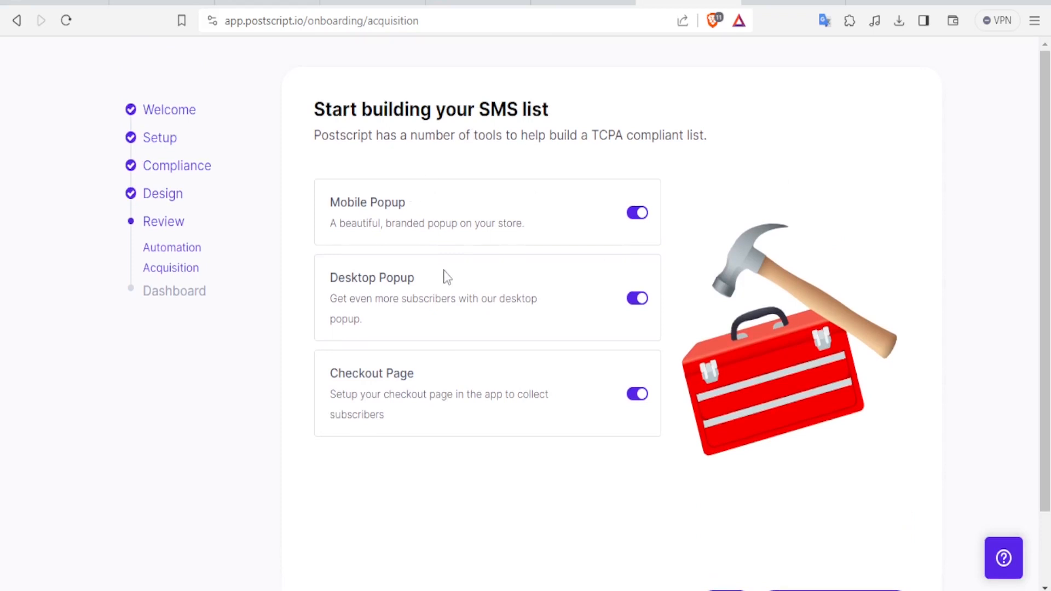
mouse_move(480, 381)
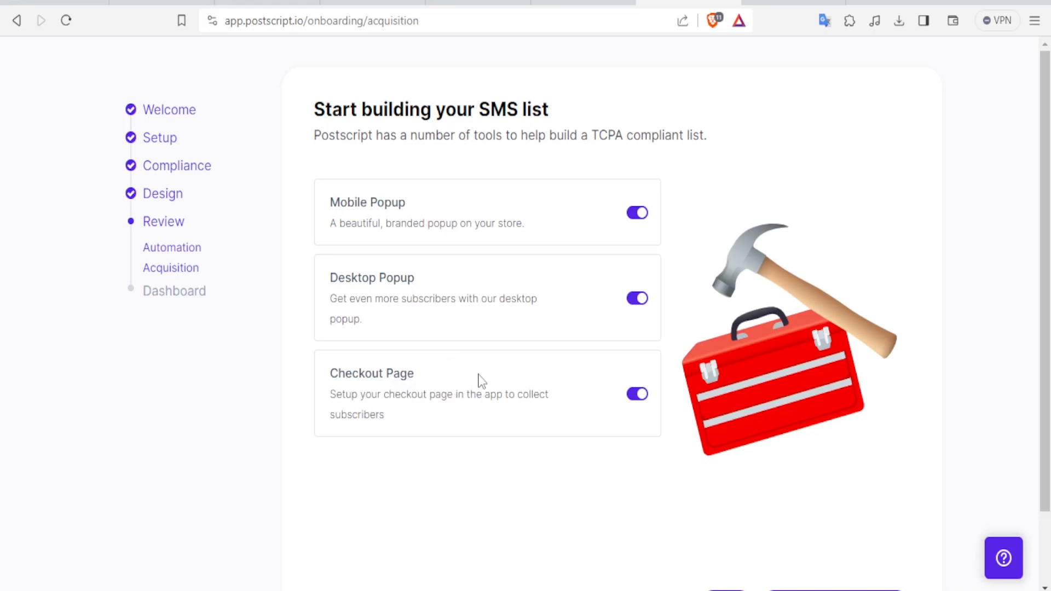
Toggle Desktop Popup off and back on, then continue to the dashboard
click(636, 297)
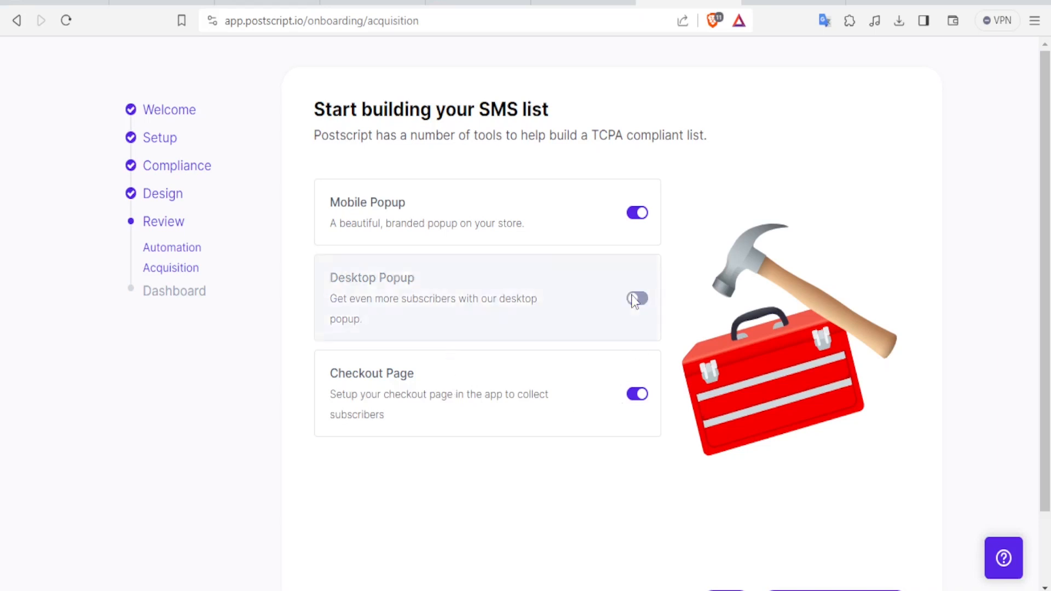
click(636, 298)
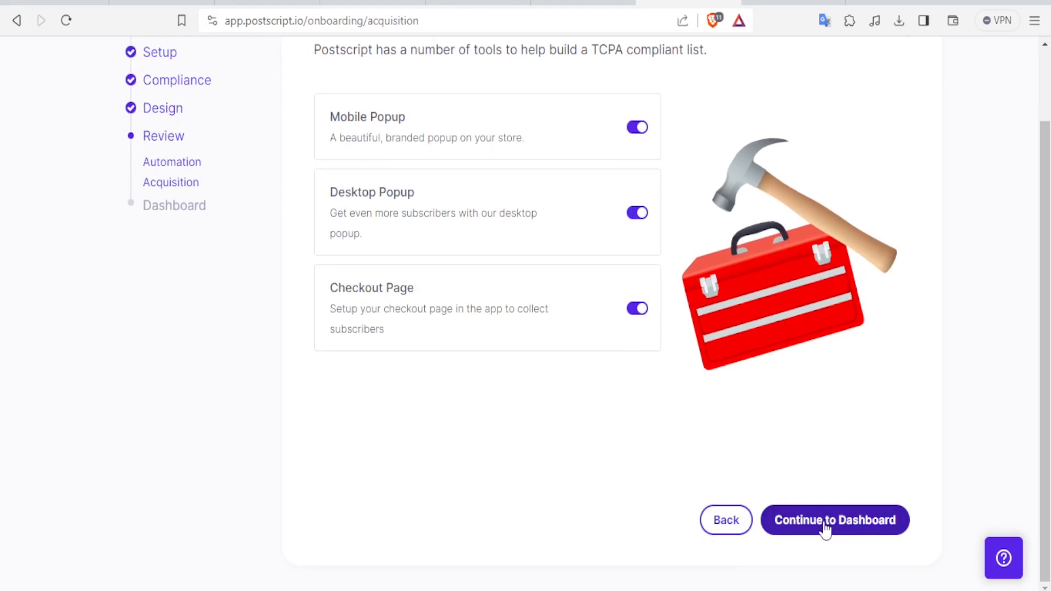
click(834, 519)
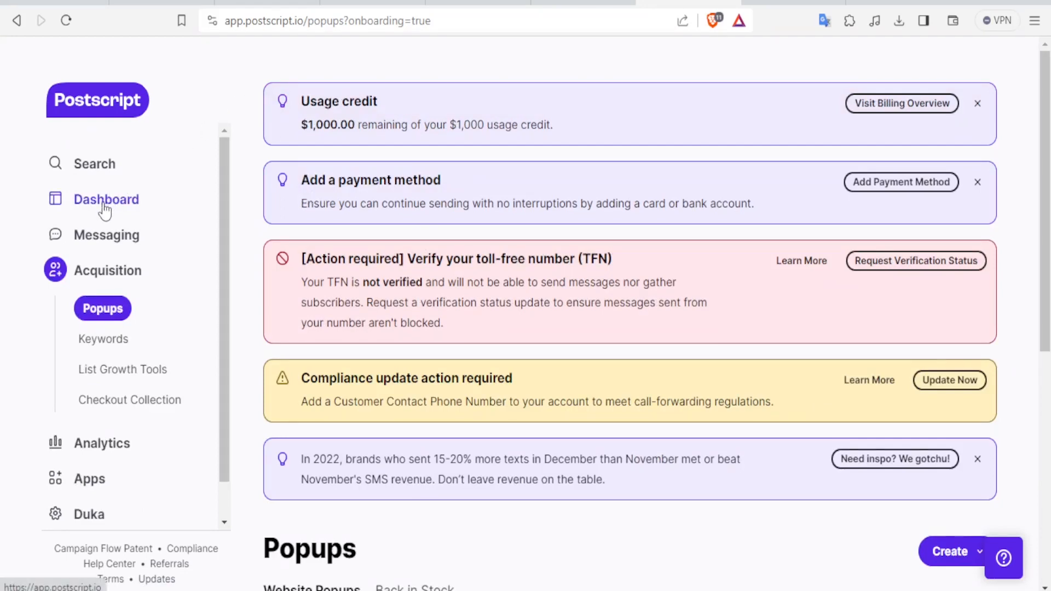
Open the dashboard, expand the Overview details and scroll to the Subscriber LTV cards
click(106, 199)
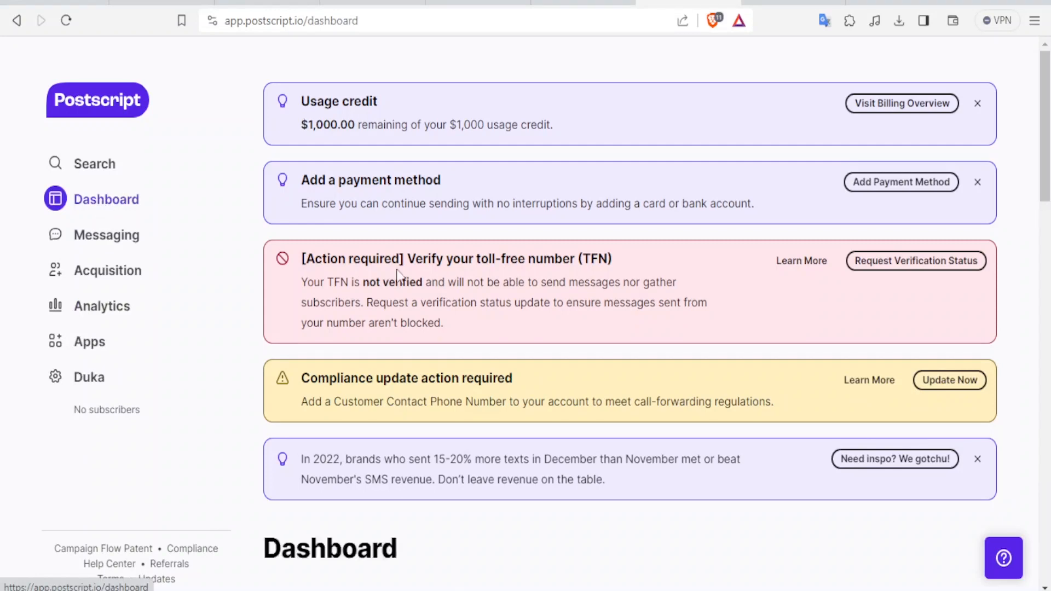
scroll(down, 3)
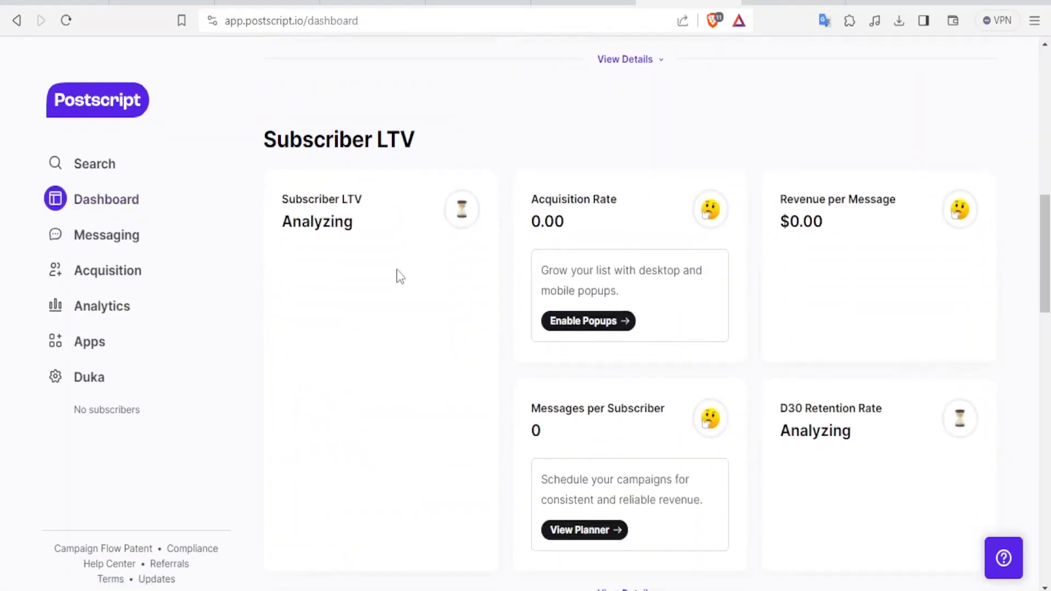
scroll(up, 3)
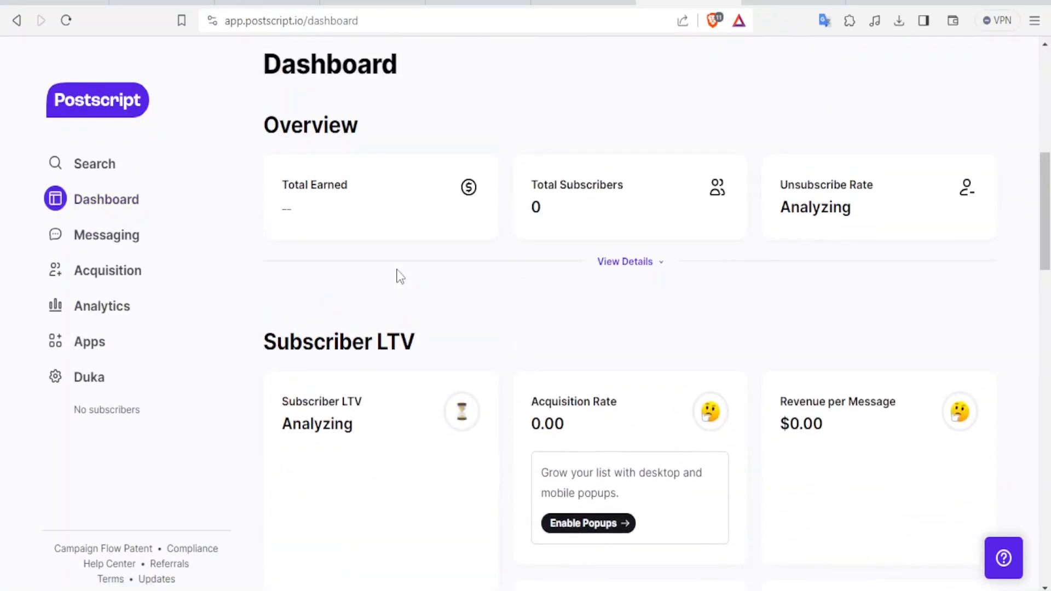
mouse_move(376, 194)
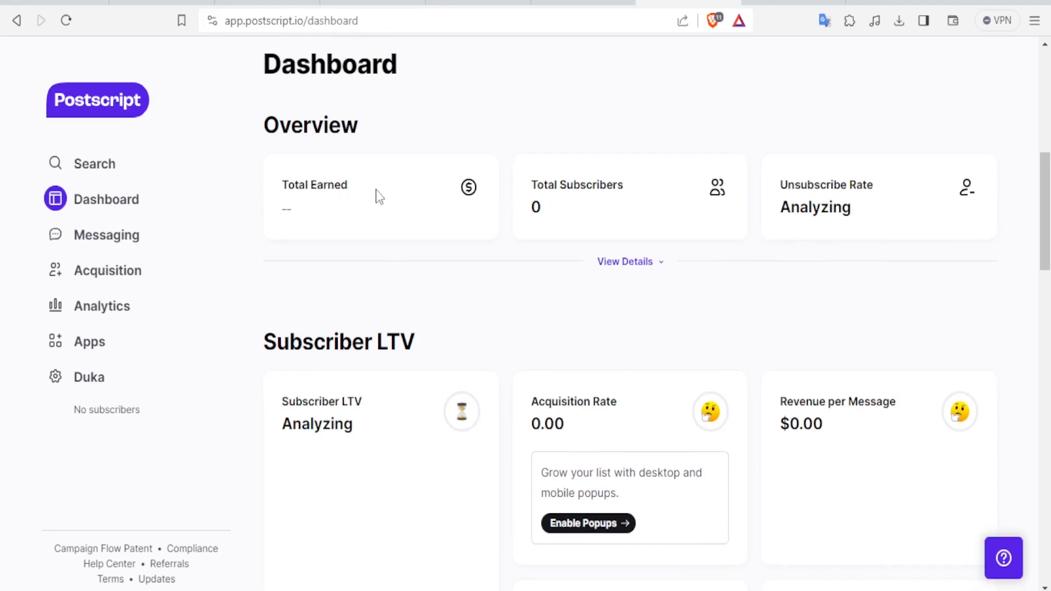
mouse_move(597, 221)
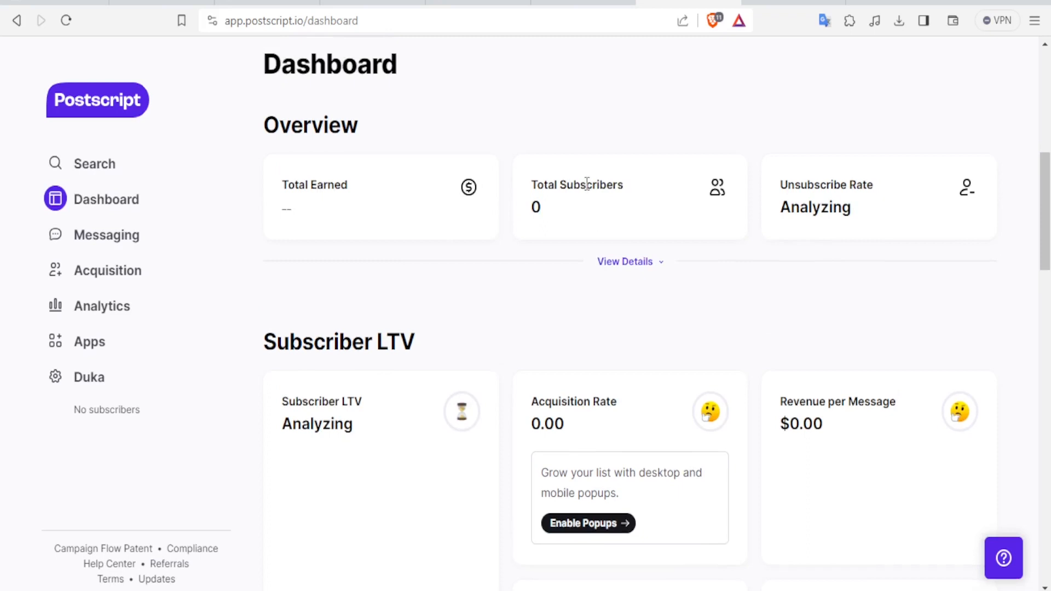
click(627, 262)
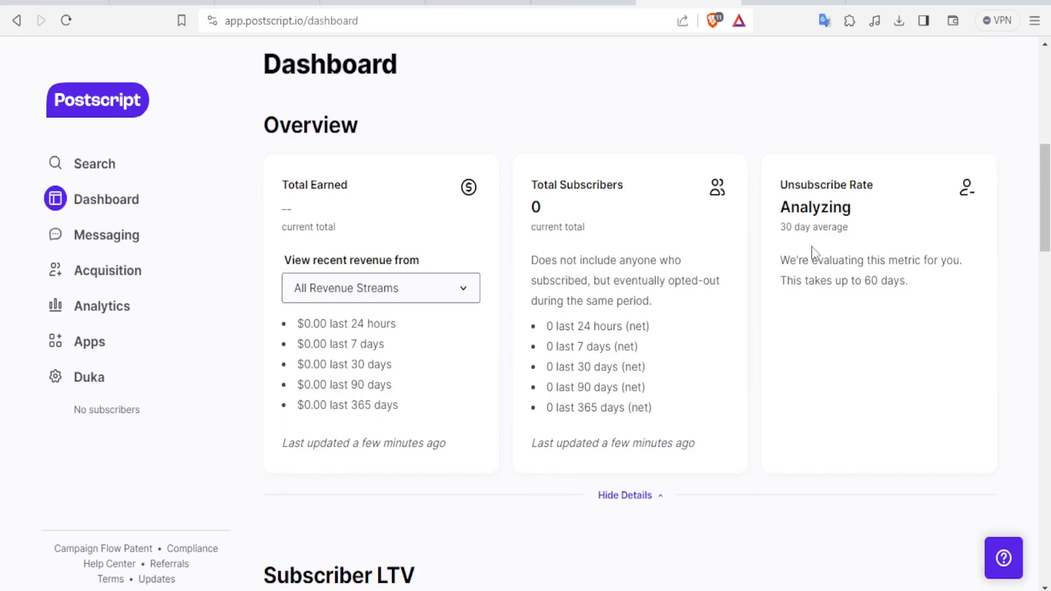
mouse_move(860, 278)
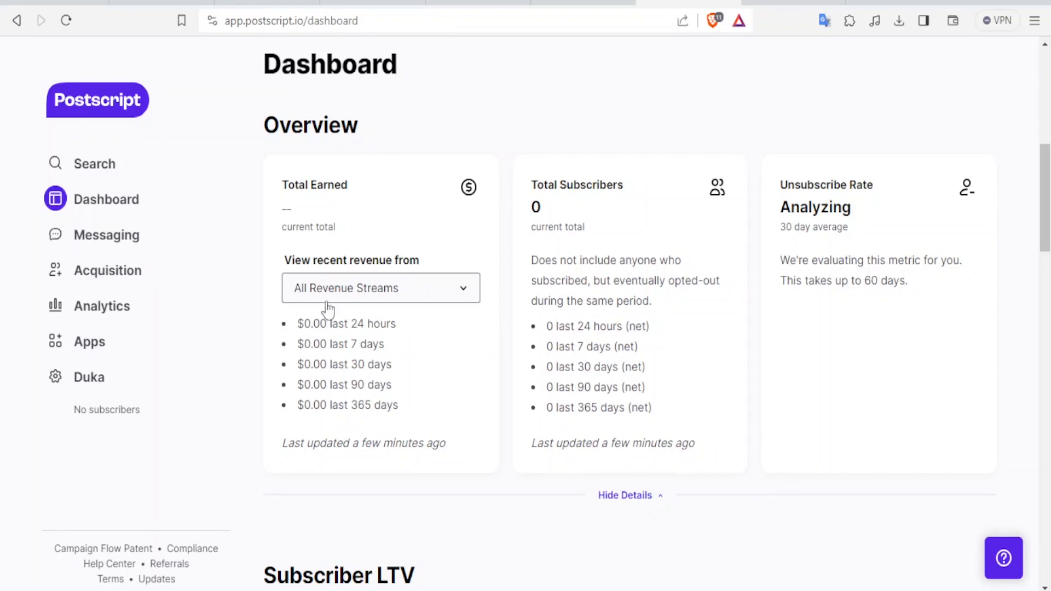
scroll(down, 3)
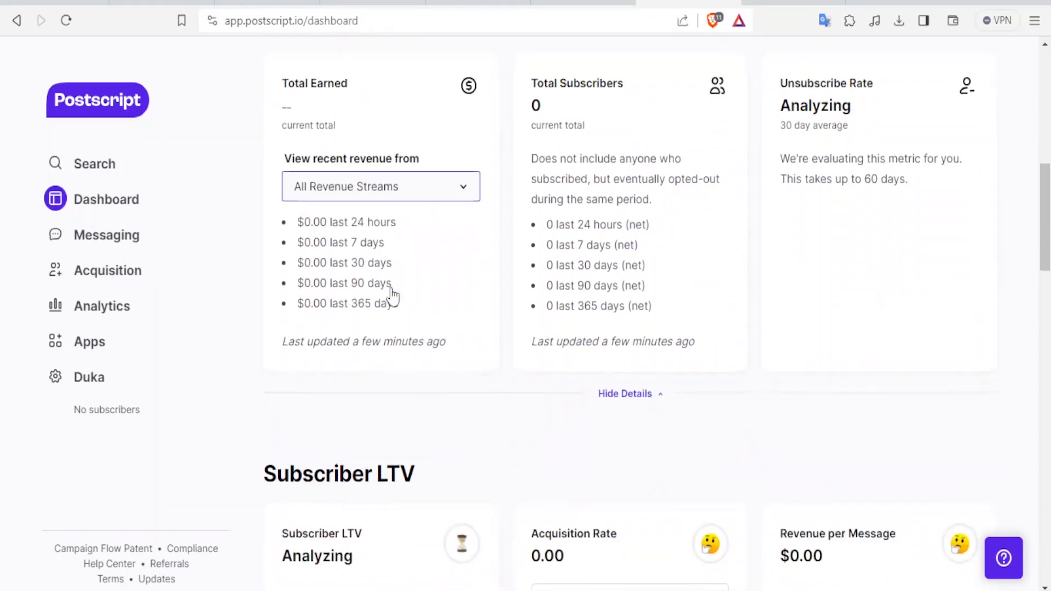
scroll(down, 3)
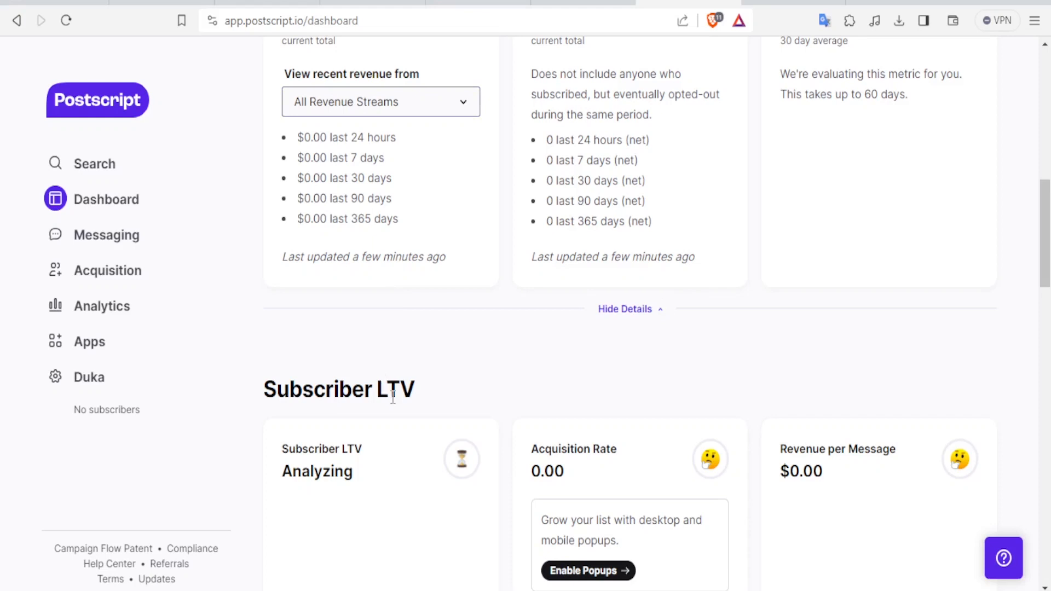
mouse_move(535, 421)
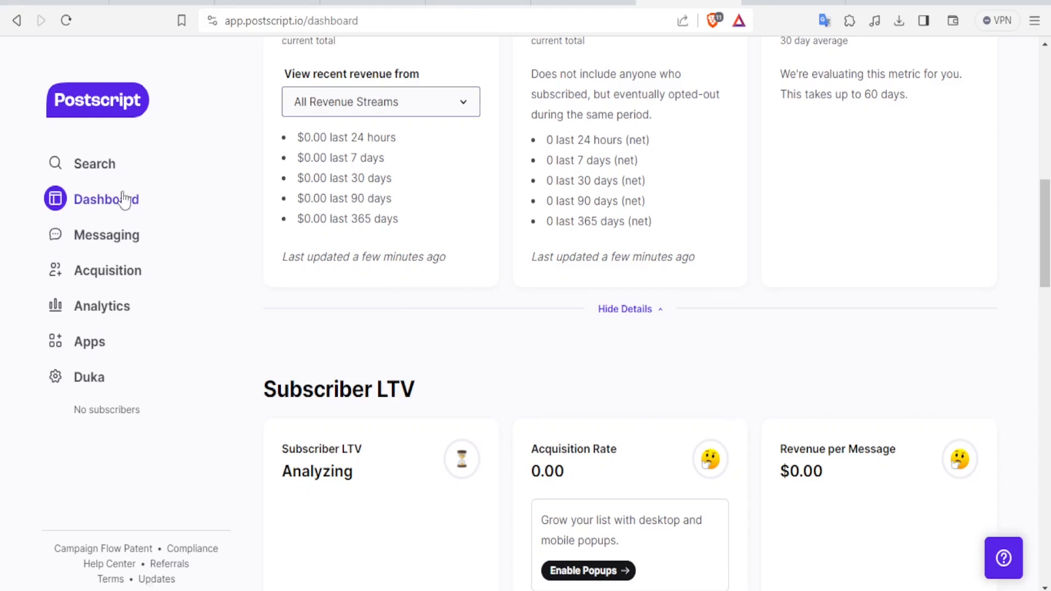
mouse_move(105, 235)
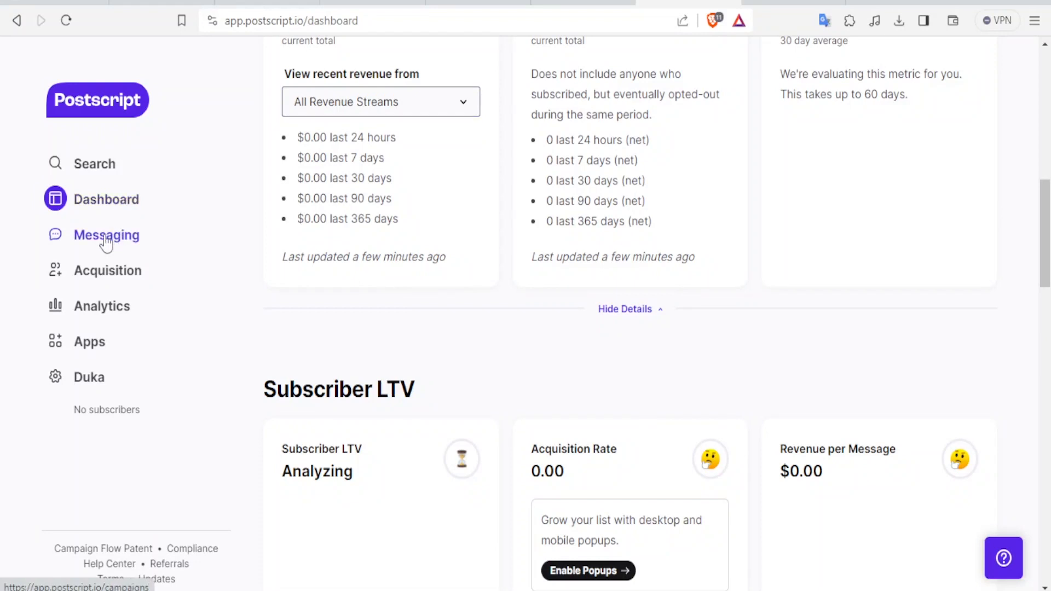
Open Messaging and choose Create Standard Campaign from the Create Campaign dropdown
click(105, 235)
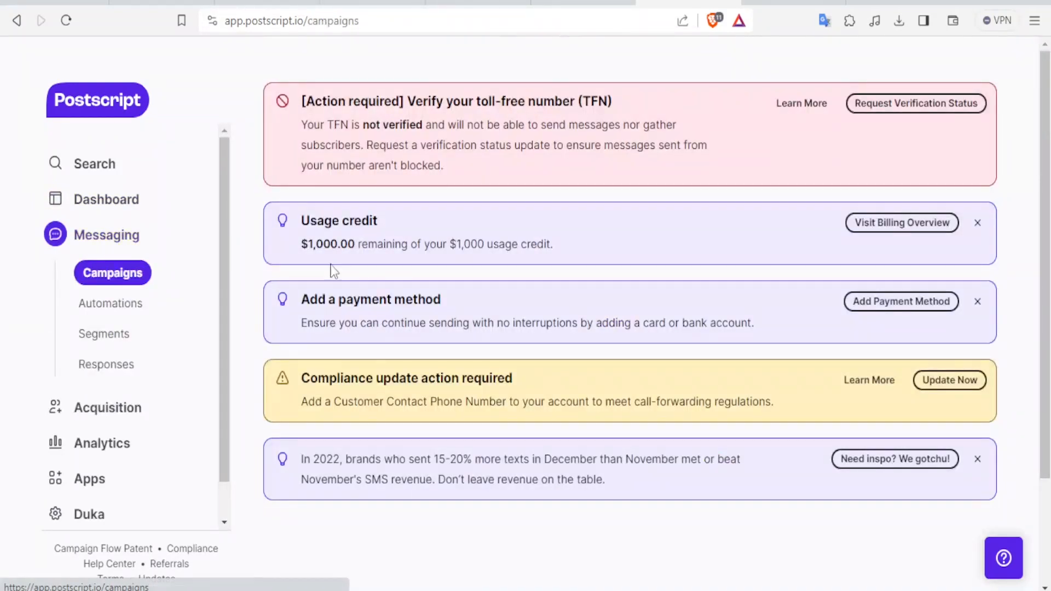
scroll(down, 3)
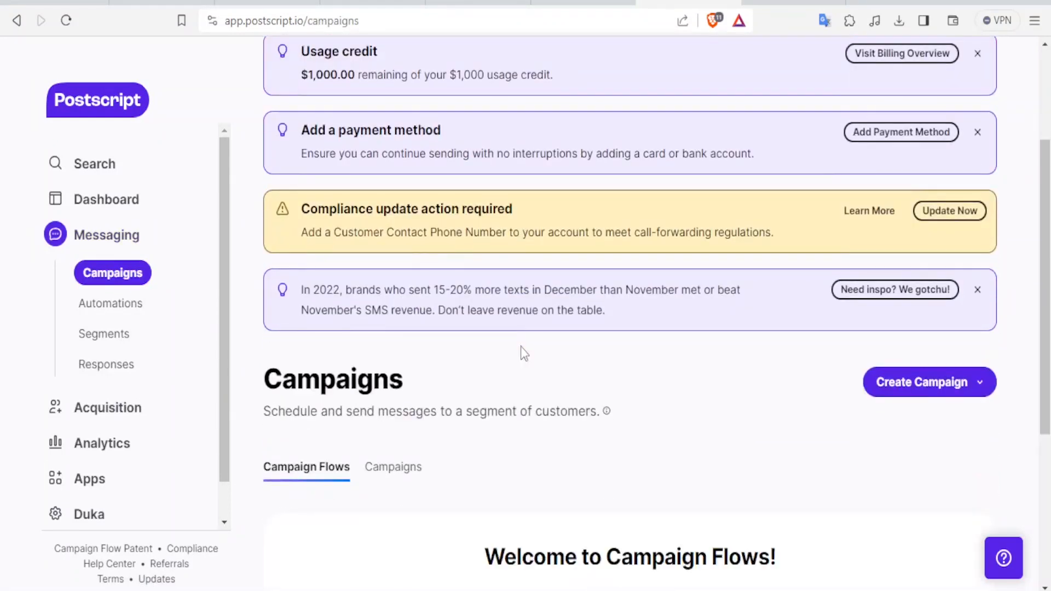
mouse_move(415, 402)
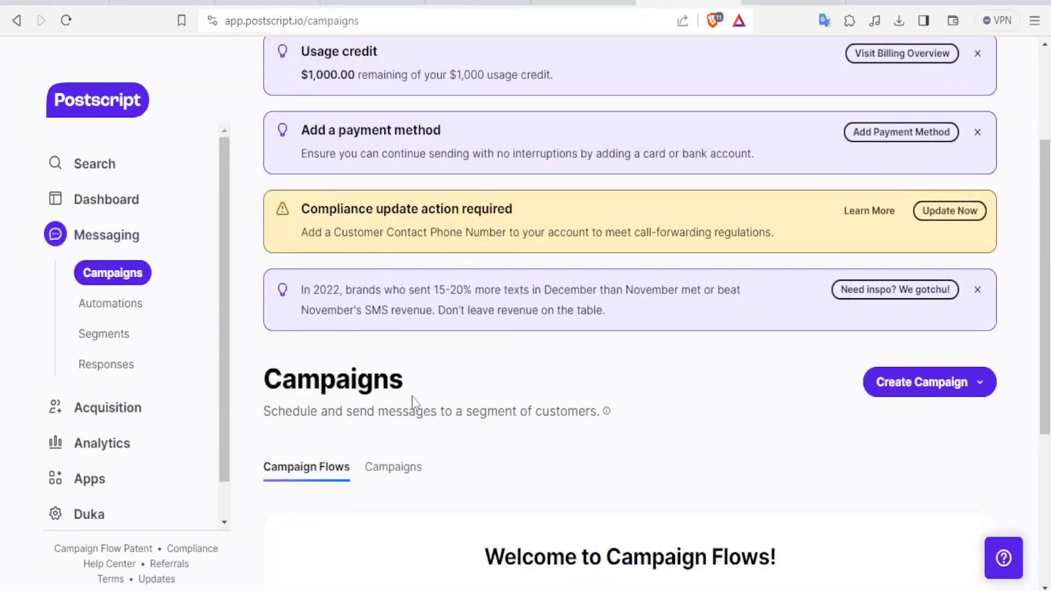
scroll(down, 3)
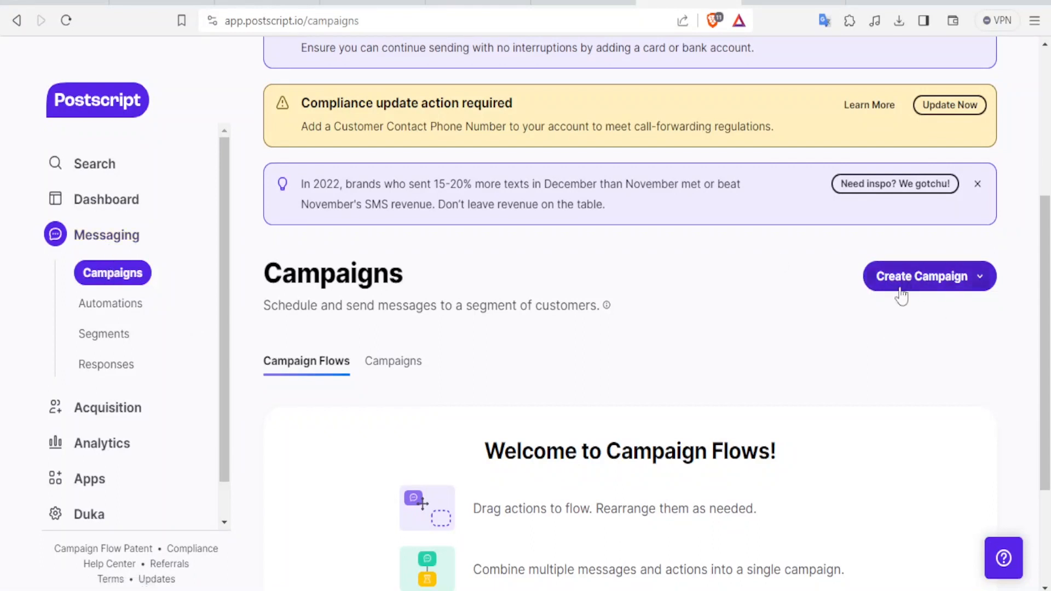
click(928, 275)
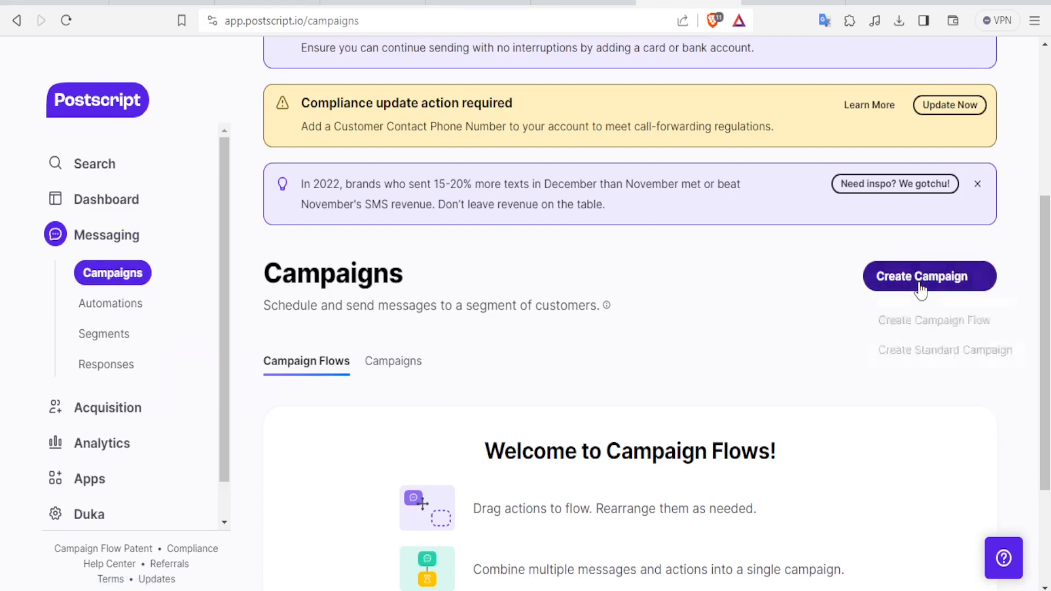
click(928, 275)
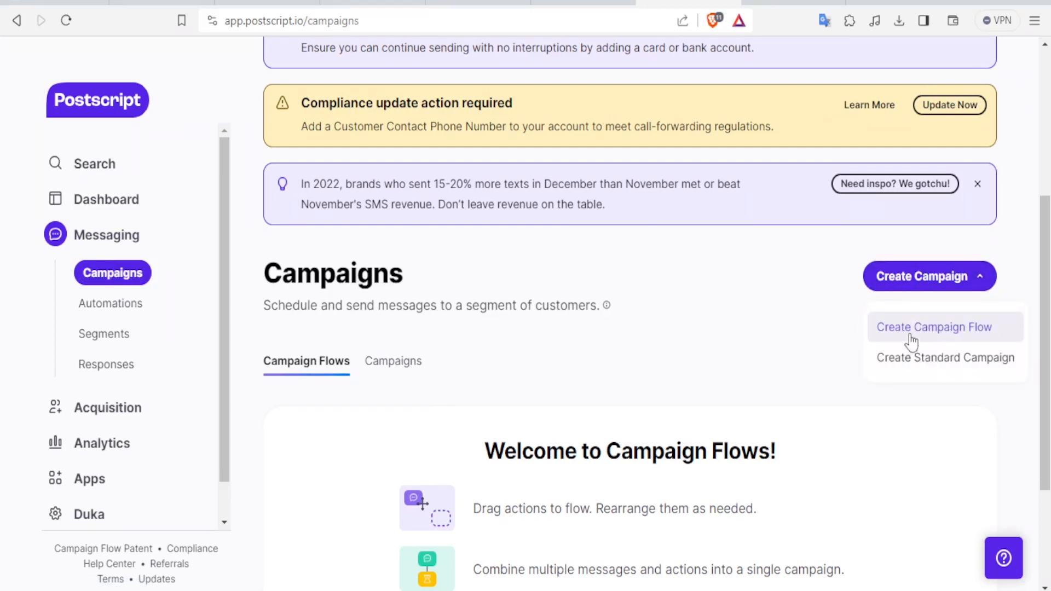
mouse_move(914, 367)
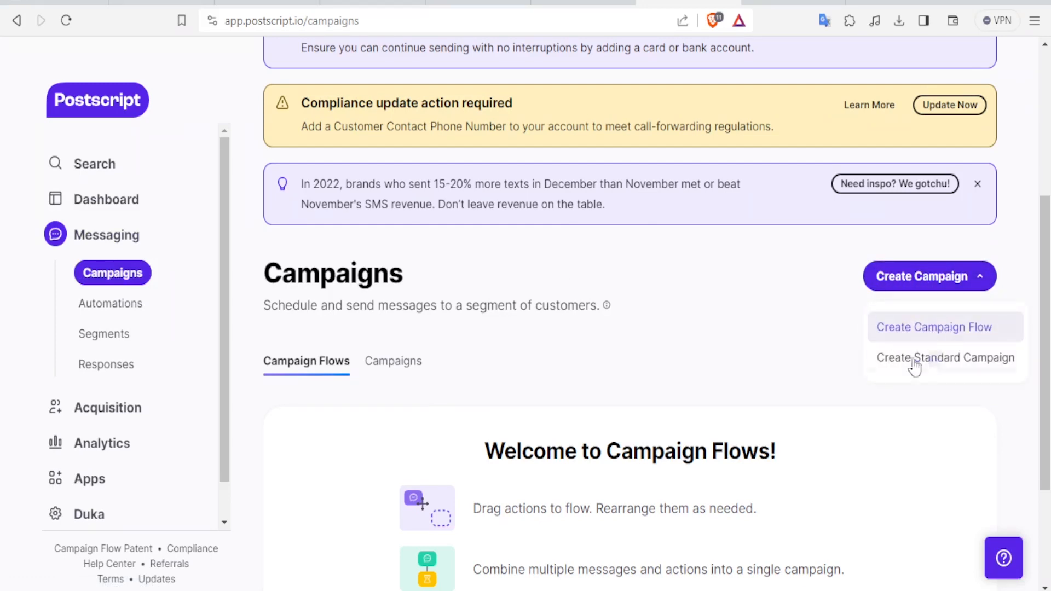
mouse_move(945, 357)
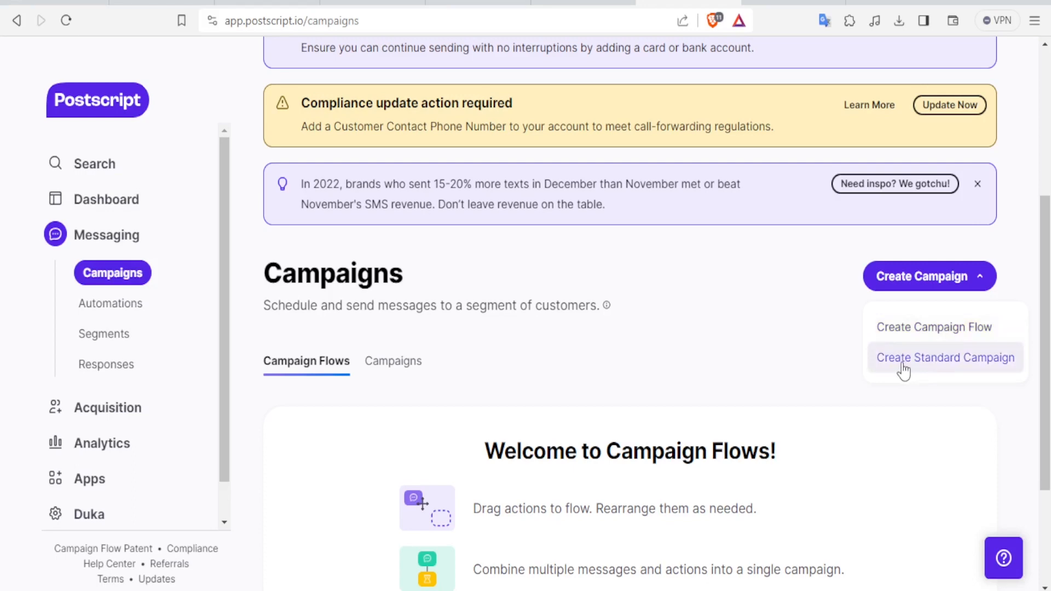
click(945, 357)
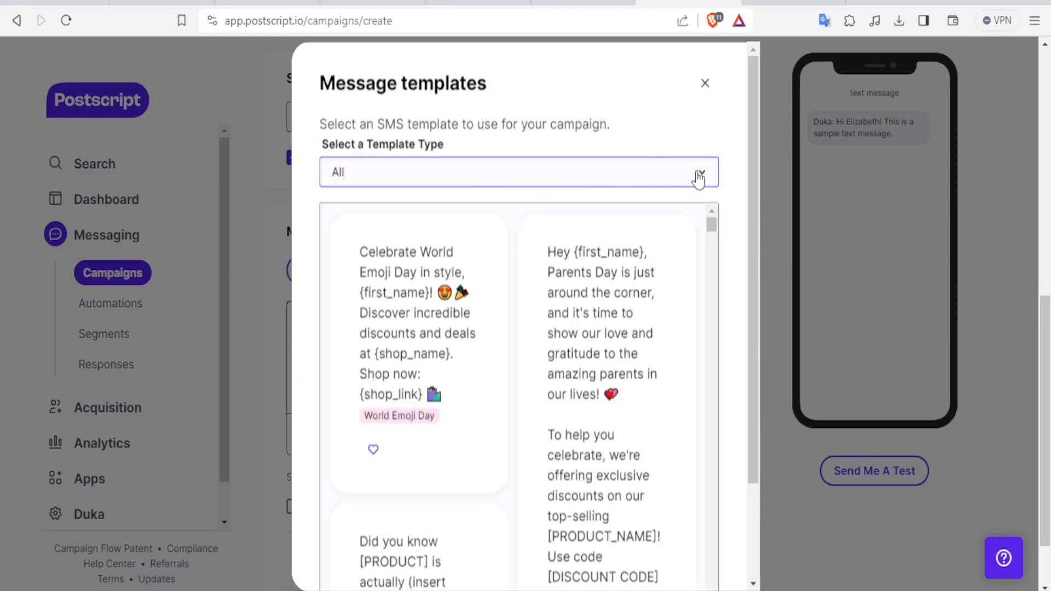
Filter templates to World Chocolate Day and load the first one into the message
click(518, 172)
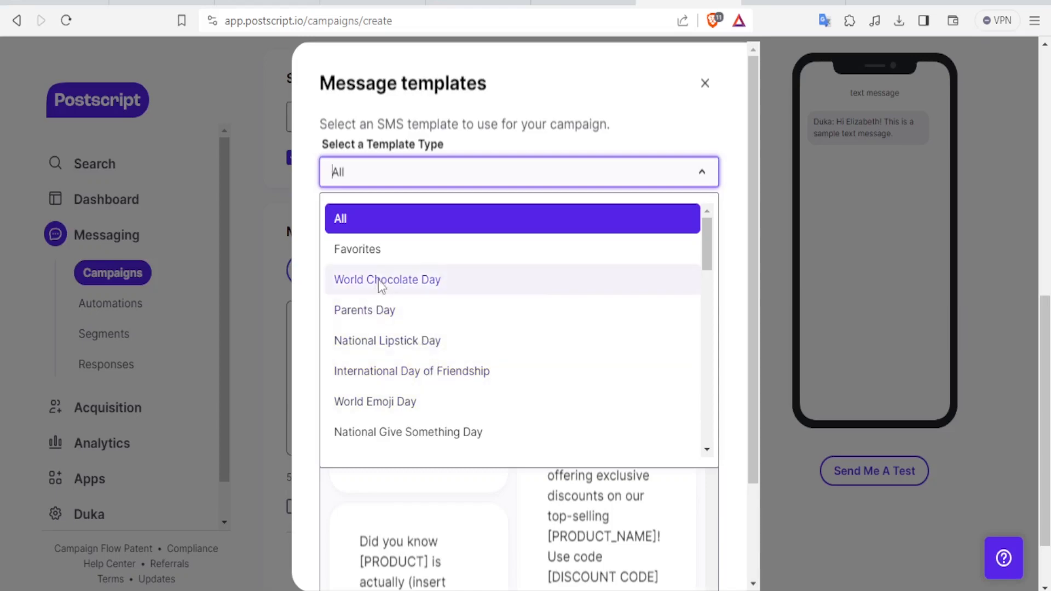
click(387, 279)
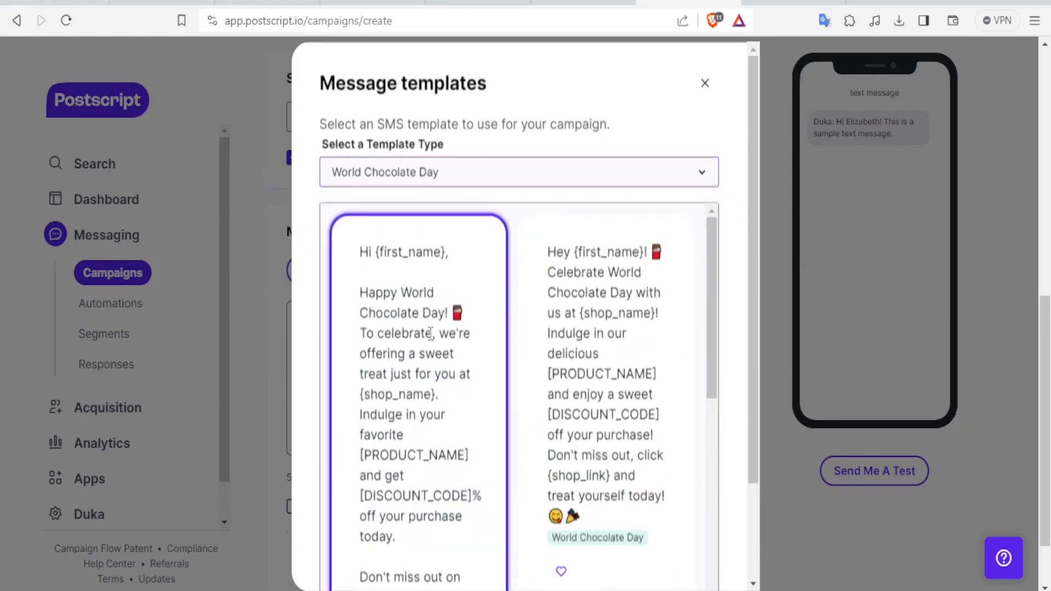
scroll(down, 3)
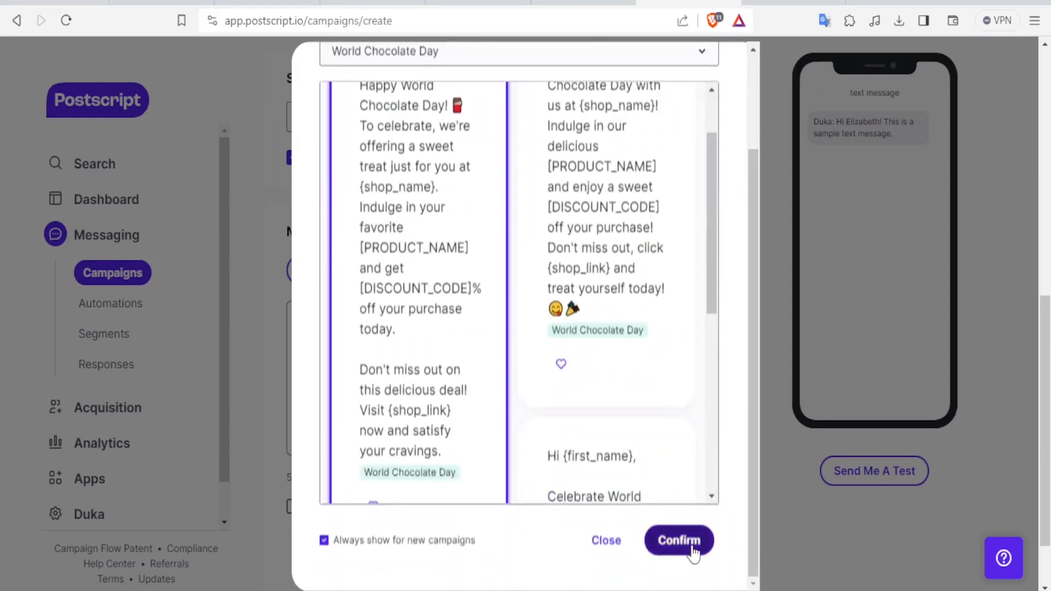
click(678, 540)
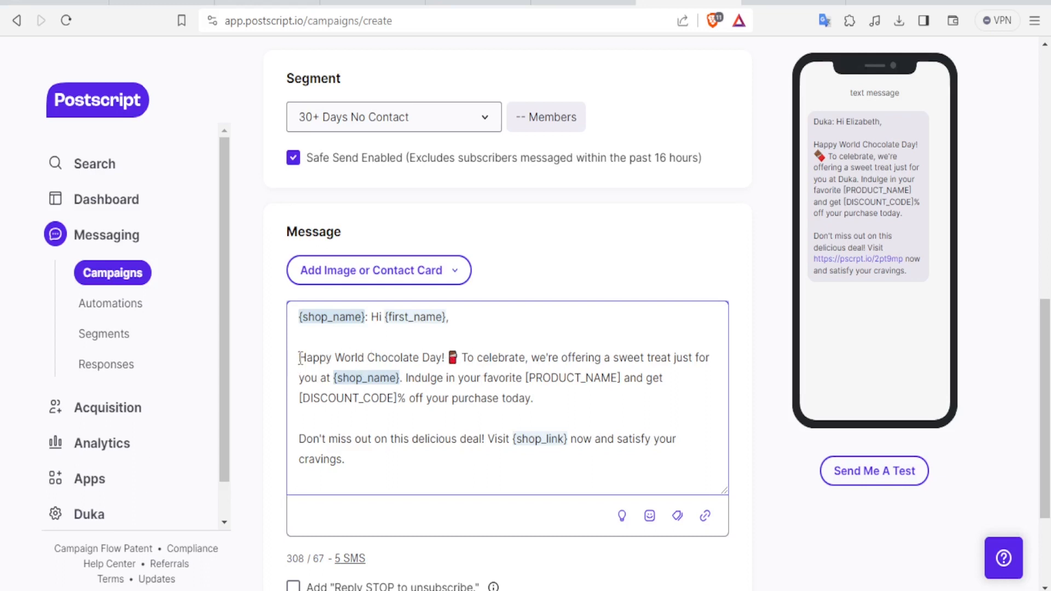
Prepend 'Hello our dear customer.' to the Happy World Chocolate Day message text
text(Hello our dear cust)
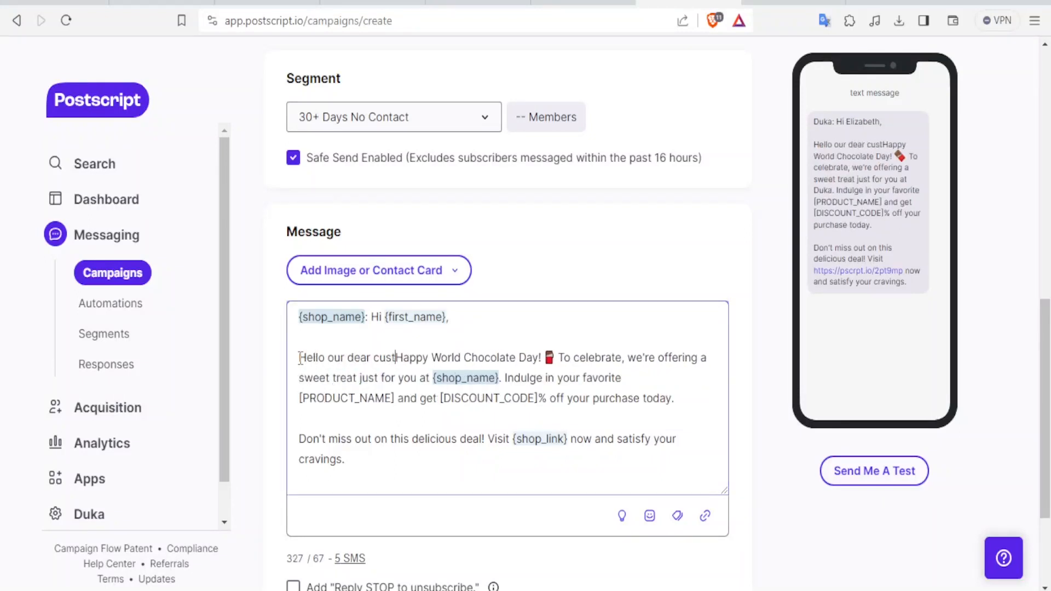
text(omer)
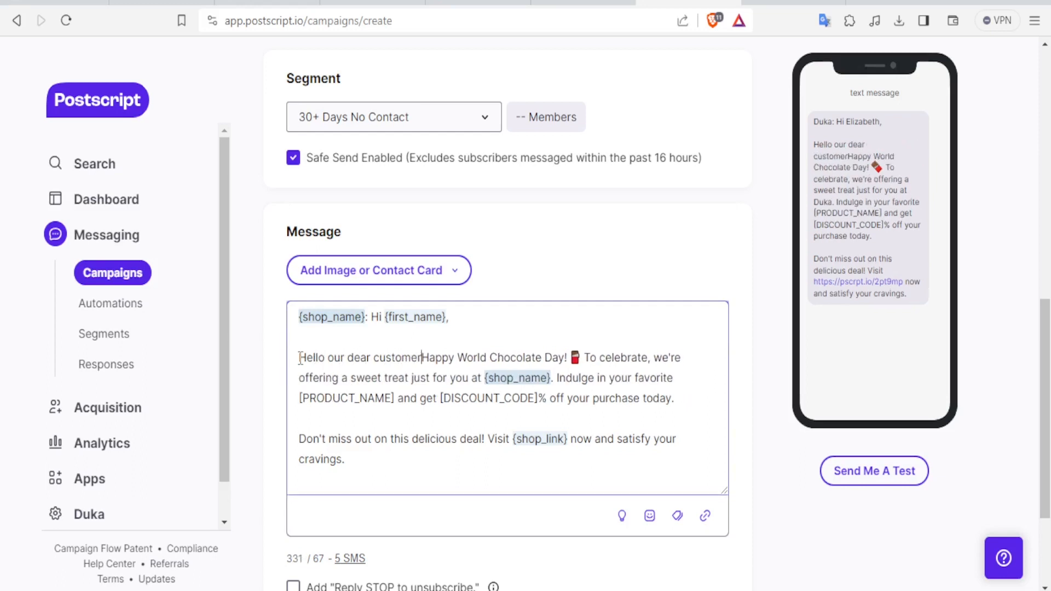
text(.)
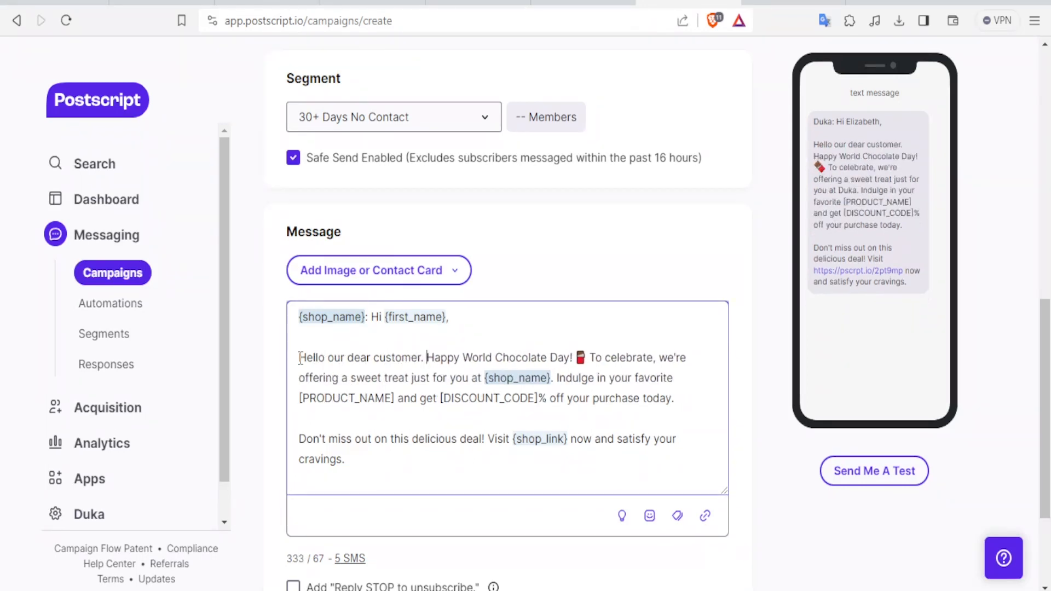
mouse_move(860, 82)
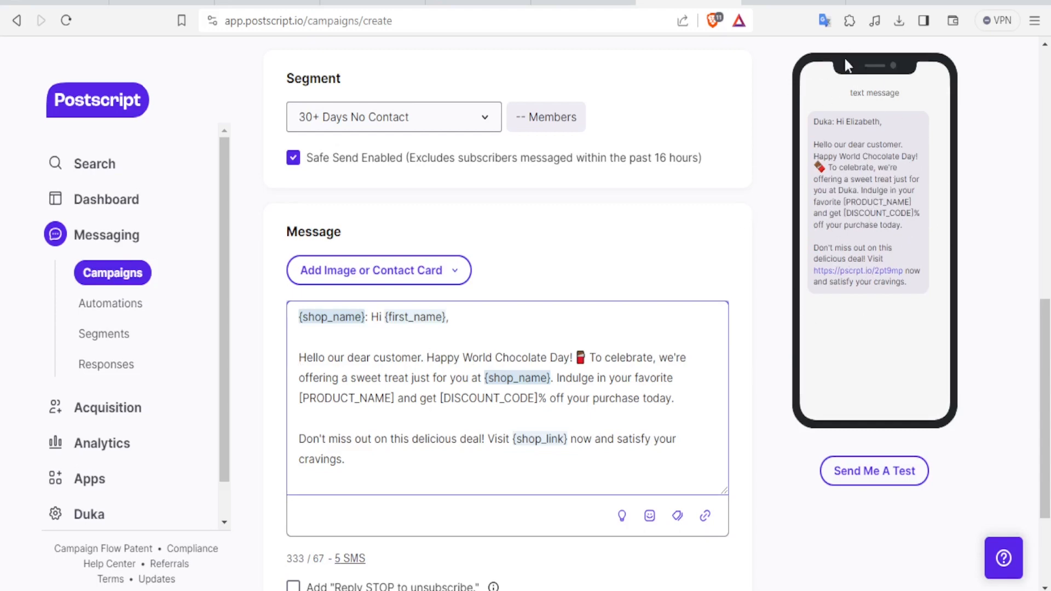
mouse_move(988, 352)
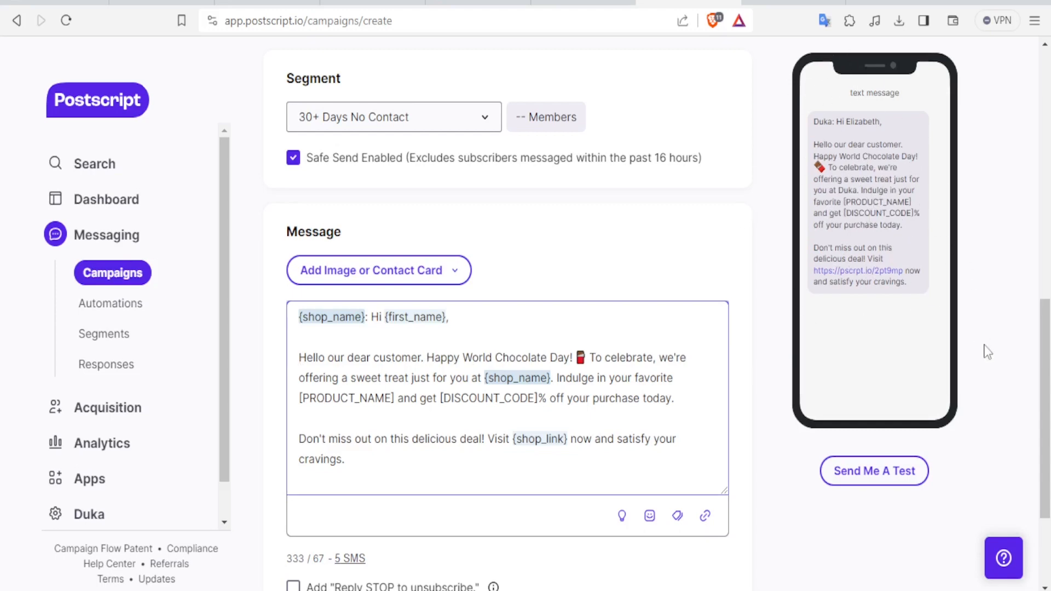
scroll(down, 3)
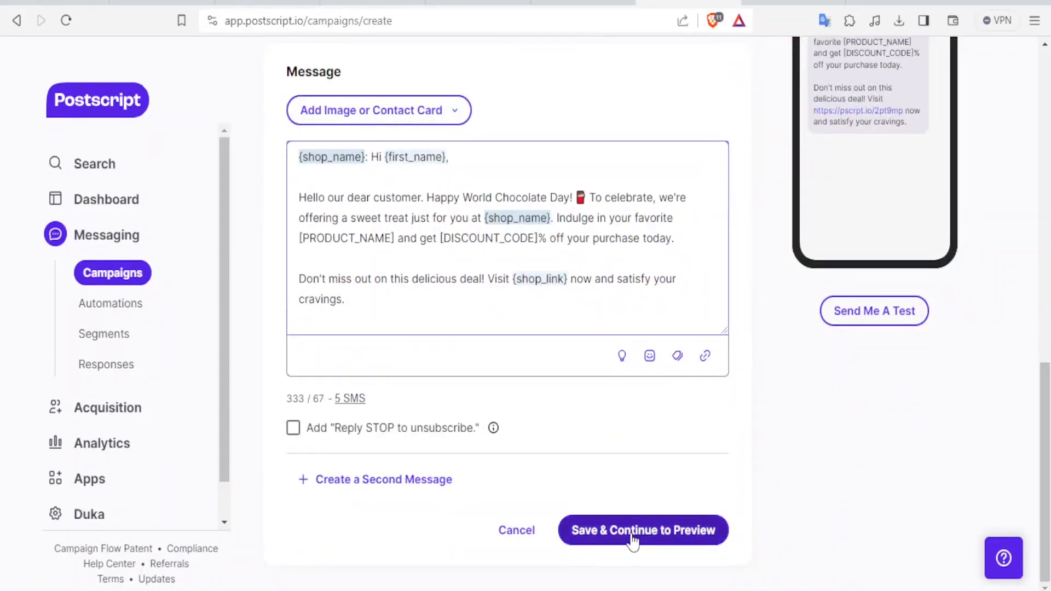
Save the message via Save & Continue to Preview, choosing Proceed Saving to keep the emoji
click(641, 530)
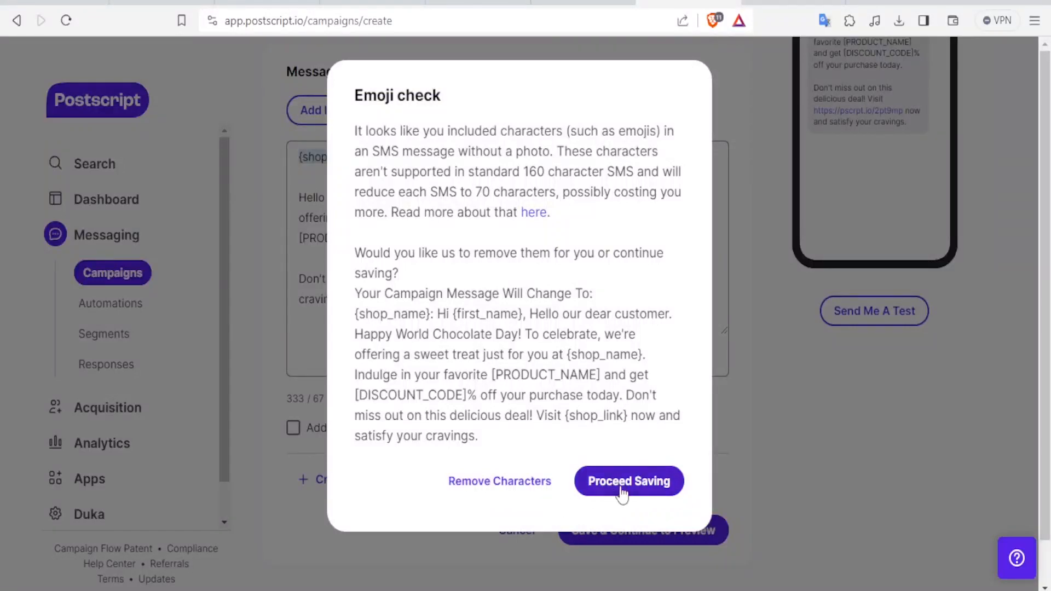
click(627, 481)
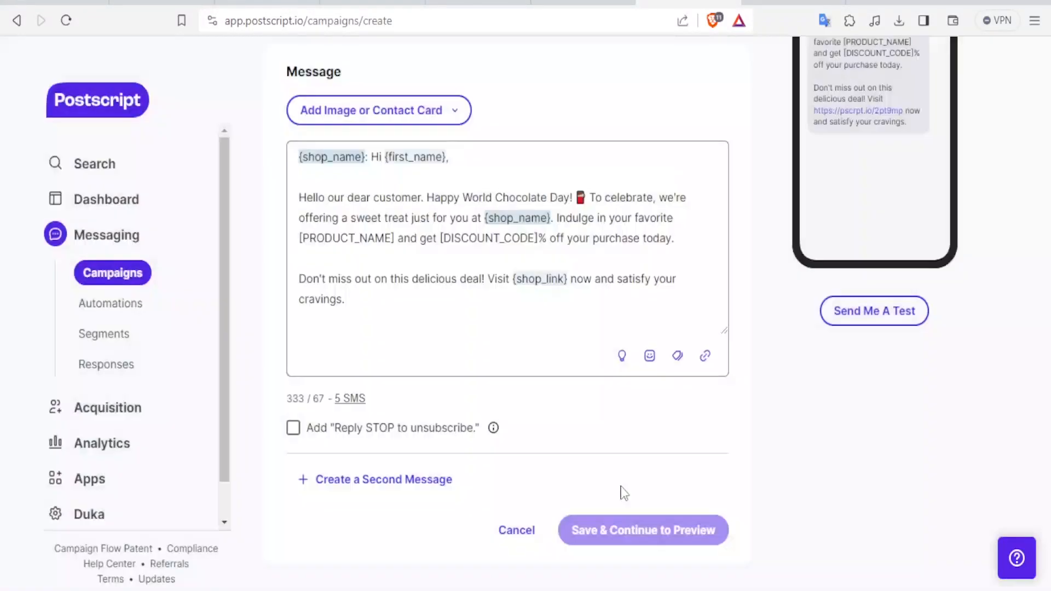
click(642, 529)
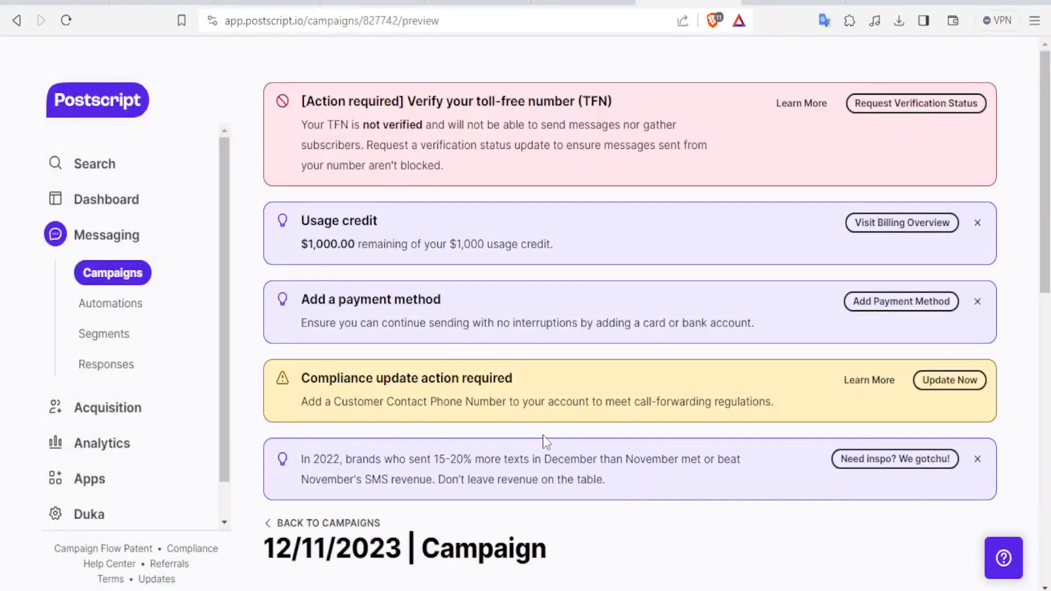
Scroll through the campaign preview and editor to reach the campaign title
scroll(down, 3)
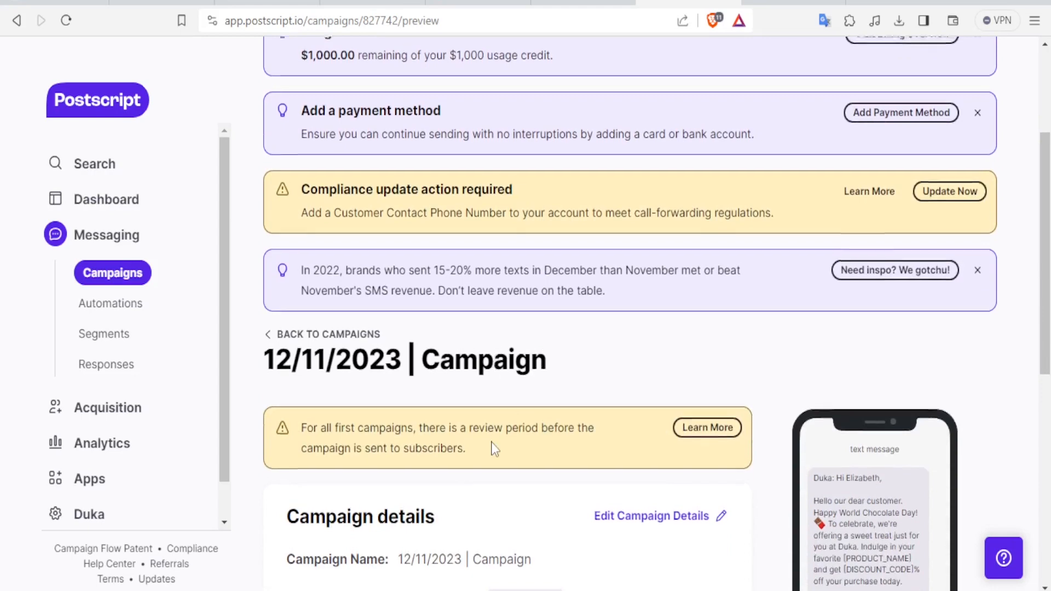
scroll(down, 3)
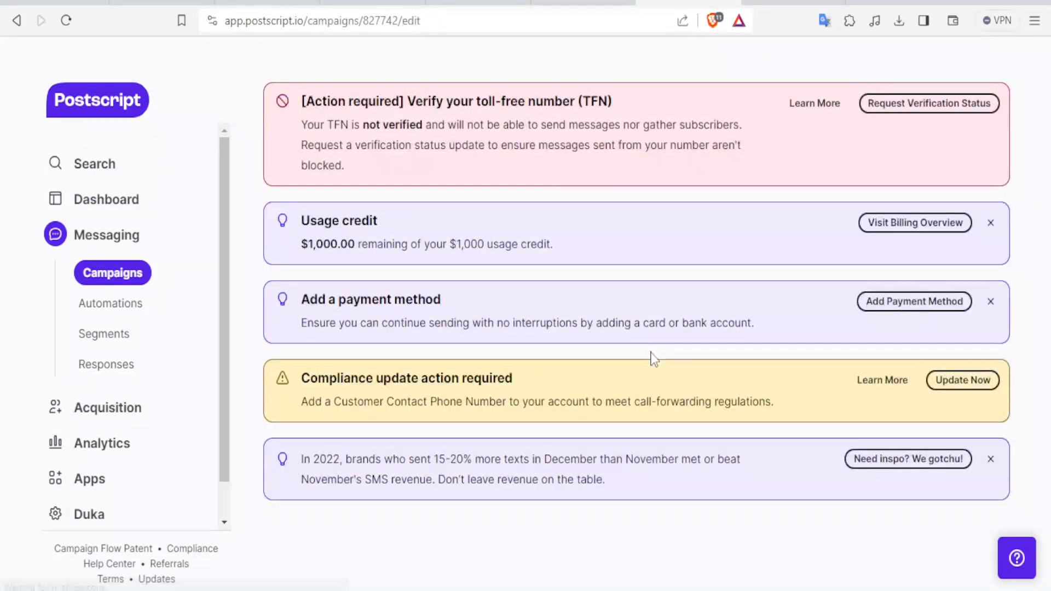
scroll(down, 3)
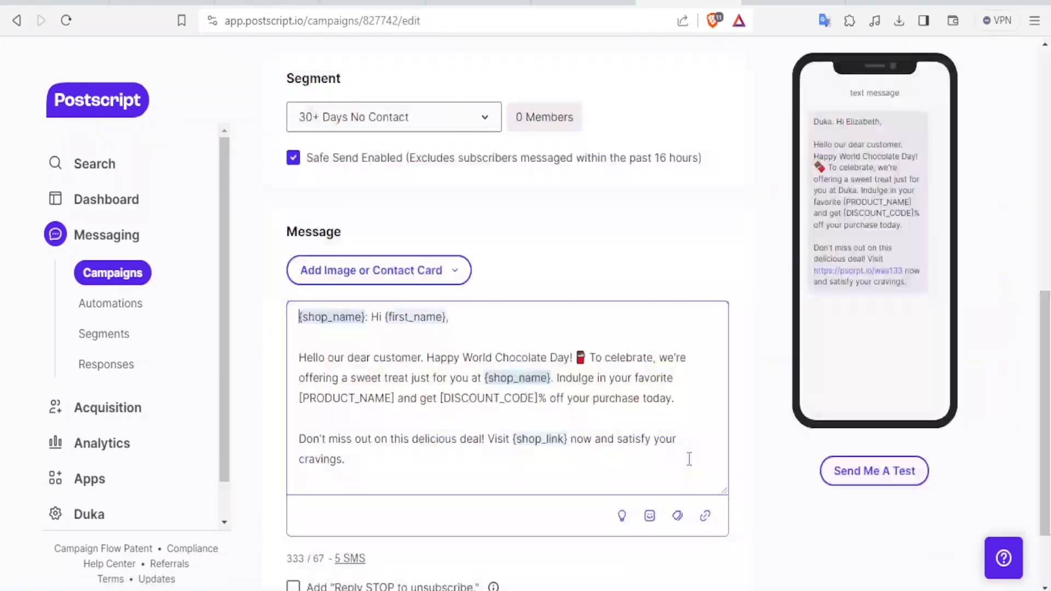
scroll(down, 3)
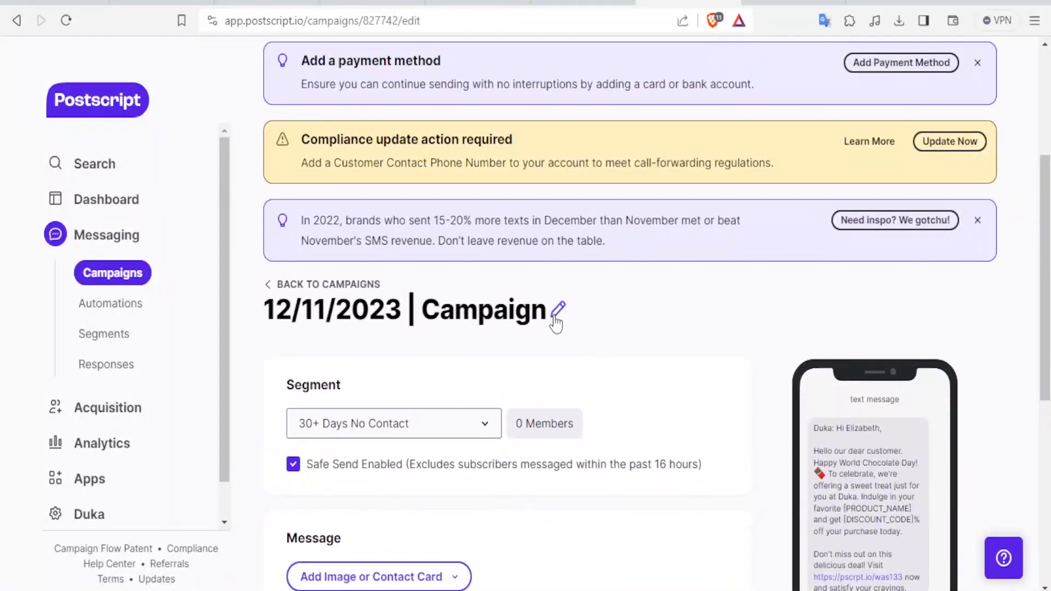
Change the campaign title to '12/11/2023 | 2024 offer'
click(559, 313)
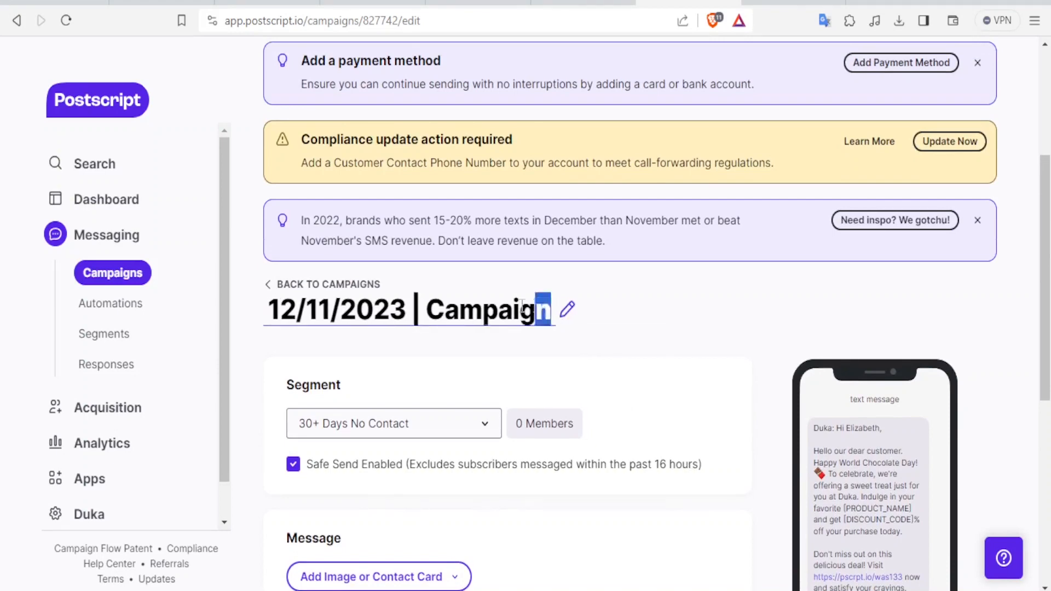
double_click(490, 310)
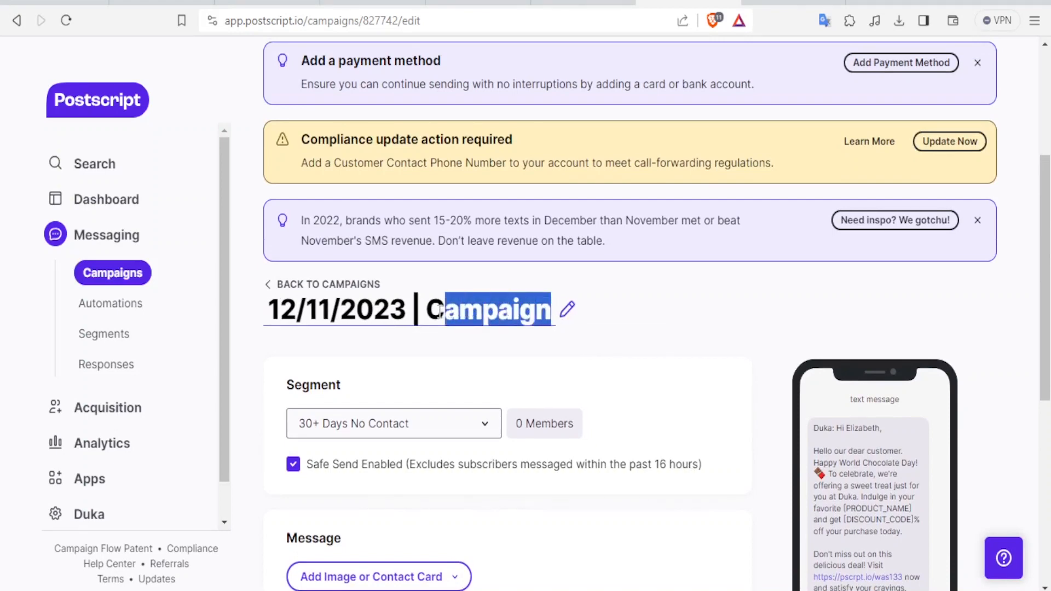
text(2024)
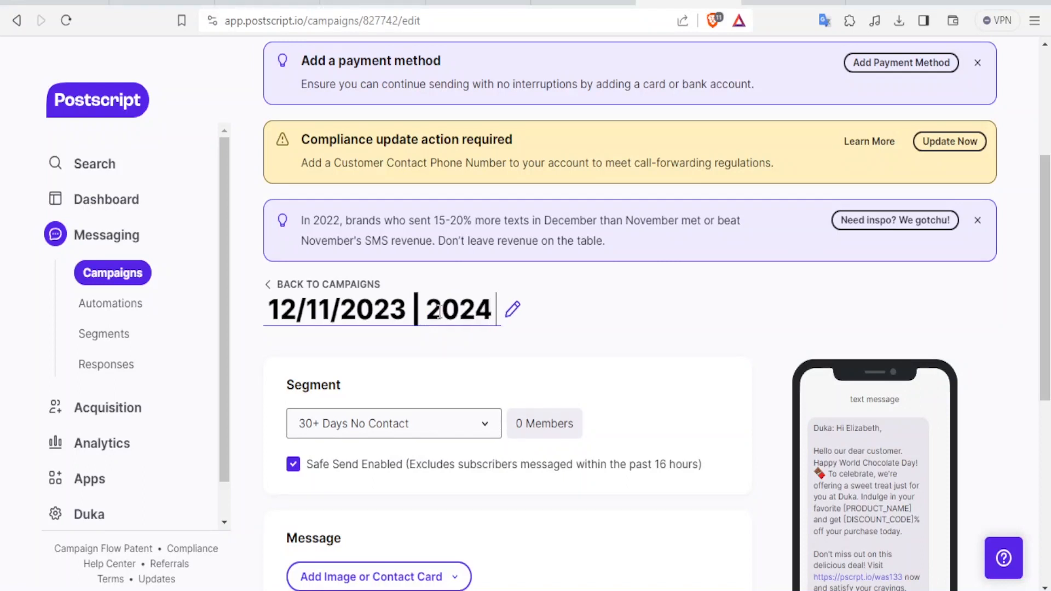
text(offer)
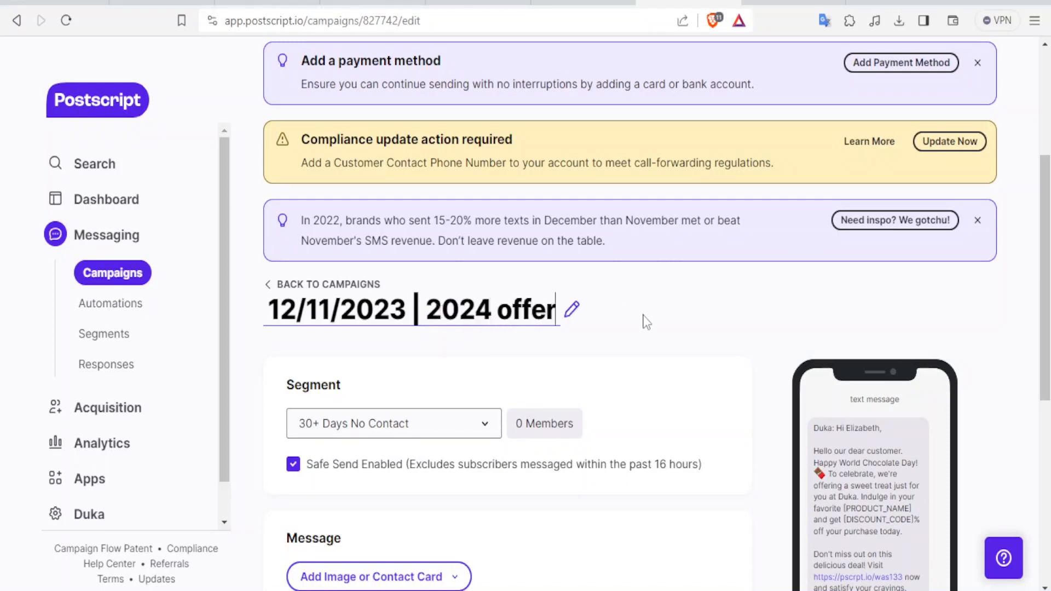
Save the renamed campaign and continue to its preview page
scroll(down, 3)
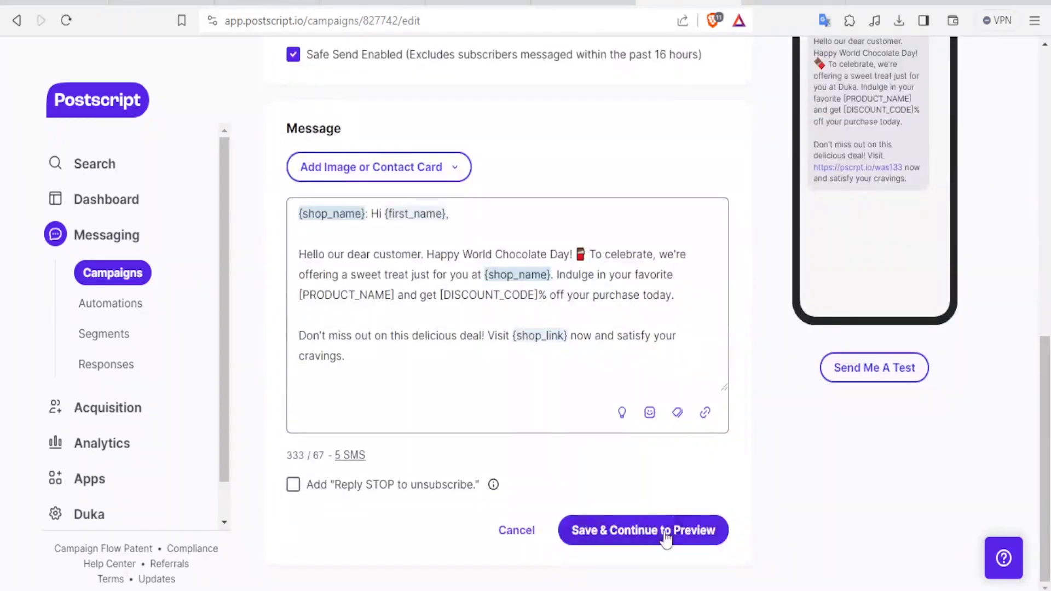
click(642, 531)
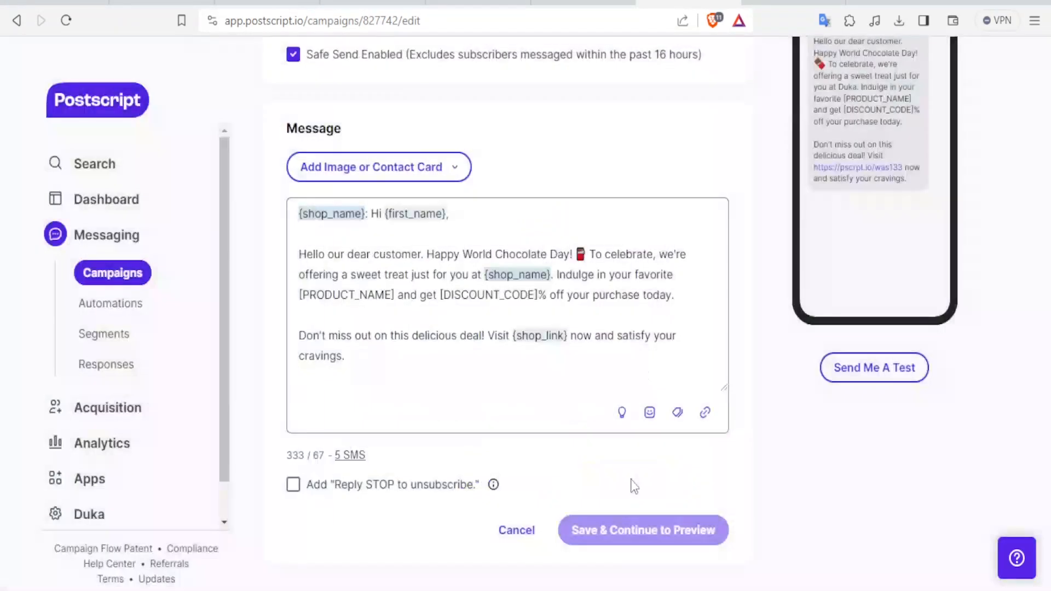
click(642, 529)
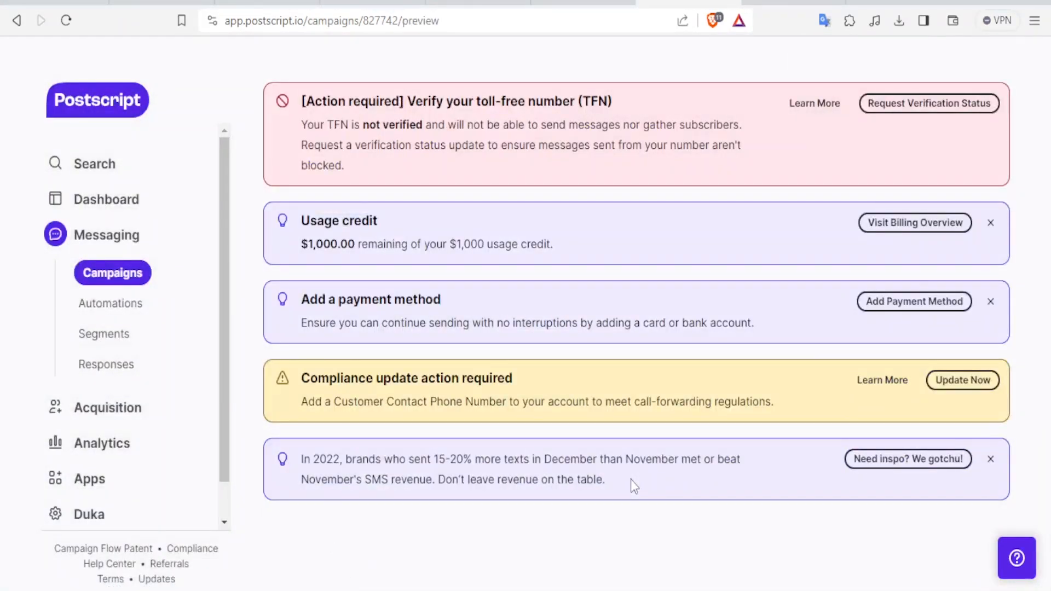
scroll(down, 3)
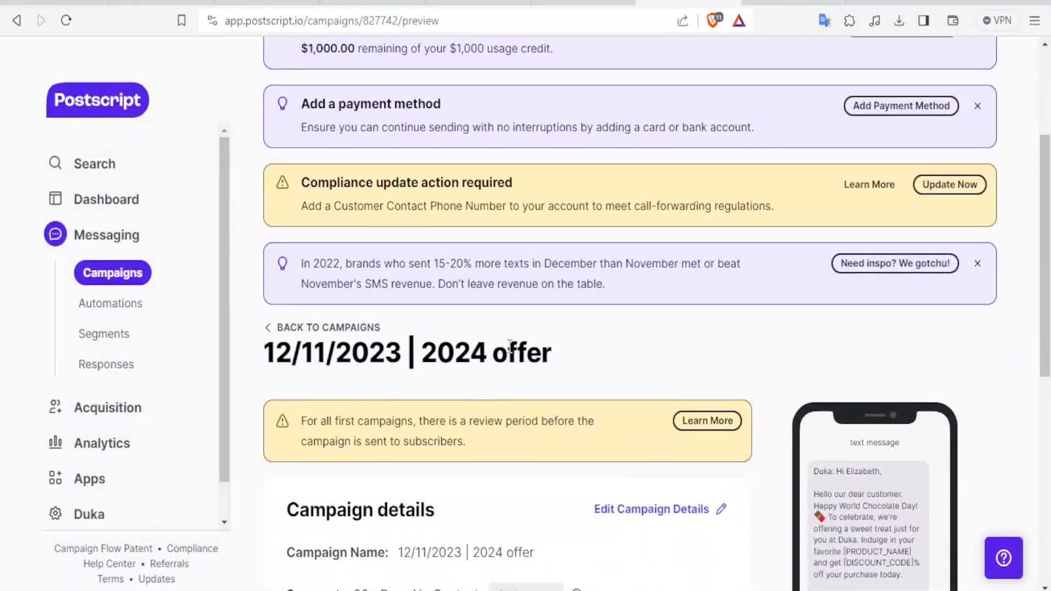
click(110, 303)
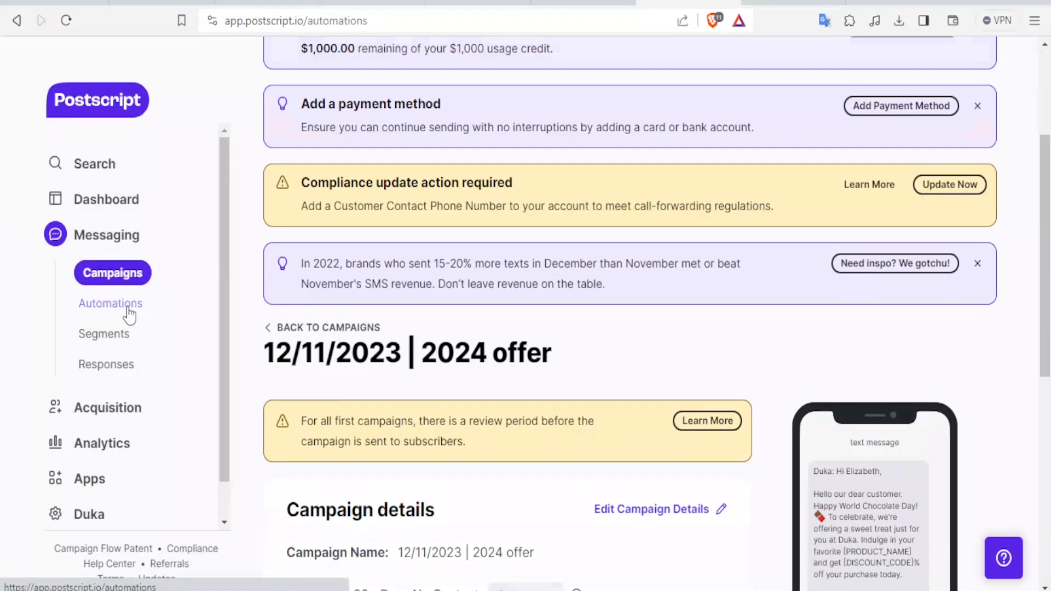
Create a new automation using 'Use an automation template'
click(110, 303)
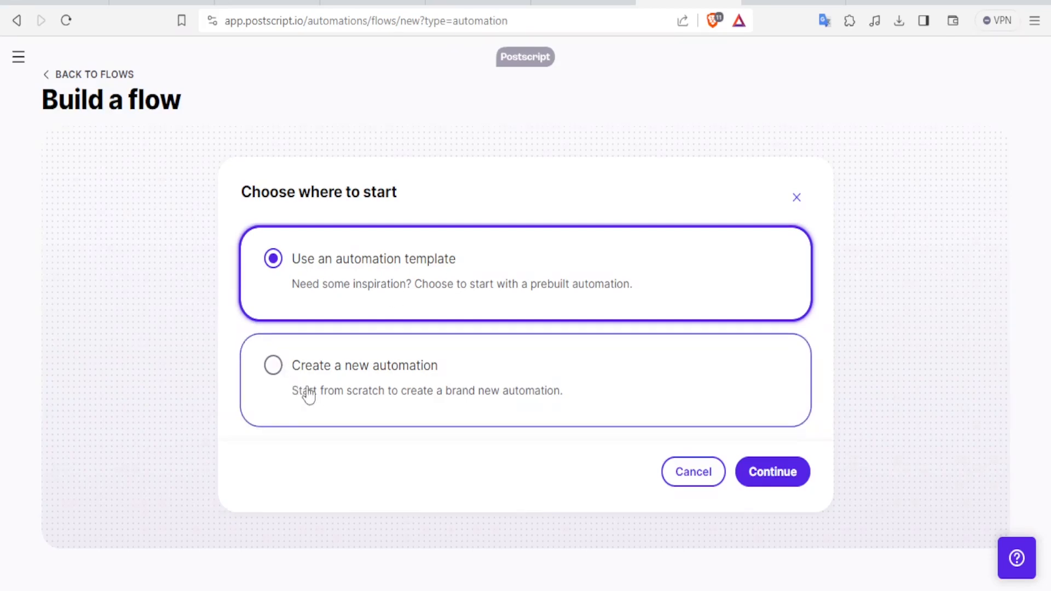
mouse_move(331, 273)
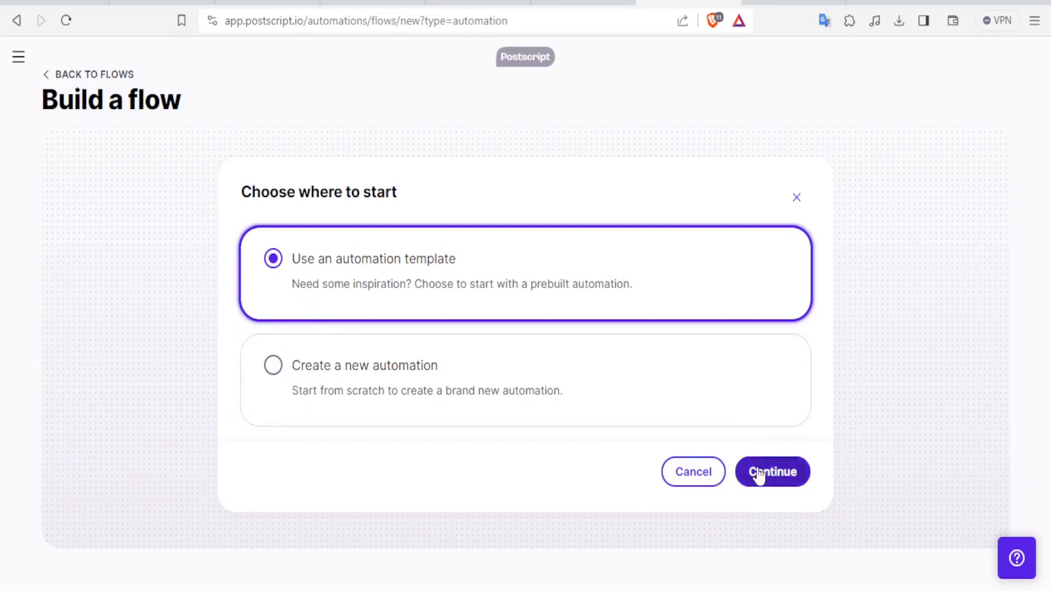
click(772, 472)
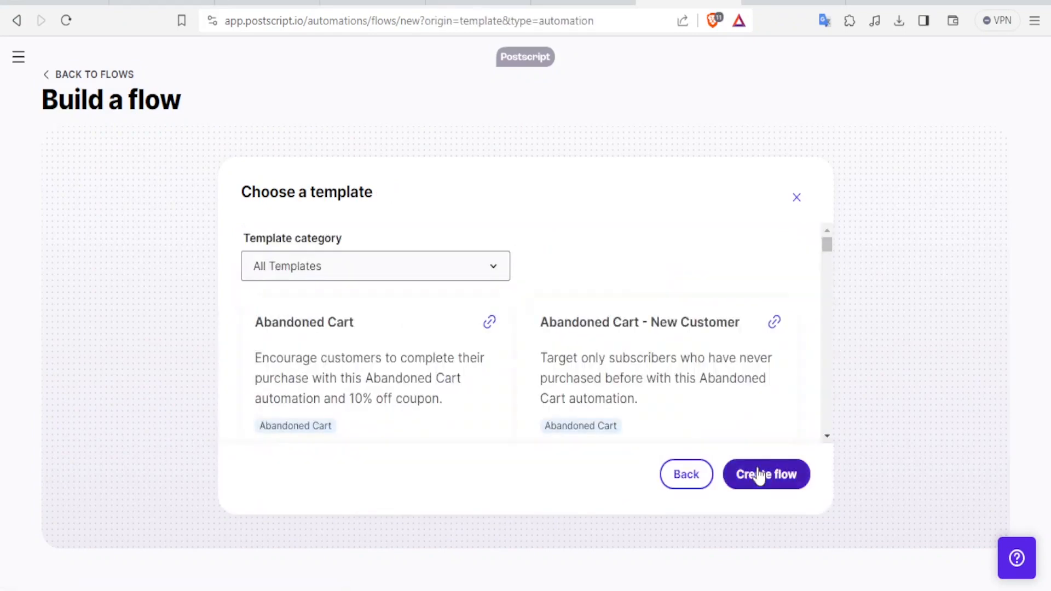
mouse_move(316, 247)
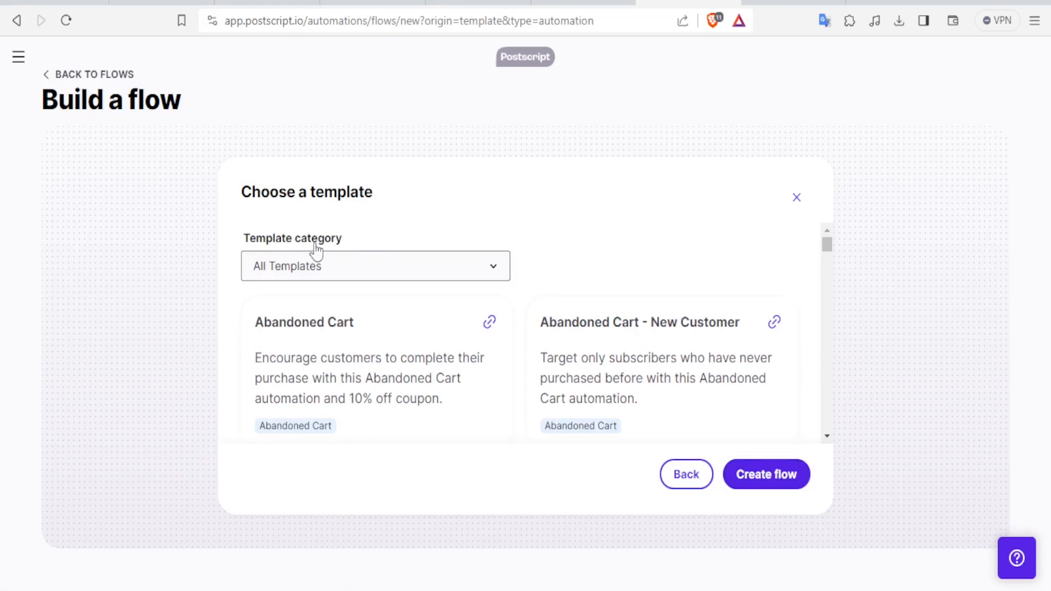
Browse the Abandoned Cart automation templates, then cancel the flow build
click(375, 265)
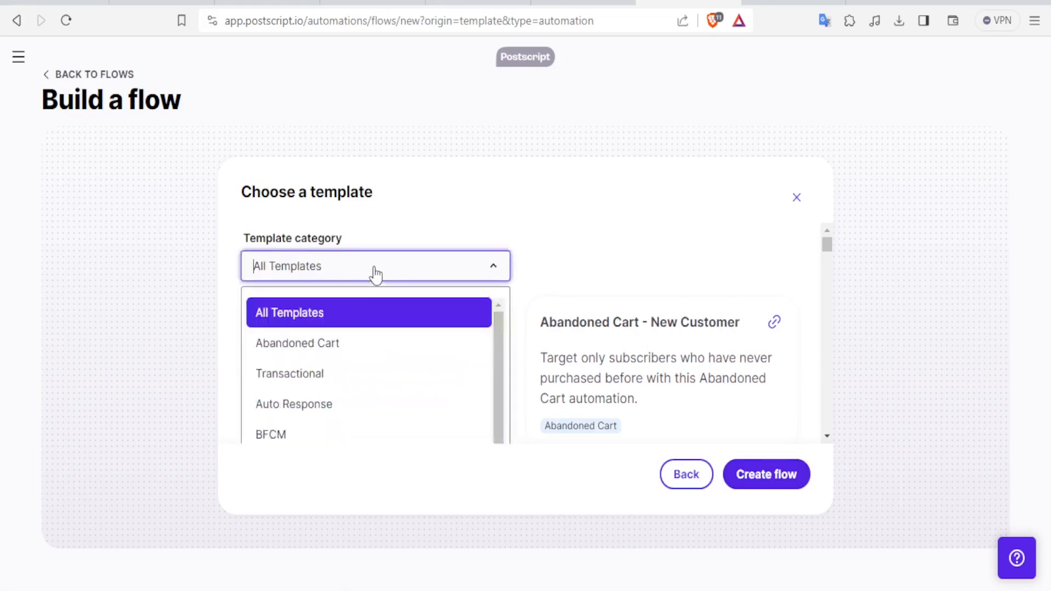
mouse_move(325, 392)
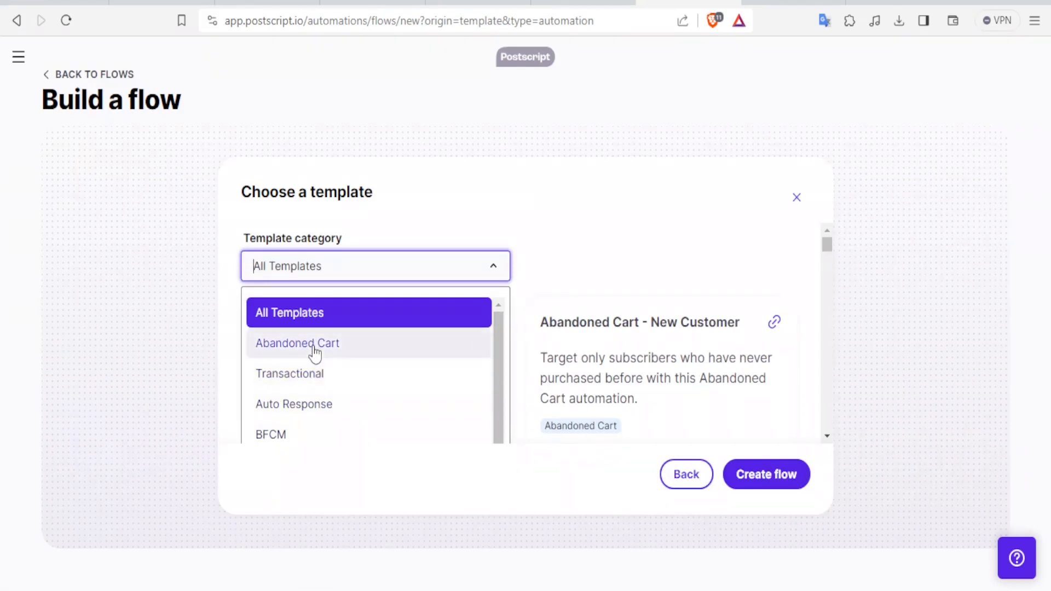
click(297, 342)
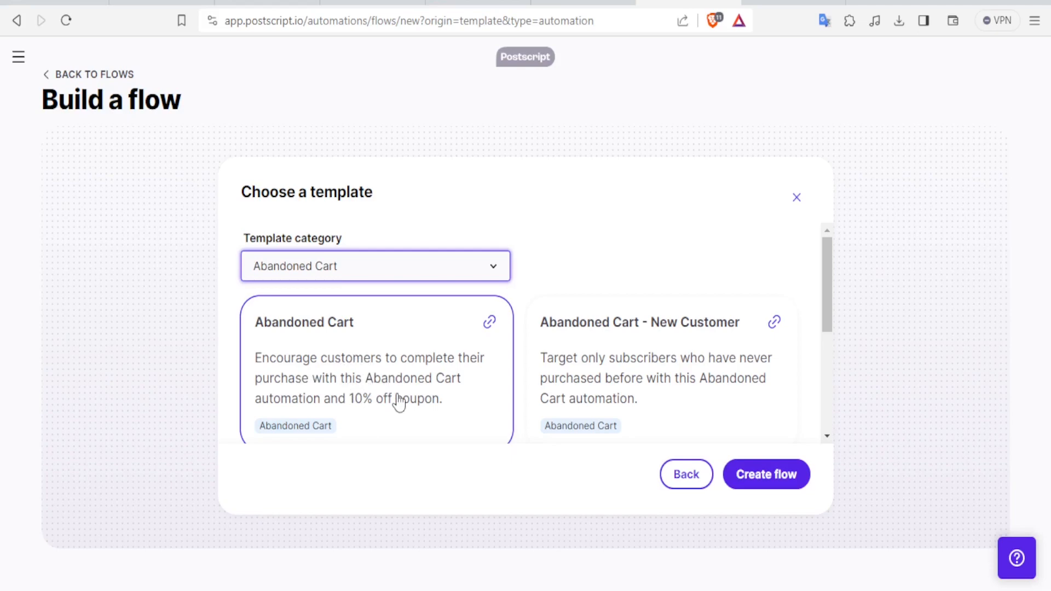
scroll(down, 3)
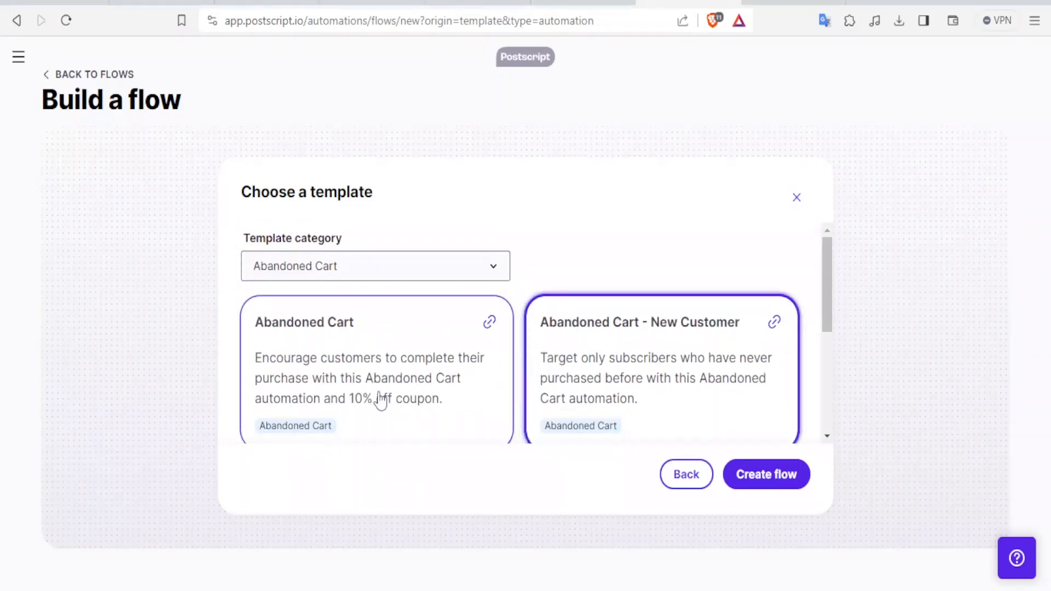
scroll(down, 3)
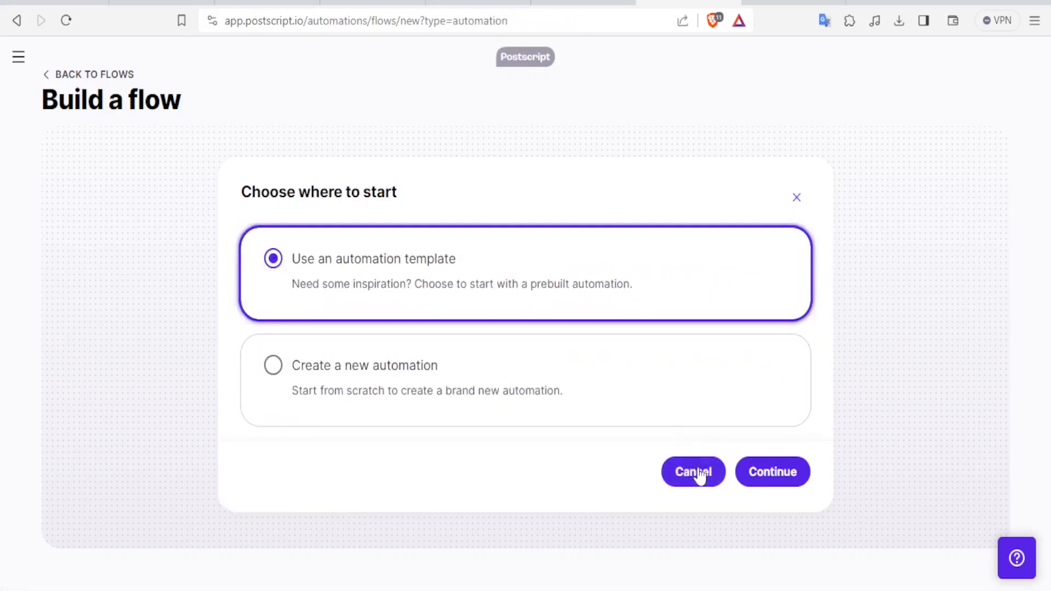
click(692, 471)
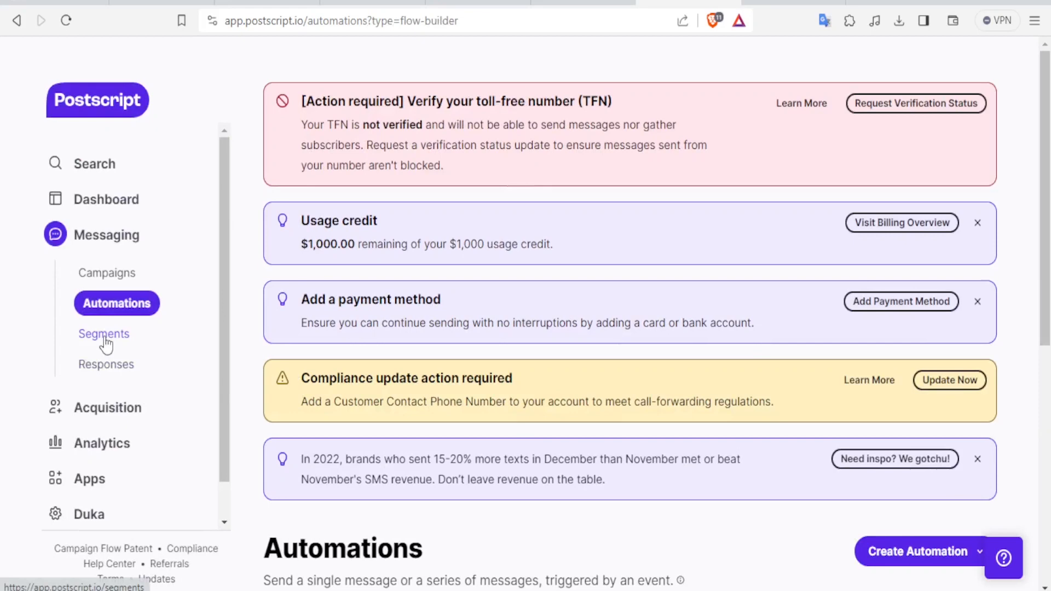
From Segments, choose Edit on the 30+ Days No Contact segment
click(104, 334)
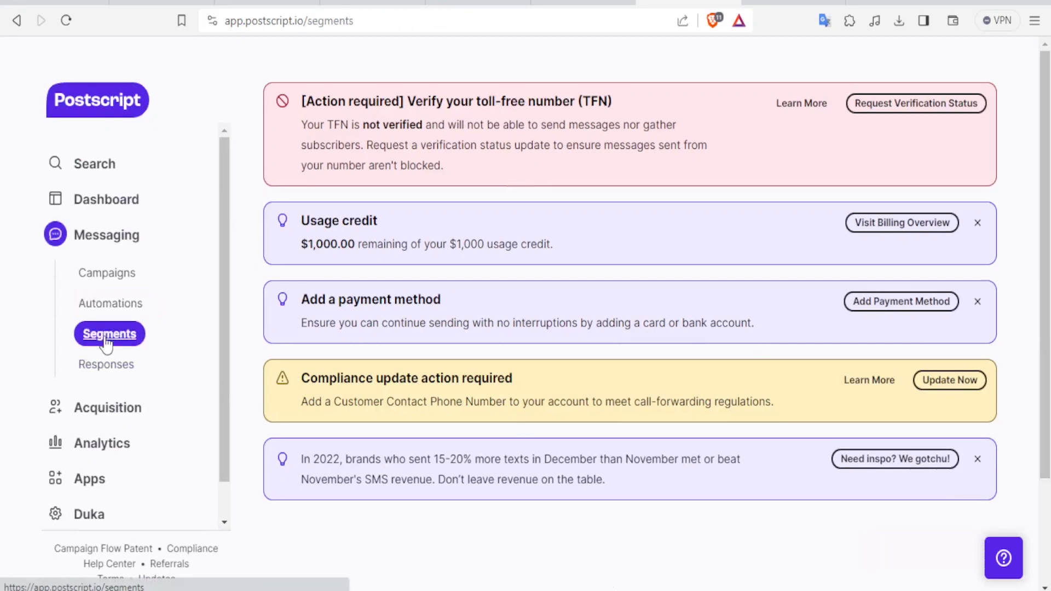
scroll(down, 3)
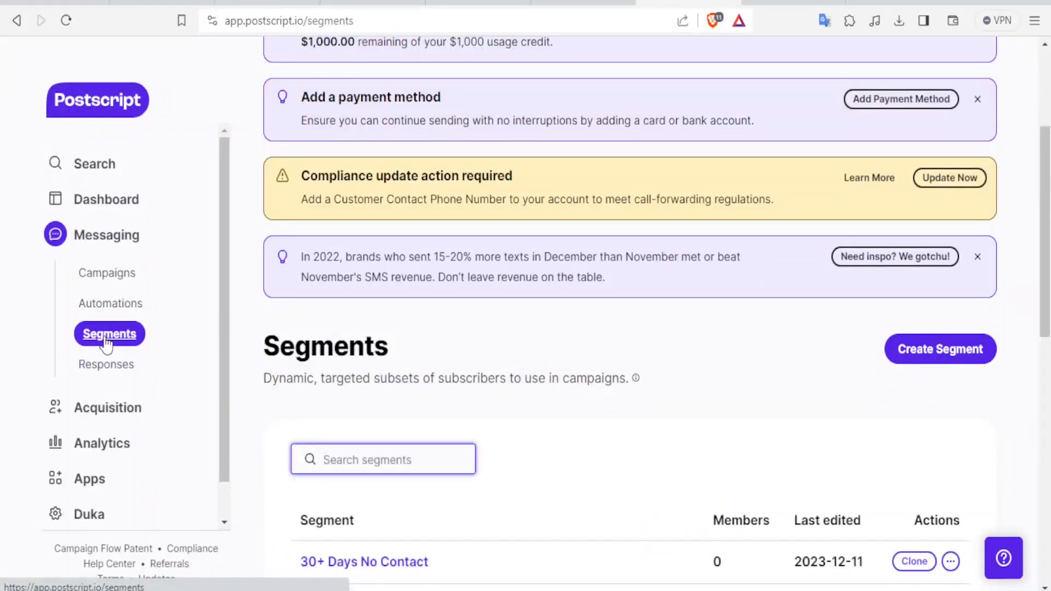
click(382, 459)
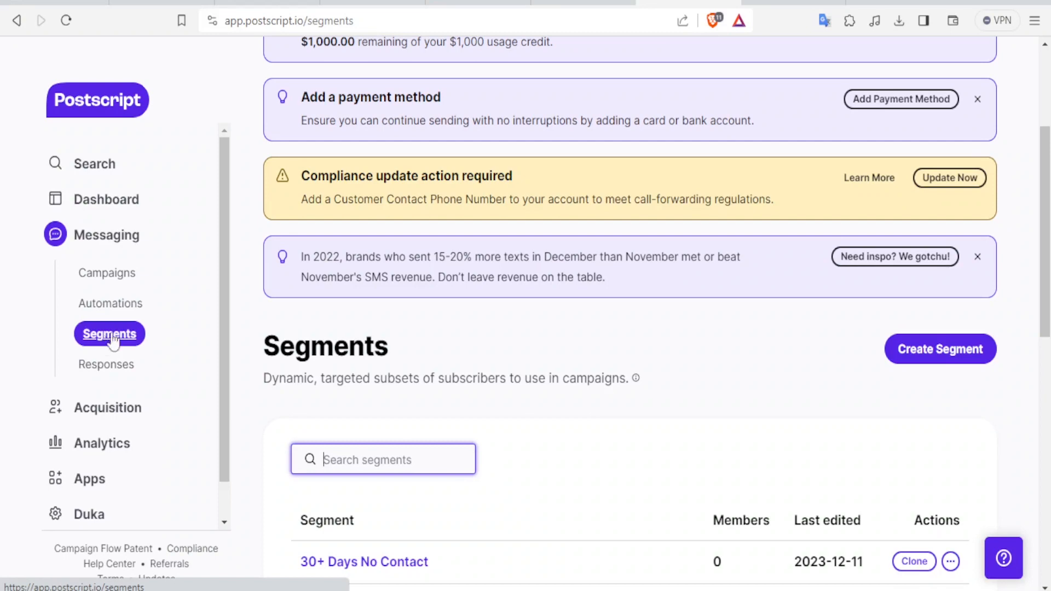
scroll(down, 3)
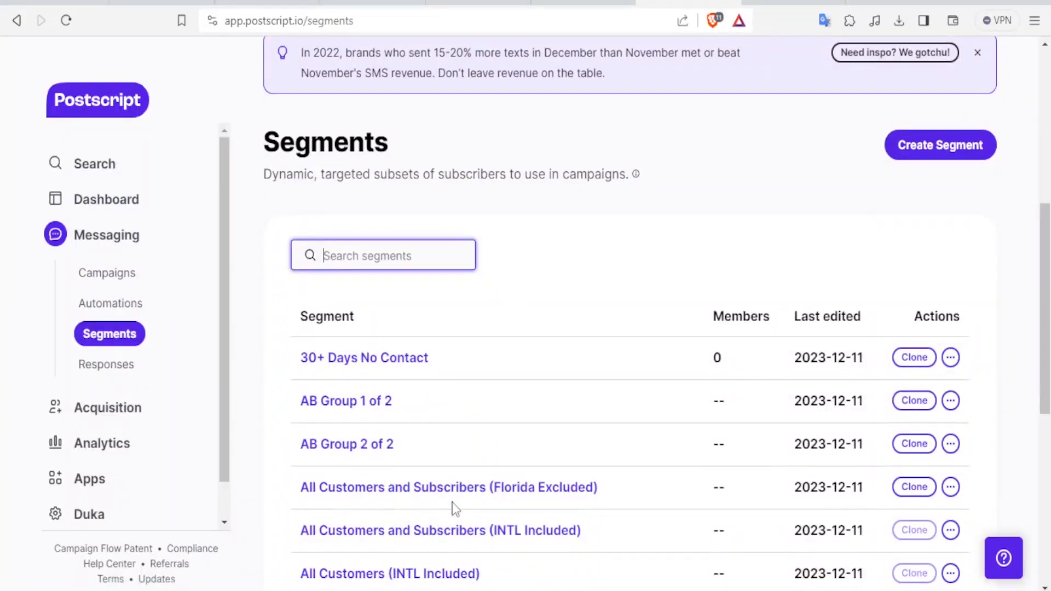
mouse_move(444, 397)
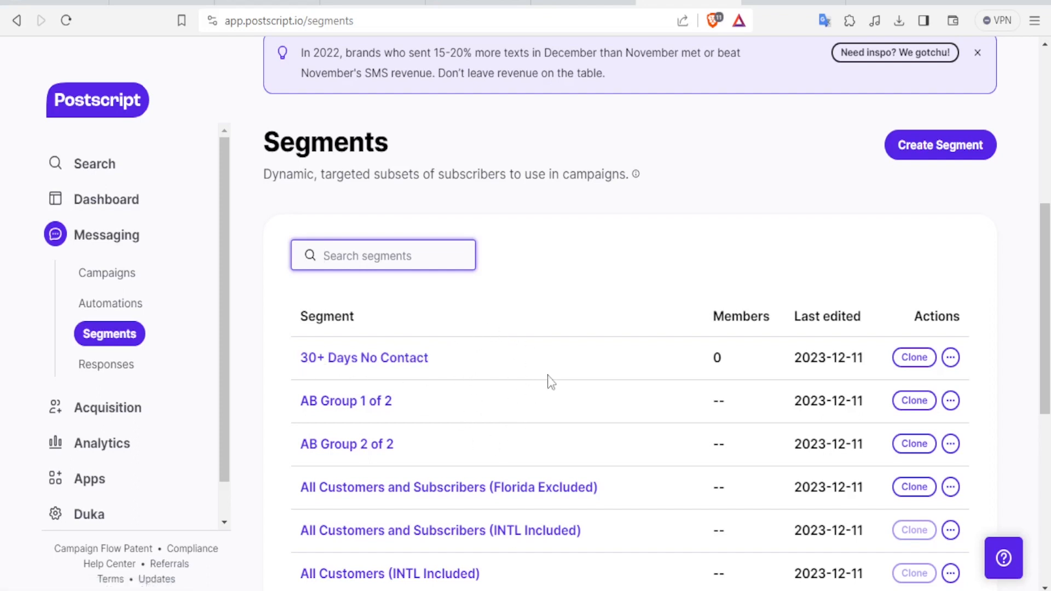
mouse_move(445, 355)
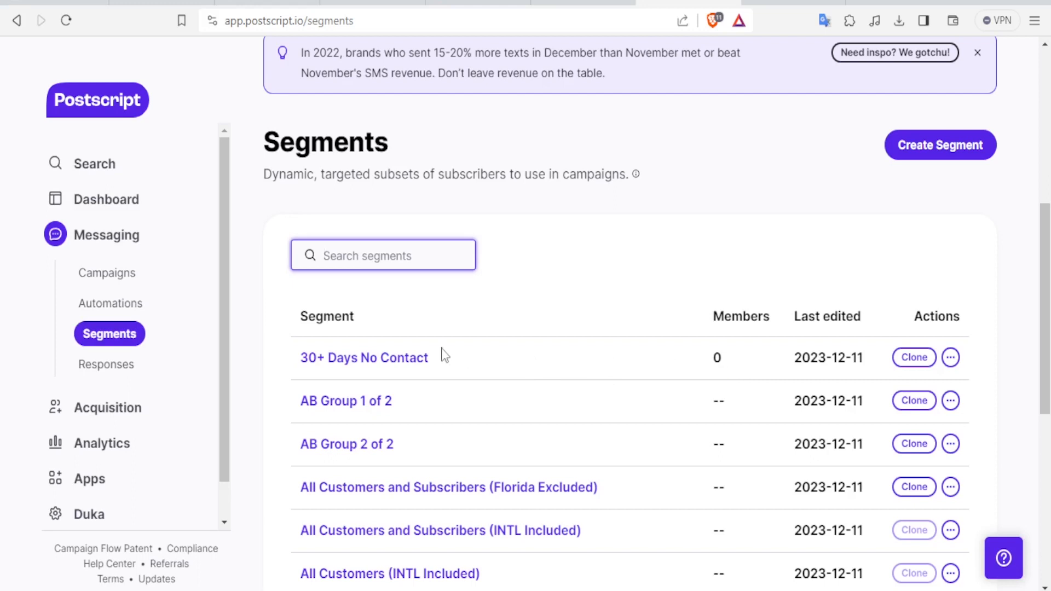
click(383, 254)
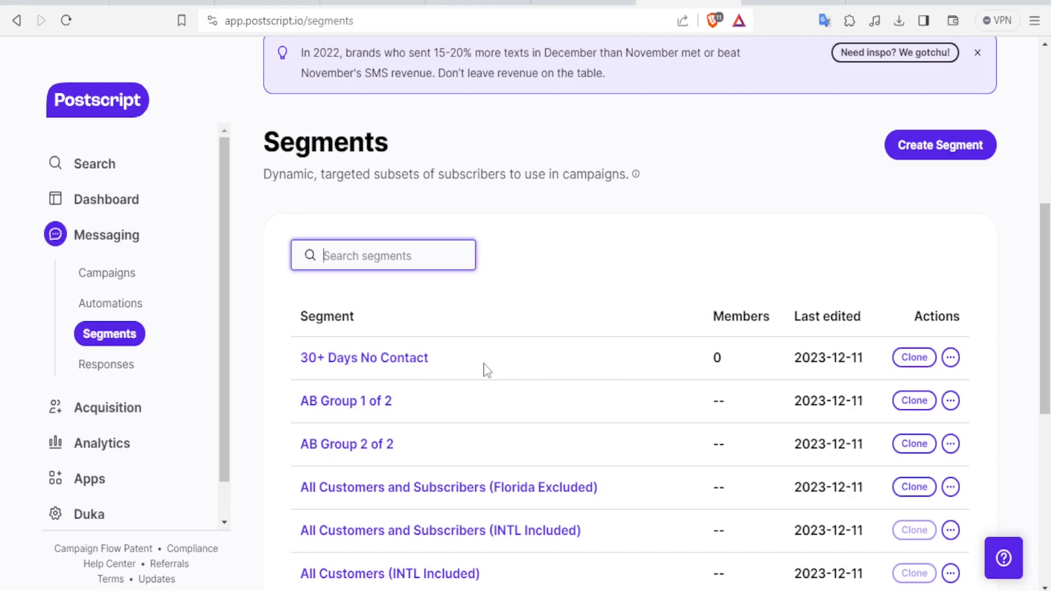
mouse_move(611, 343)
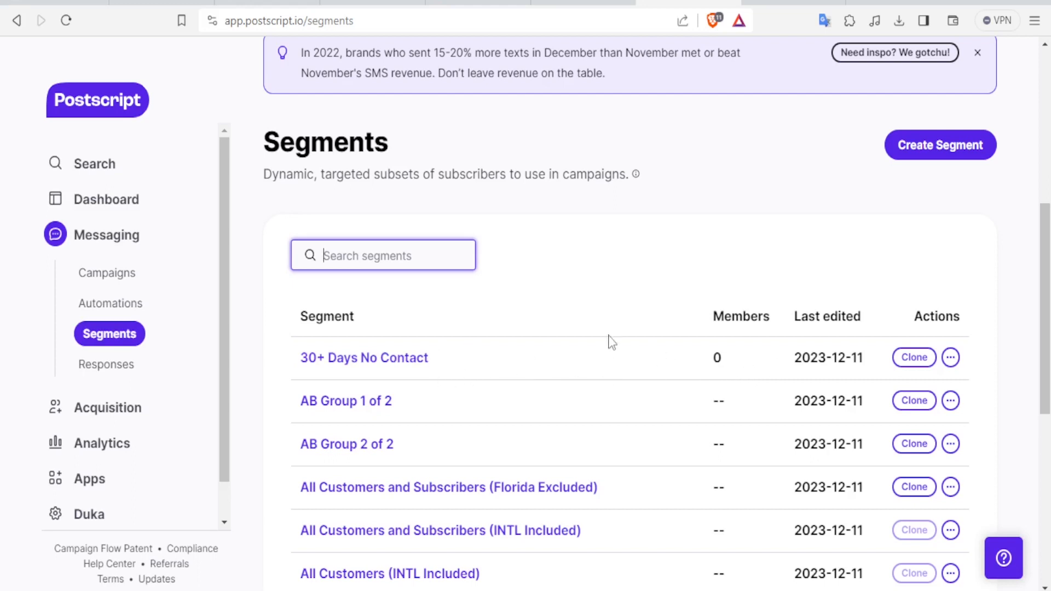
mouse_move(959, 373)
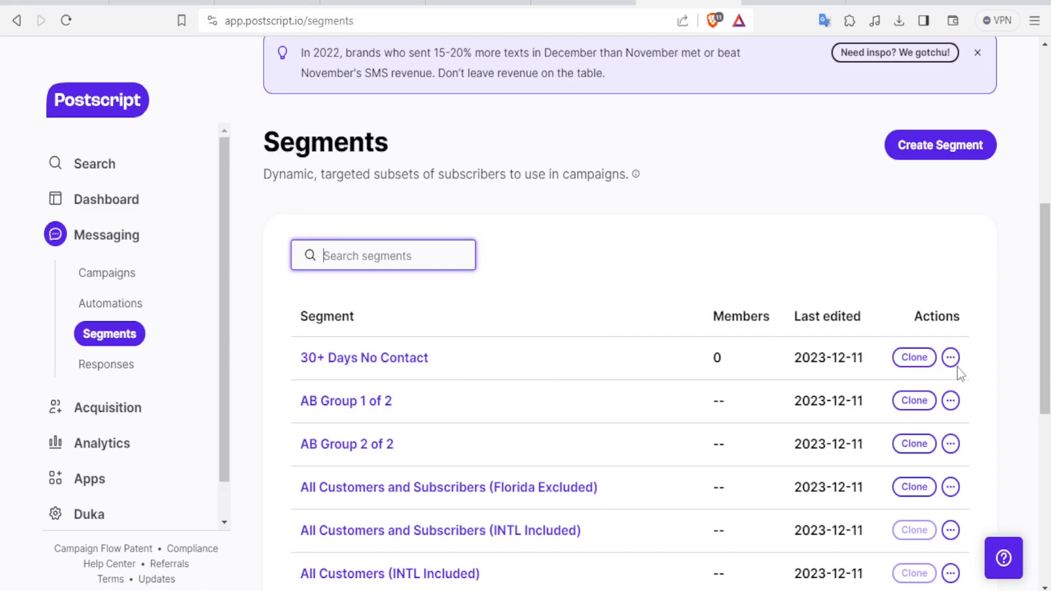
click(950, 356)
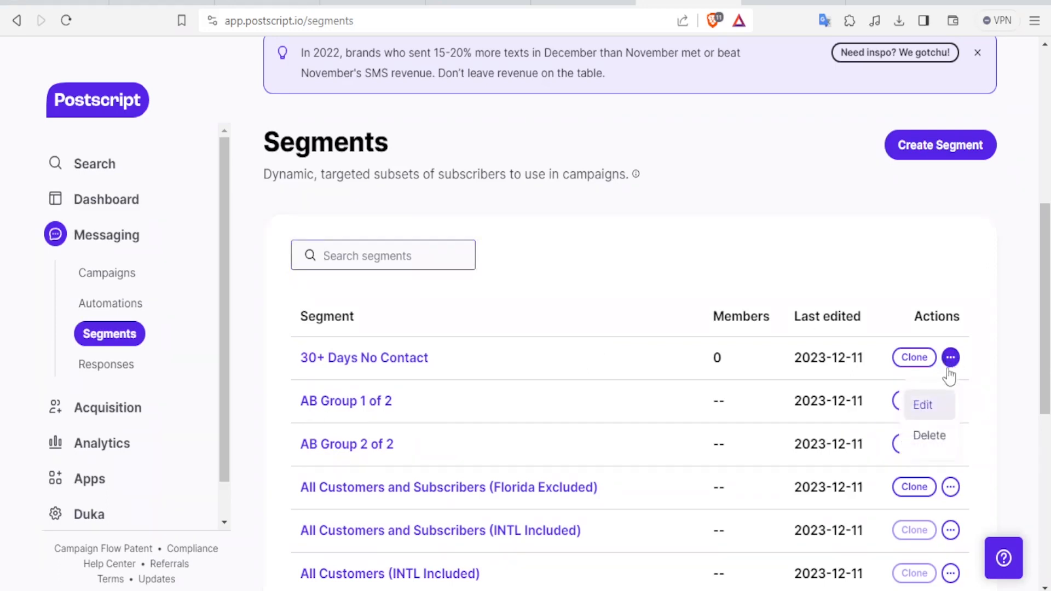
click(922, 404)
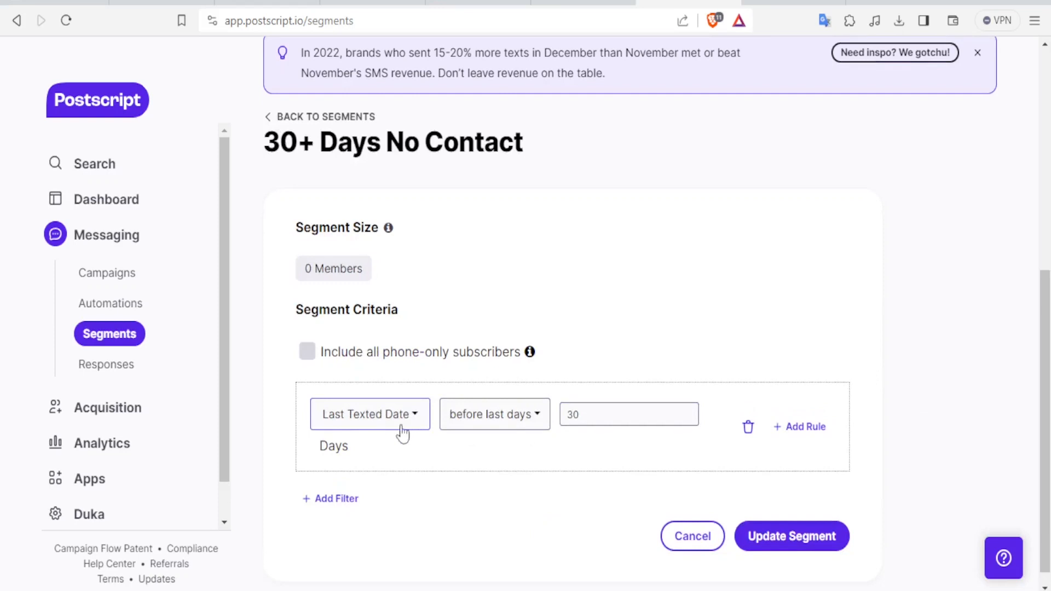
Switch the date rule to 'before last days', then cancel without saving
scroll(down, 3)
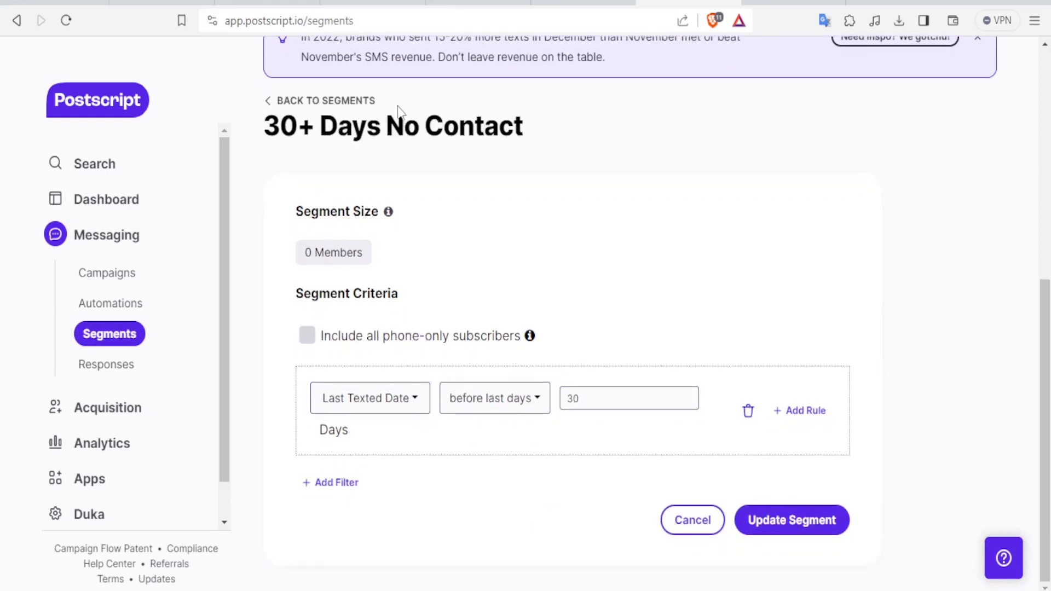
double_click(347, 126)
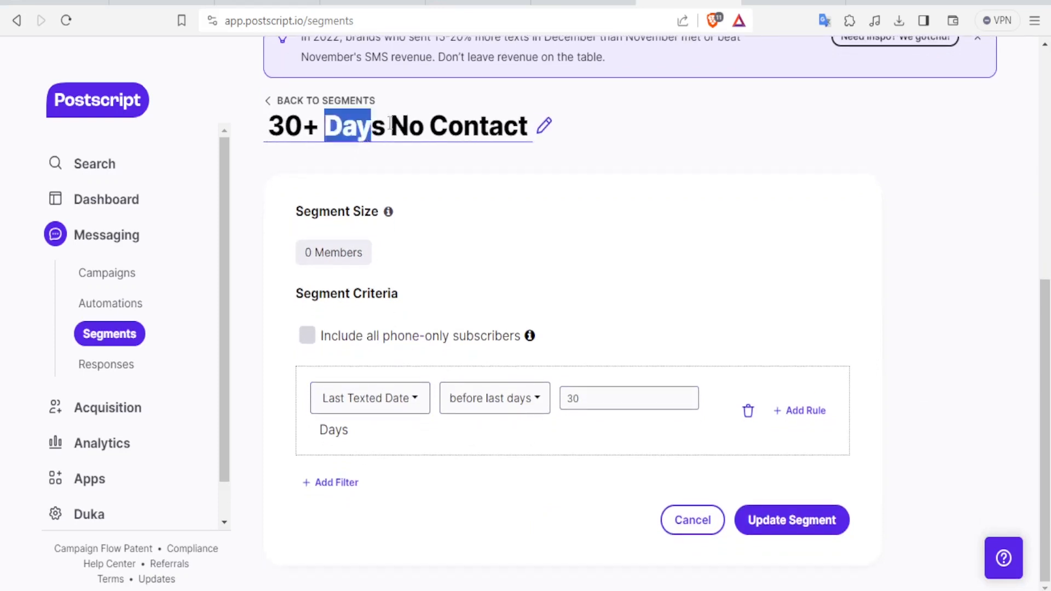
click(494, 397)
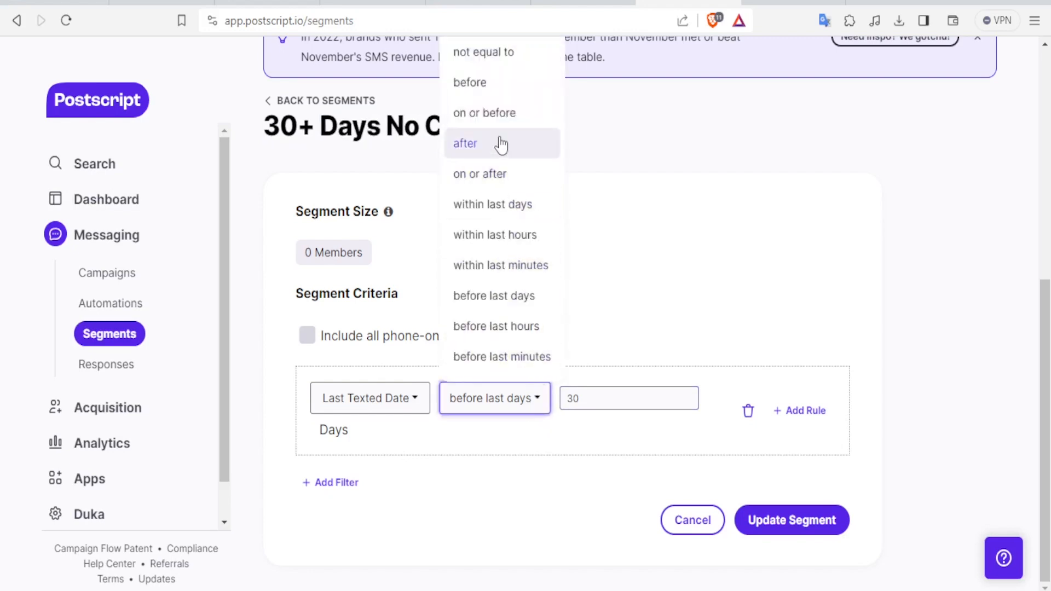
mouse_move(494, 295)
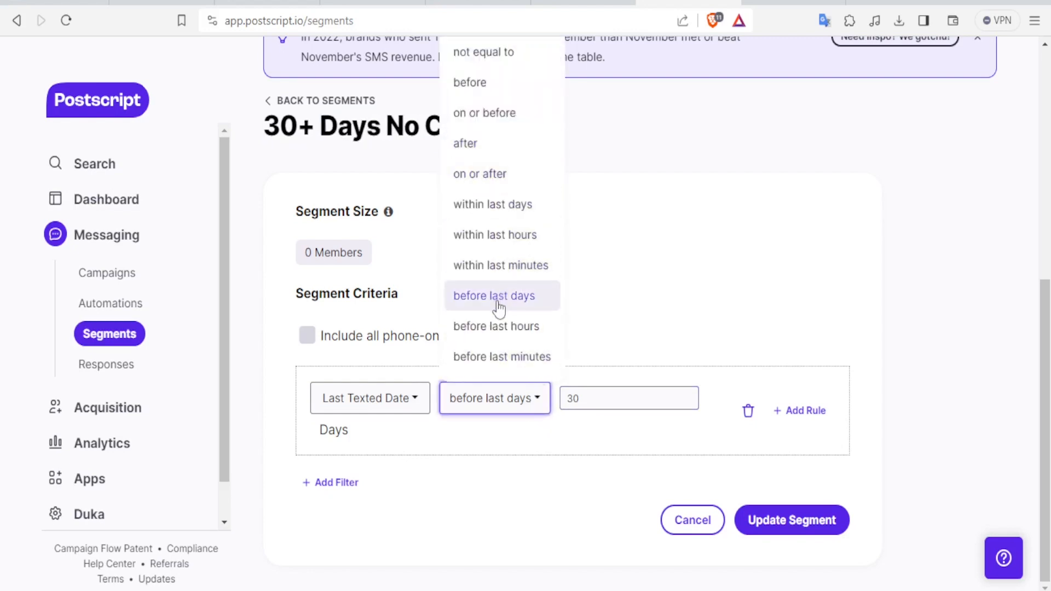
click(494, 295)
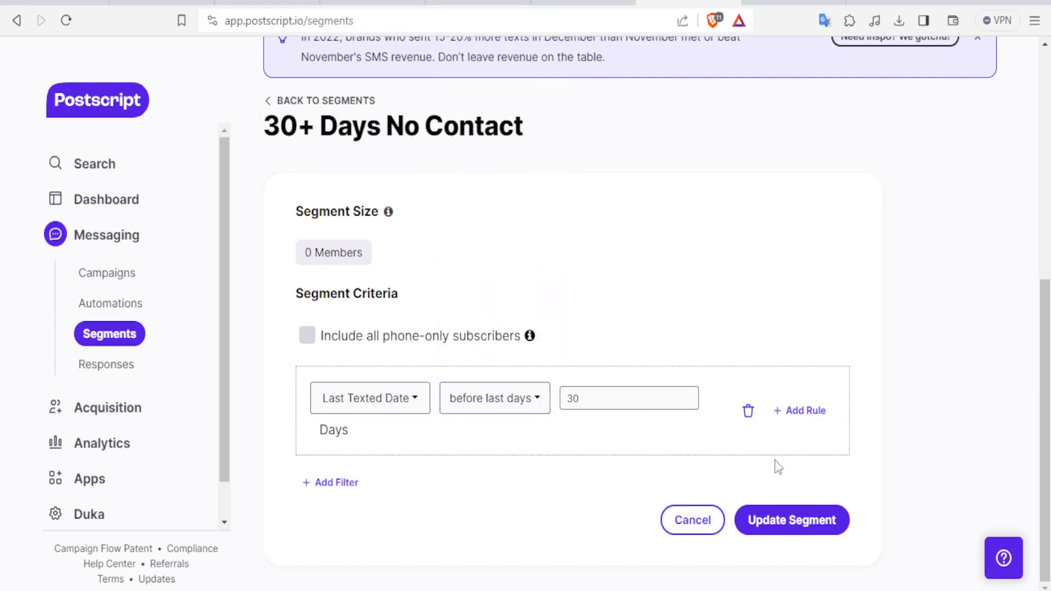
mouse_move(799, 410)
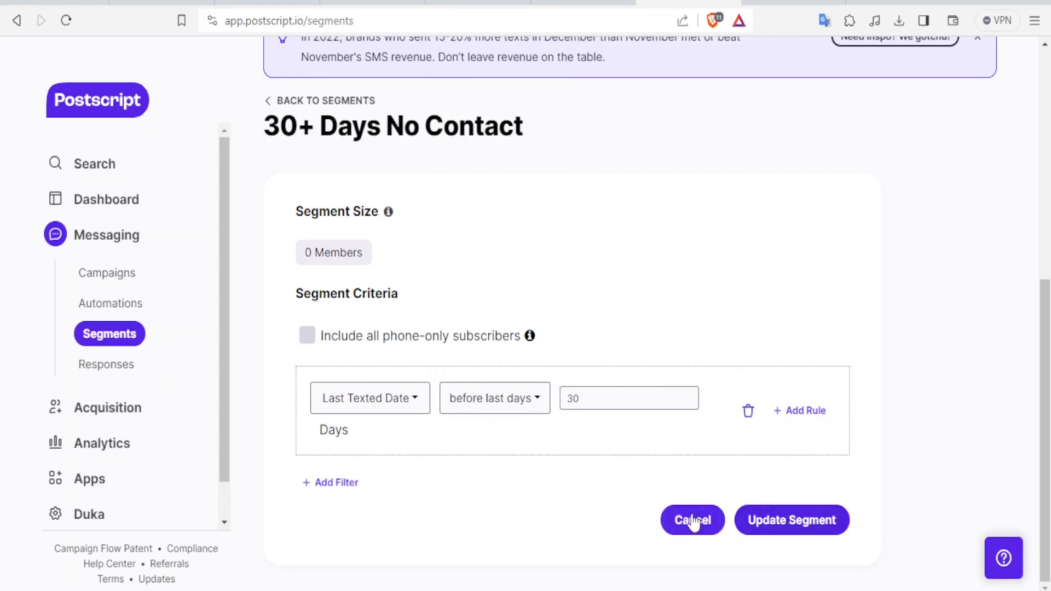
click(692, 519)
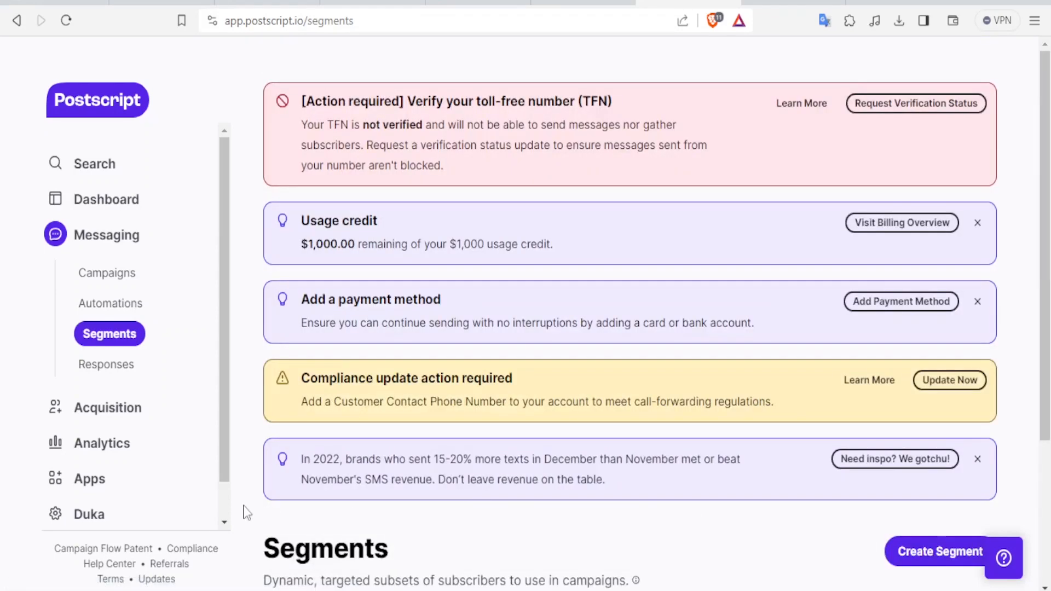
View Messages analytics with the Today range selected
click(102, 305)
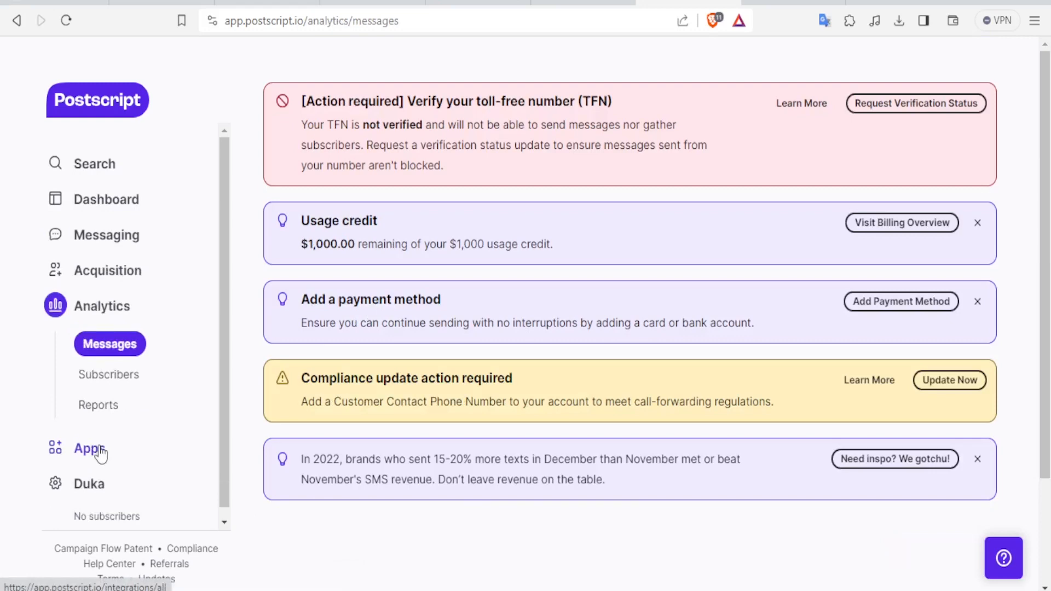
mouse_move(221, 409)
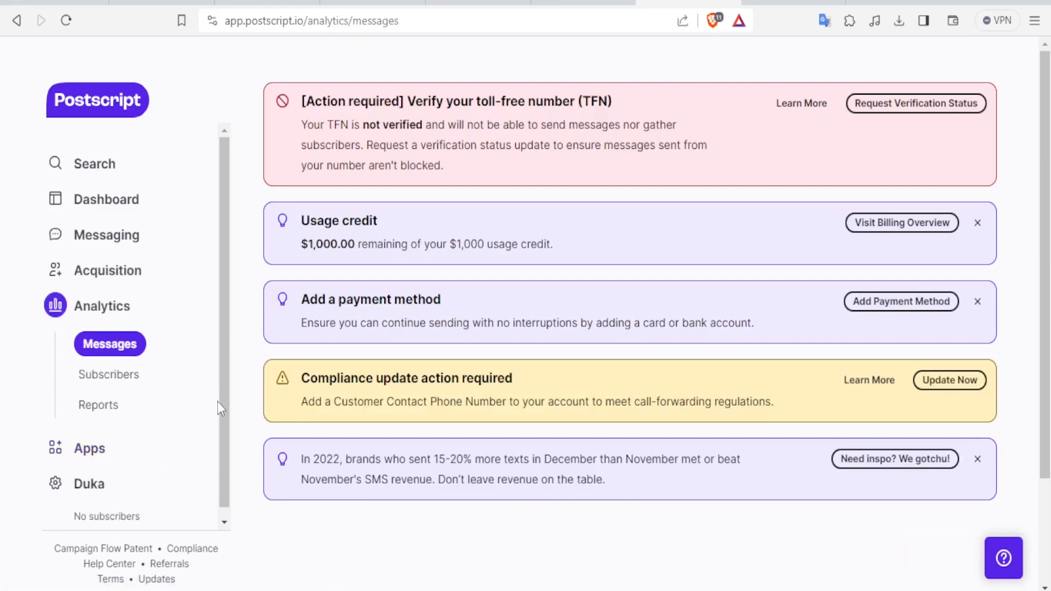
scroll(down, 3)
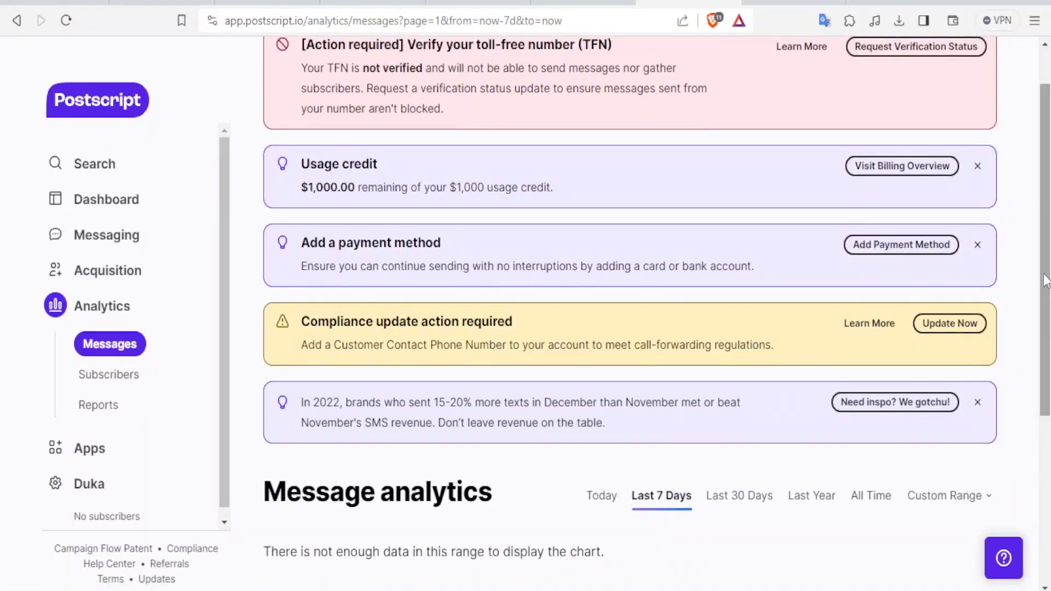
scroll(down, 3)
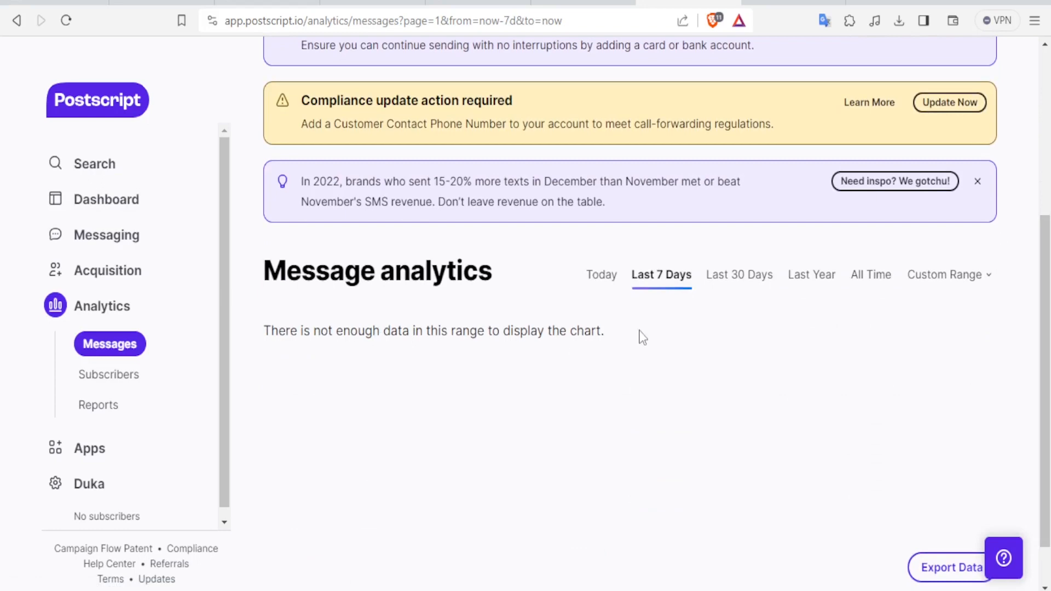
click(601, 274)
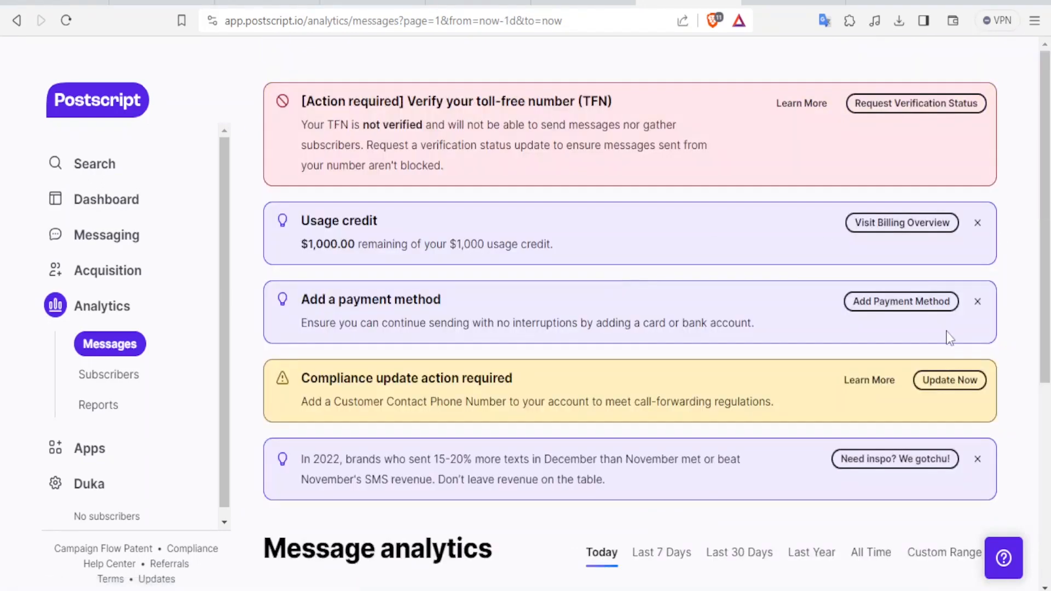
scroll(down, 3)
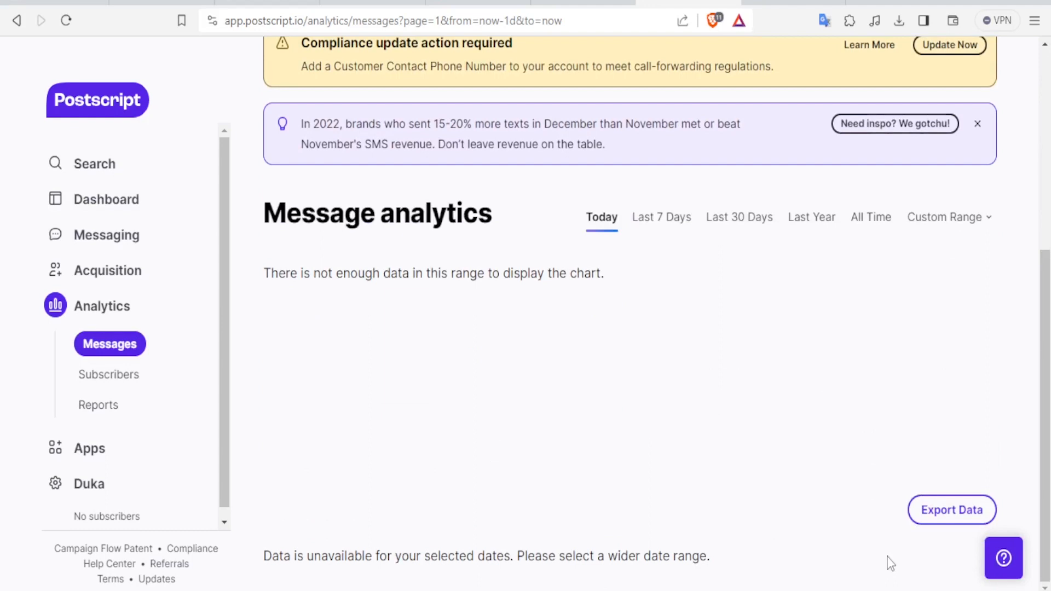
mouse_move(625, 309)
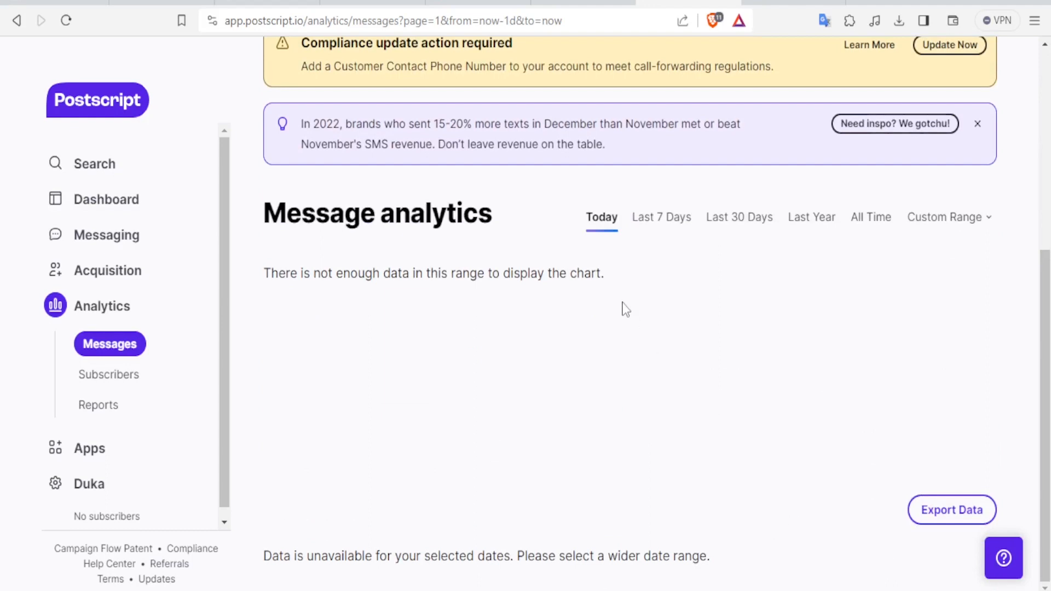
mouse_move(661, 217)
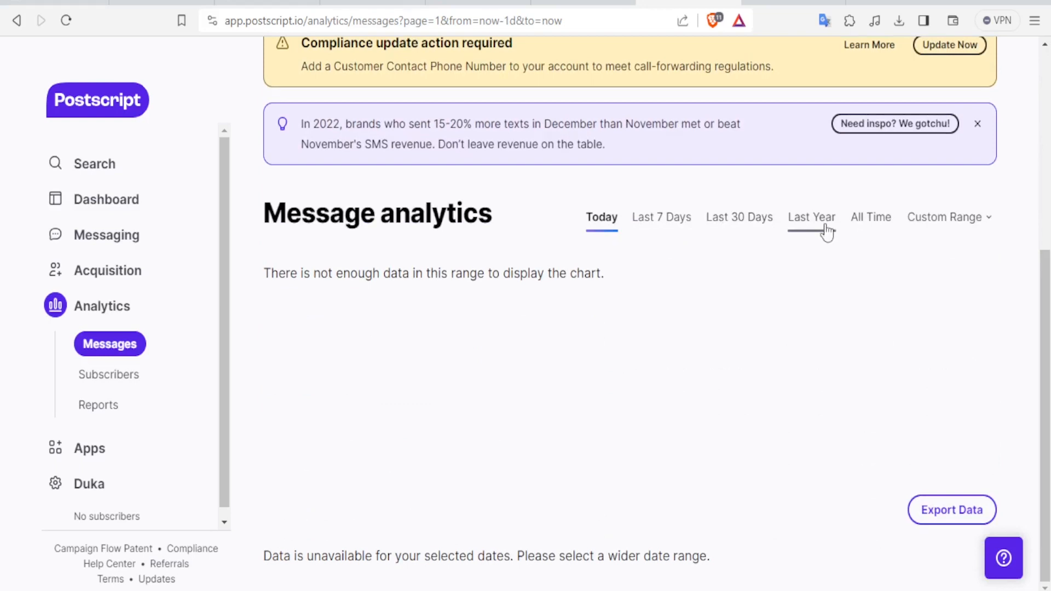
mouse_move(138, 421)
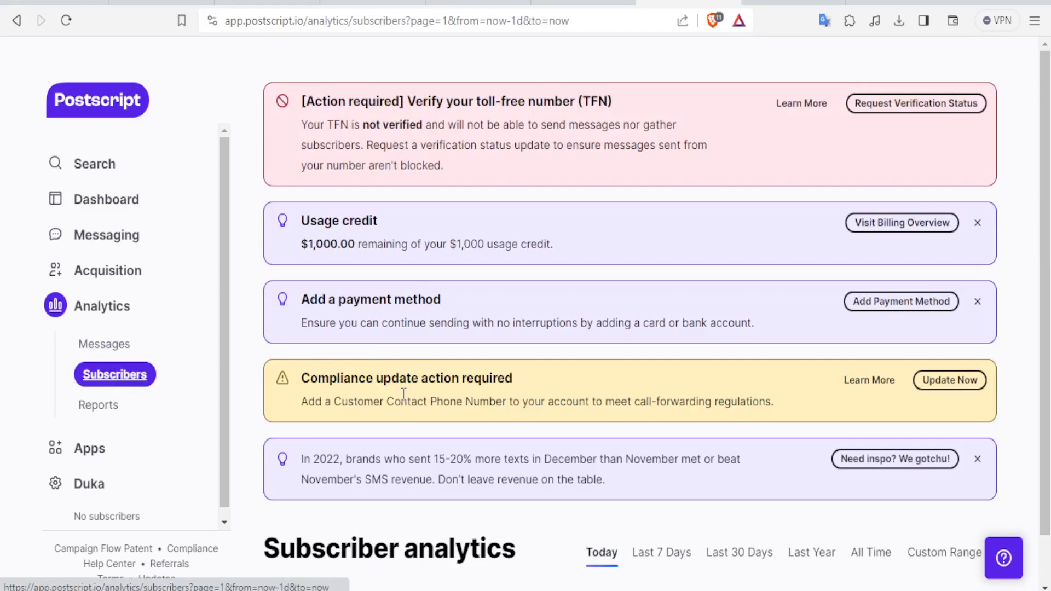
Pass through the empty Reports page and land on the Apps integrations directory
scroll(down, 3)
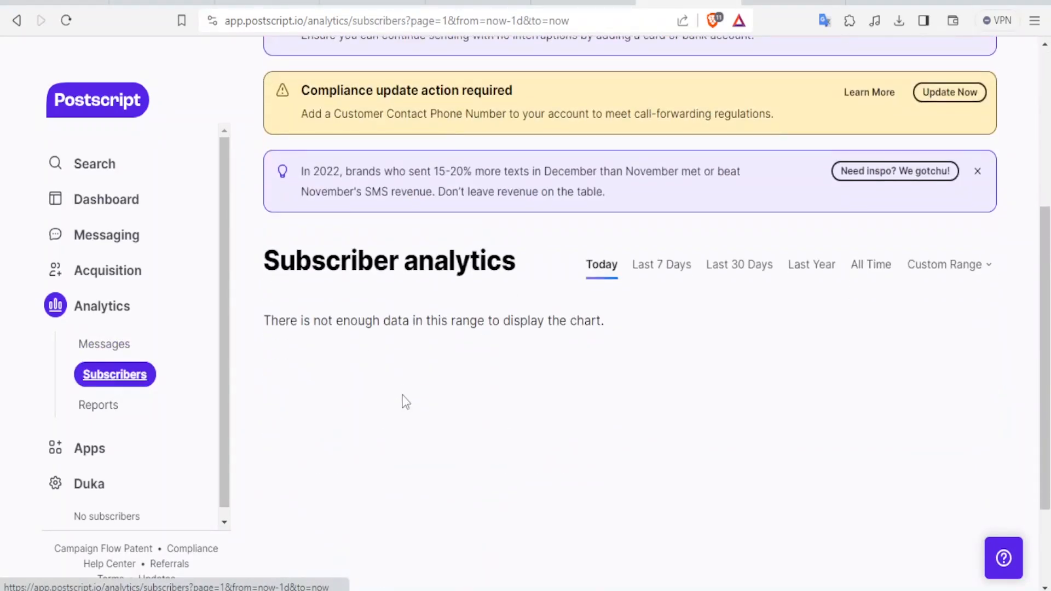
mouse_move(395, 356)
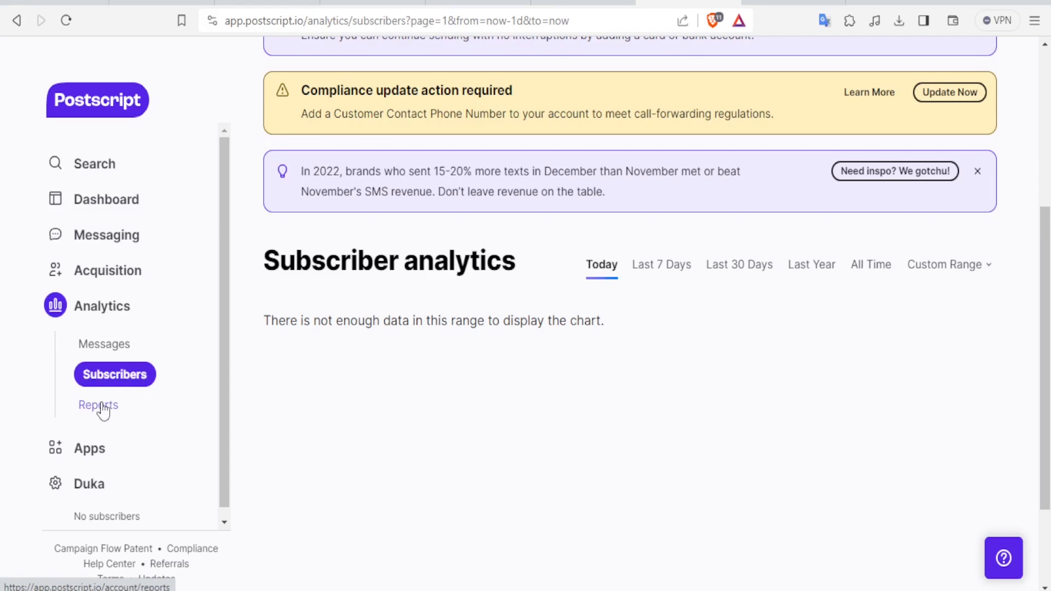
click(98, 405)
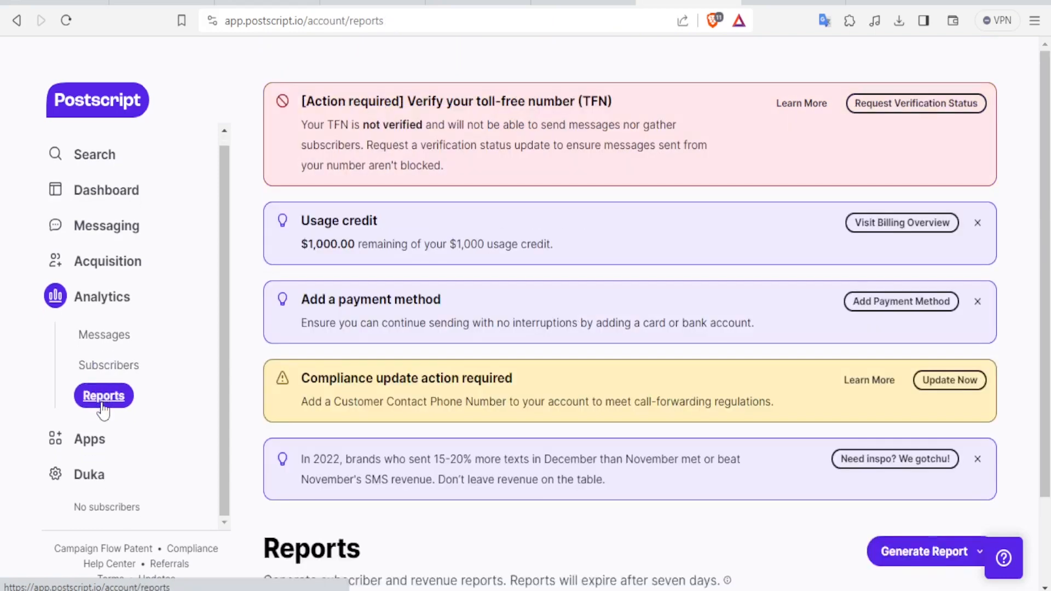
scroll(down, 3)
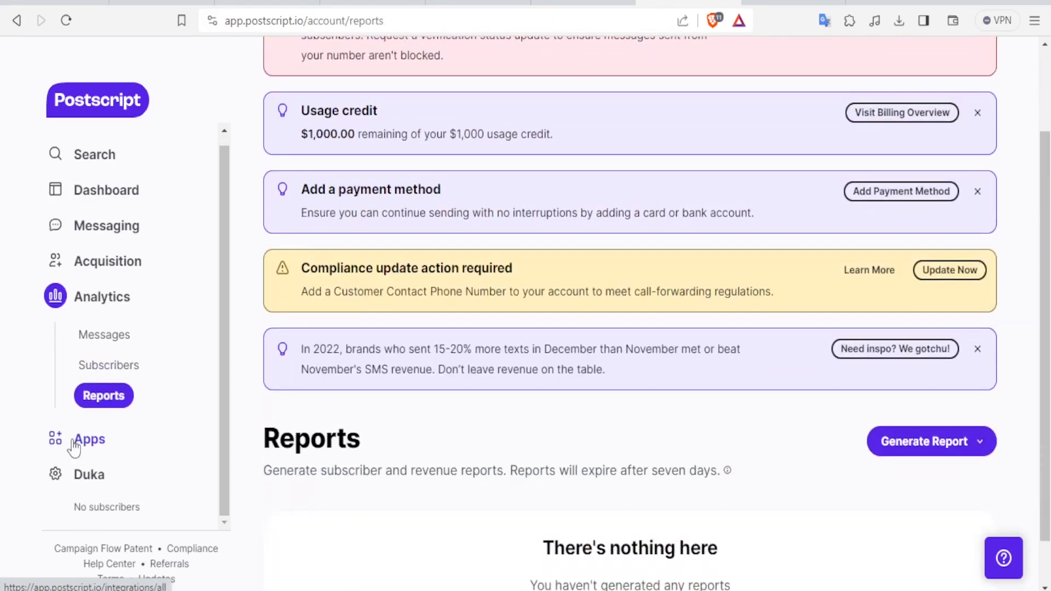
click(89, 439)
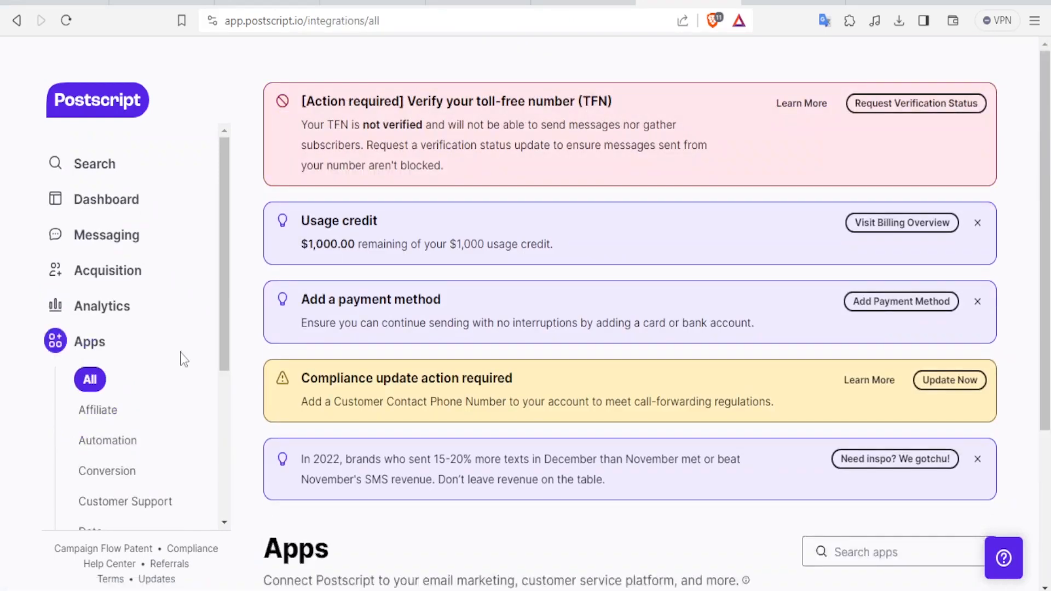
Browse the sidebar app categories and pick Subscription
scroll(down, 3)
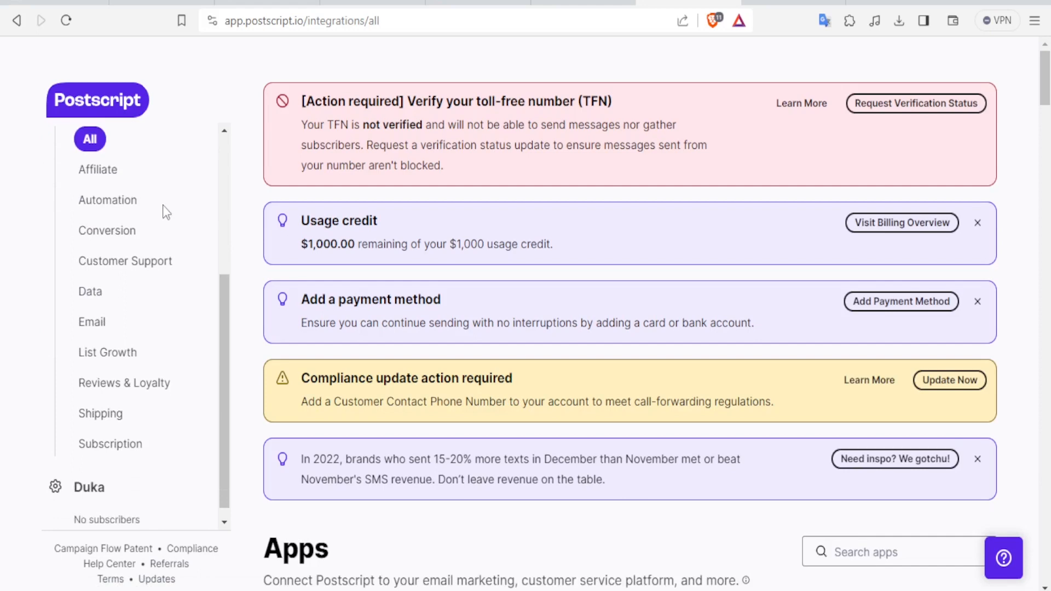
mouse_move(107, 199)
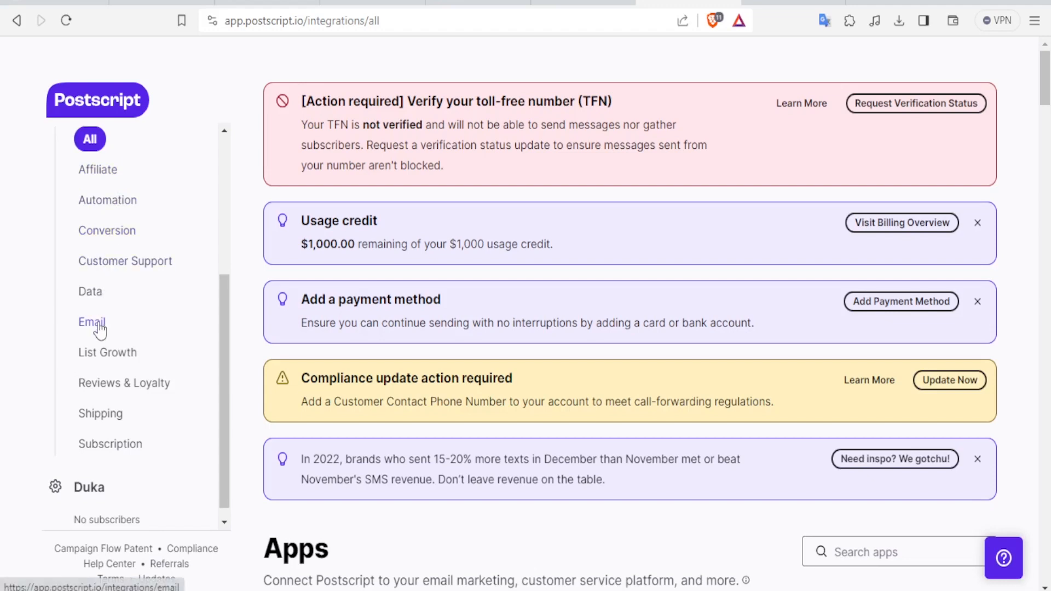
mouse_move(131, 230)
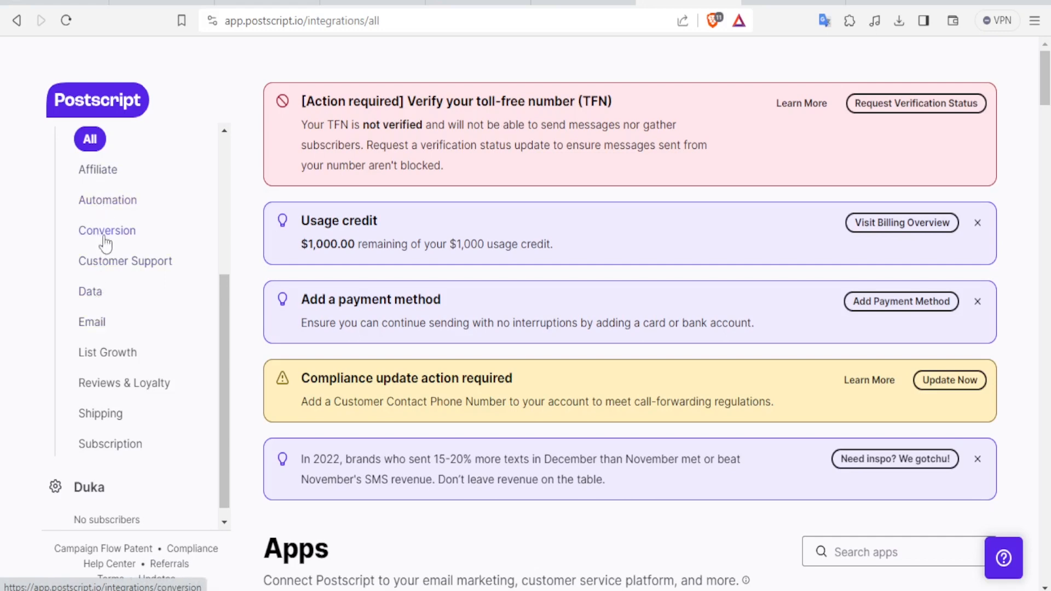
mouse_move(100, 413)
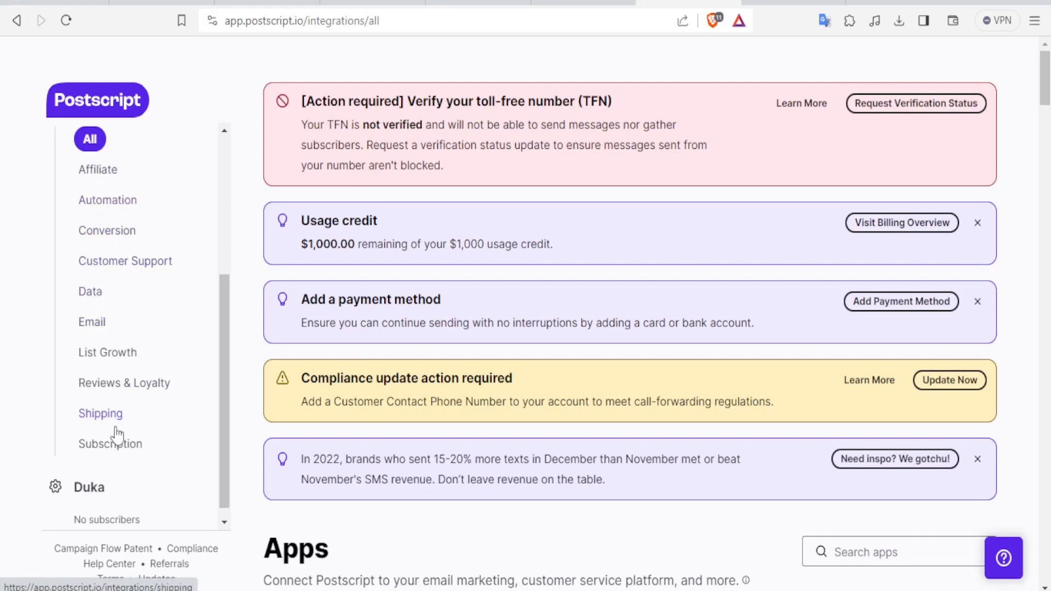
click(115, 444)
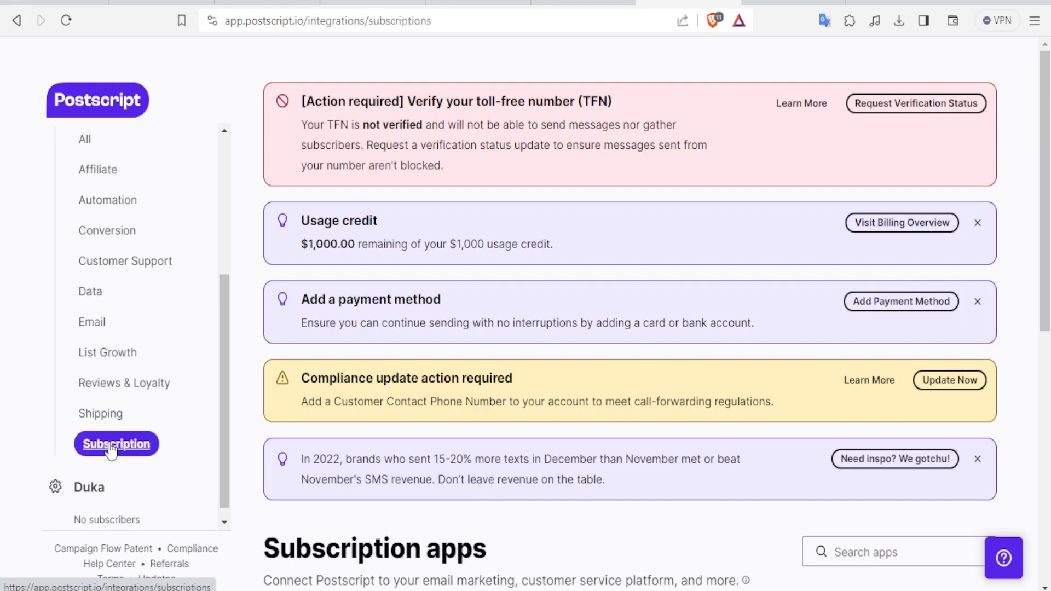
Filter to Email apps, open the Mailchimp card, and focus its empty API Key field
scroll(down, 3)
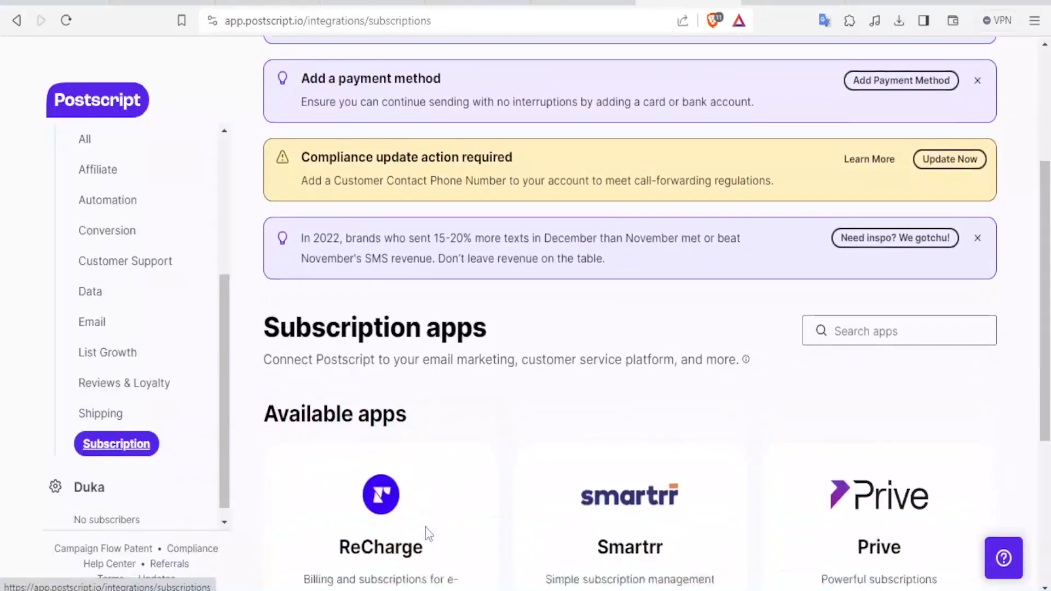
scroll(down, 3)
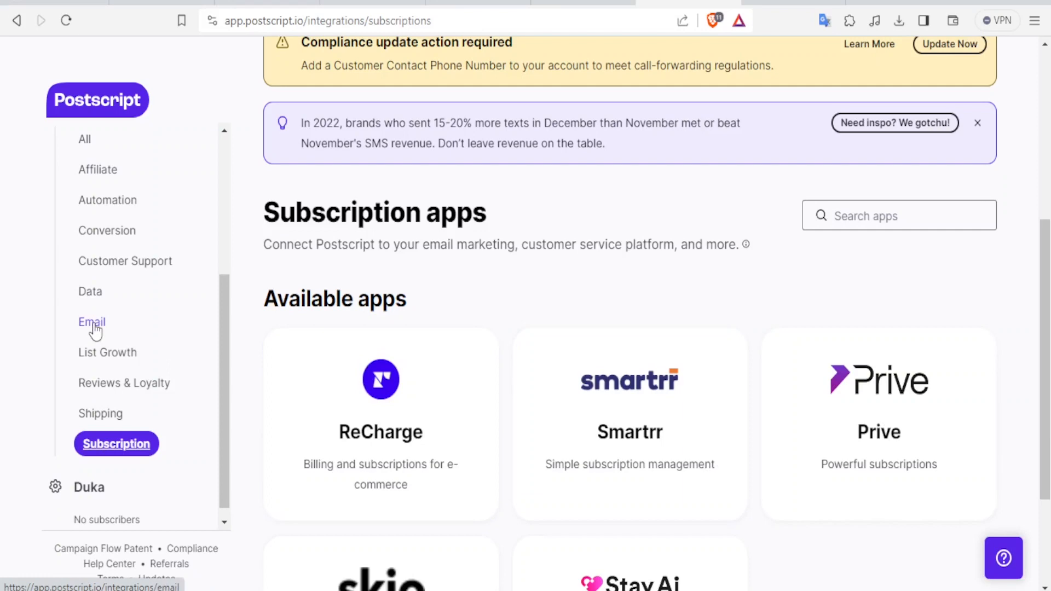
click(91, 321)
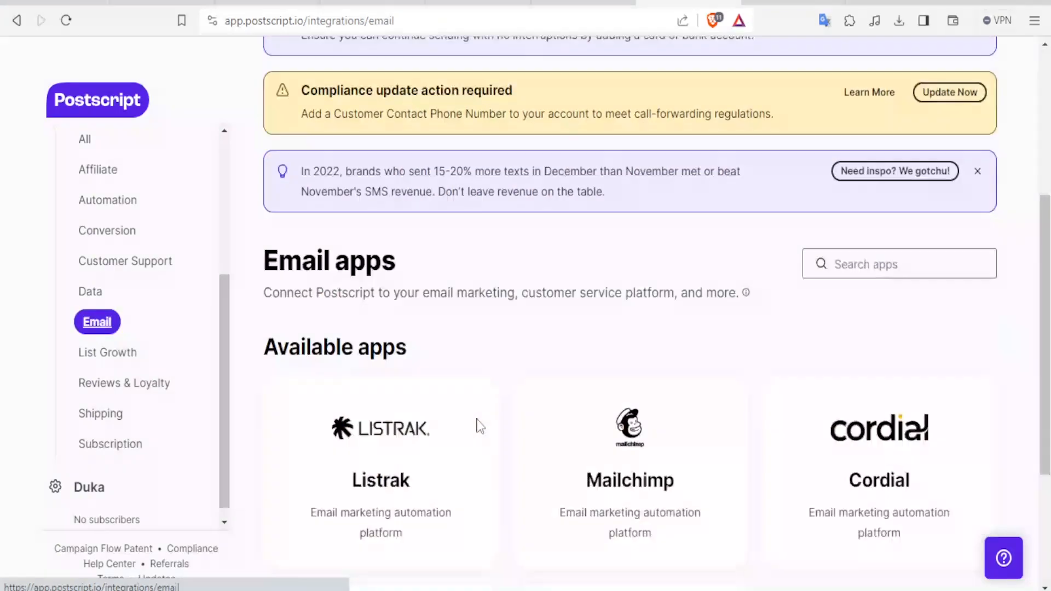
scroll(down, 3)
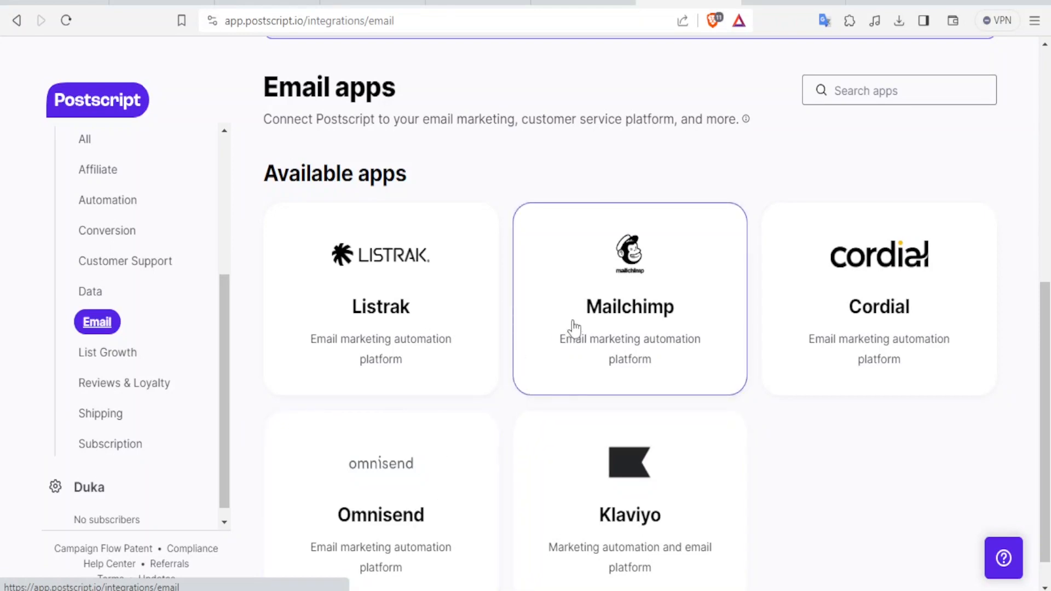
click(629, 298)
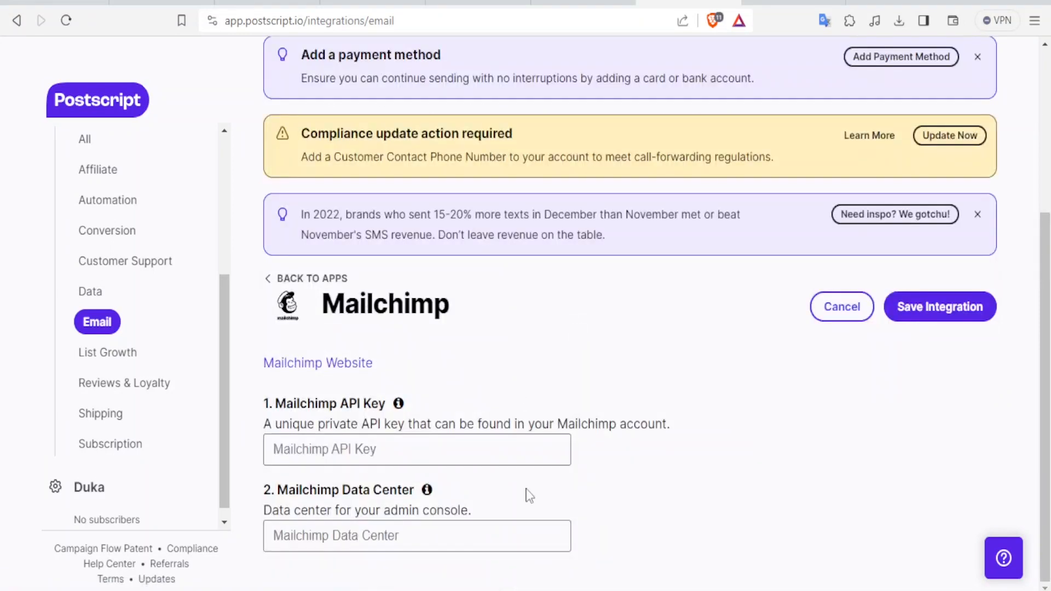
click(416, 449)
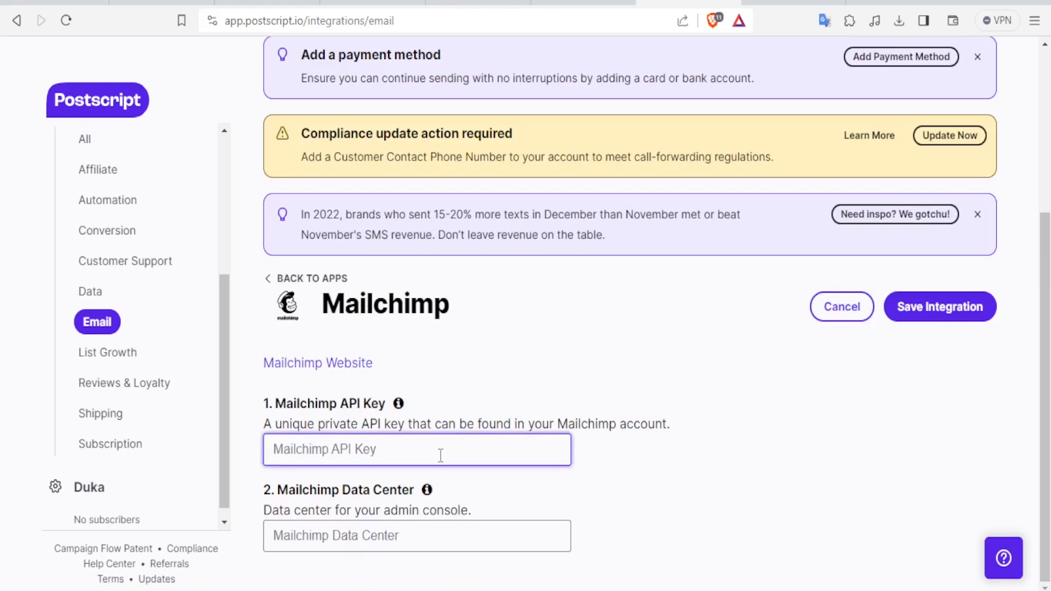